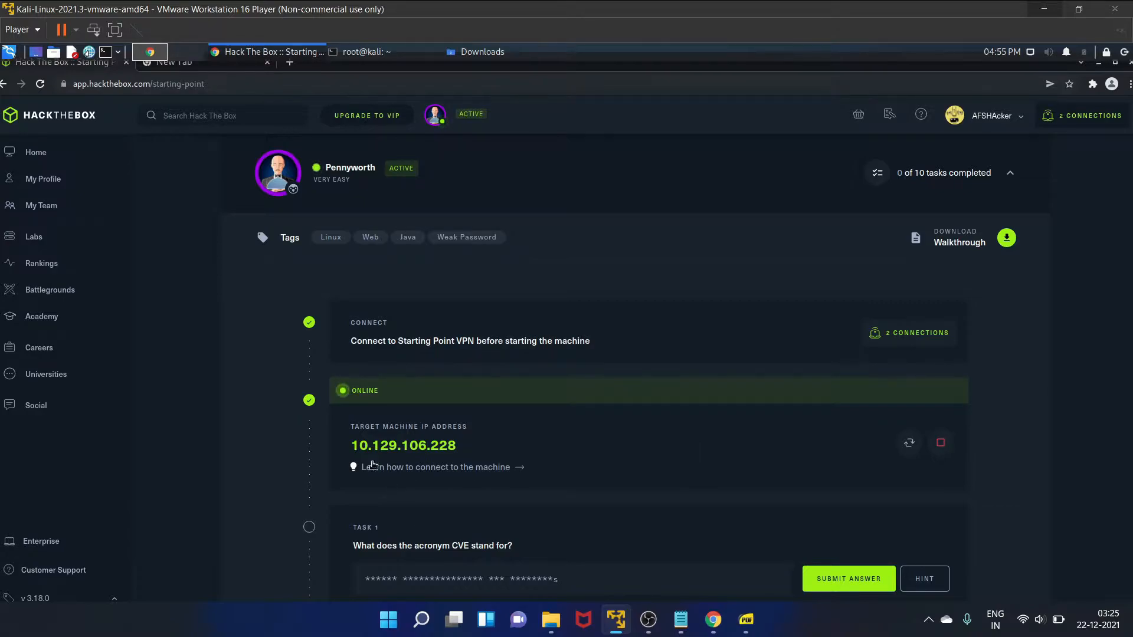
mouse_move(470, 448)
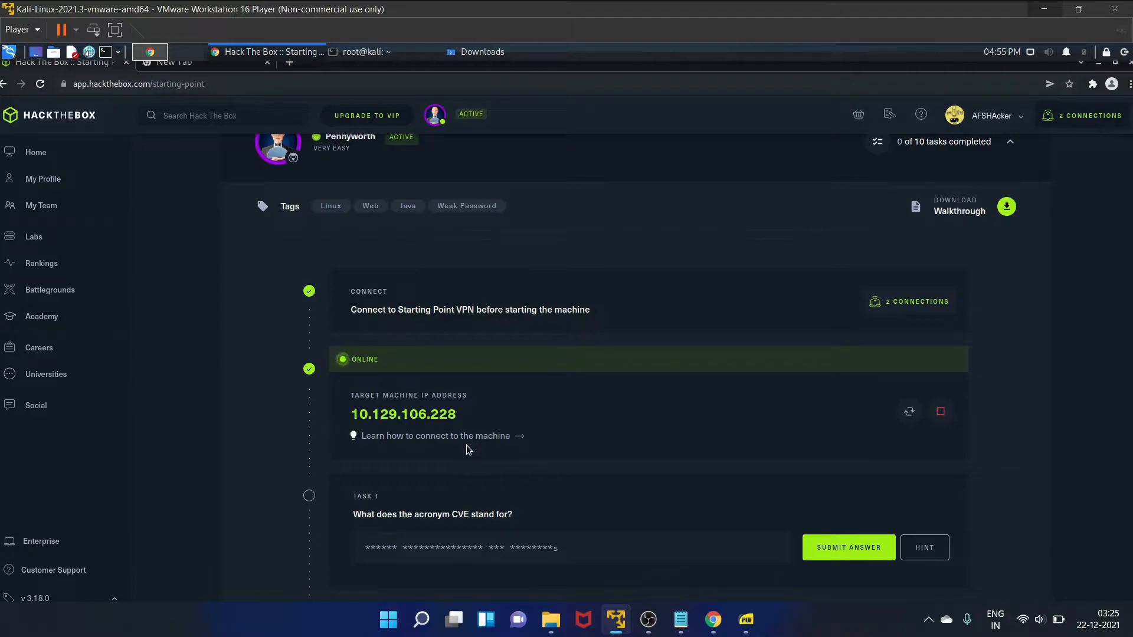
mouse_move(349, 519)
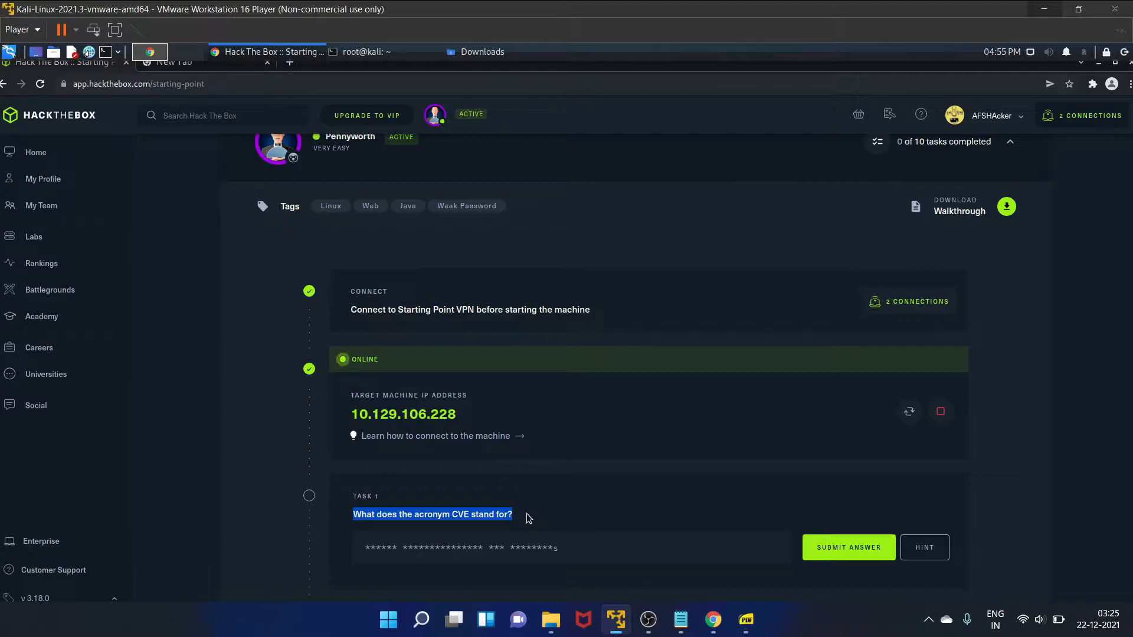
Submit 'Common Vulnerabilities and Exposures' as the Task 1 CVE answer.
click(173, 61)
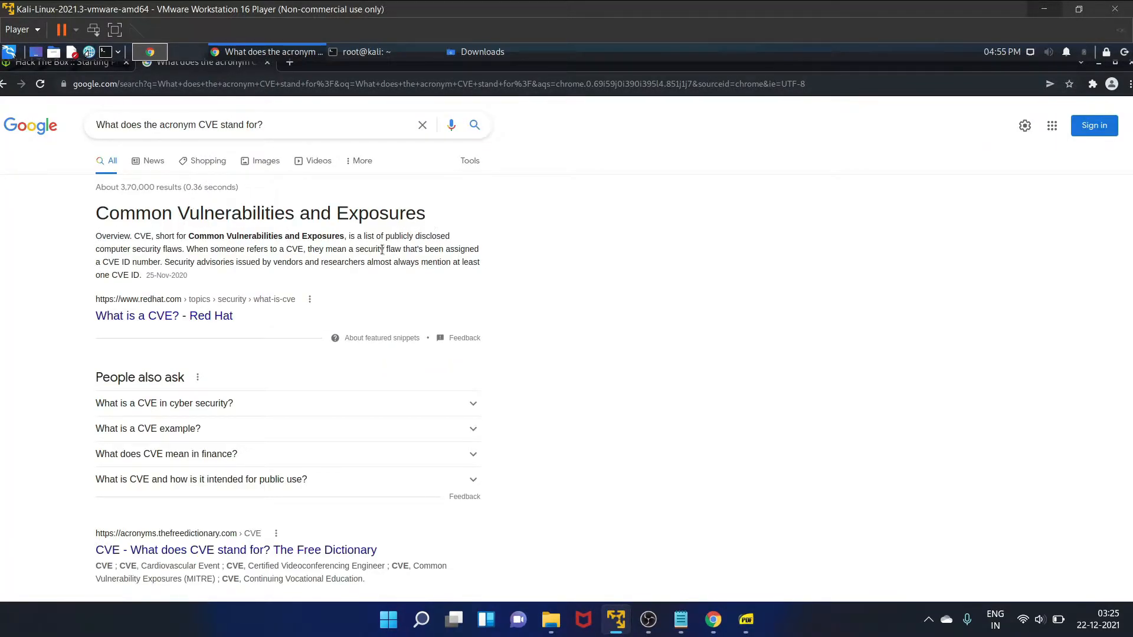
mouse_move(452, 248)
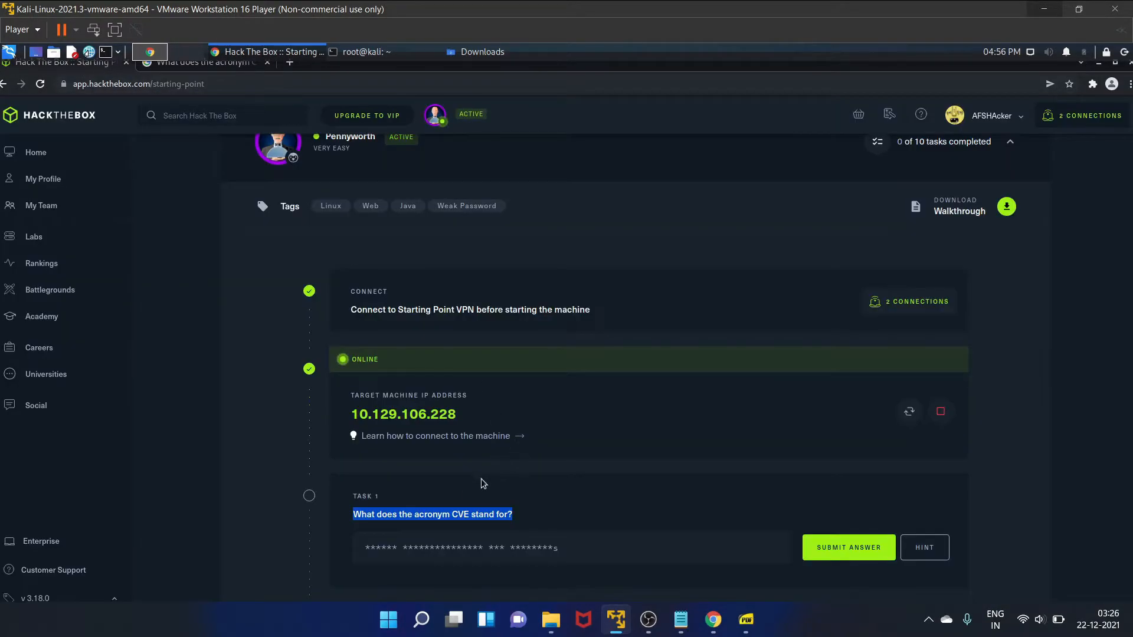
scroll(down, 3)
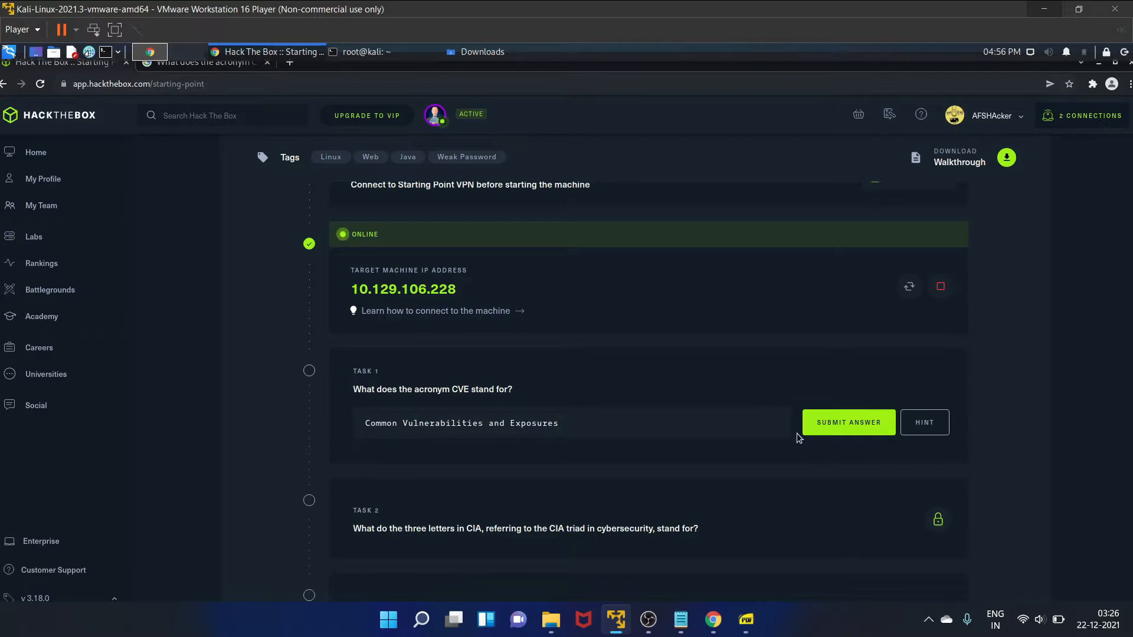
click(847, 422)
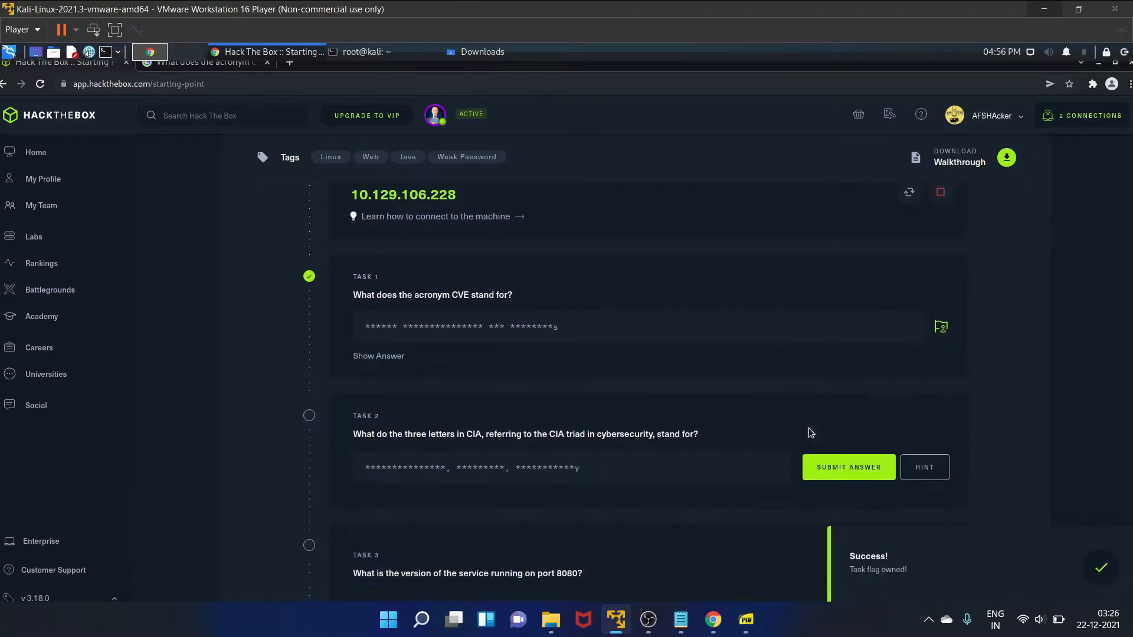
Enter 'Confidentiality, Integrity, Availability' in the Task 2 answer field.
scroll(down, 3)
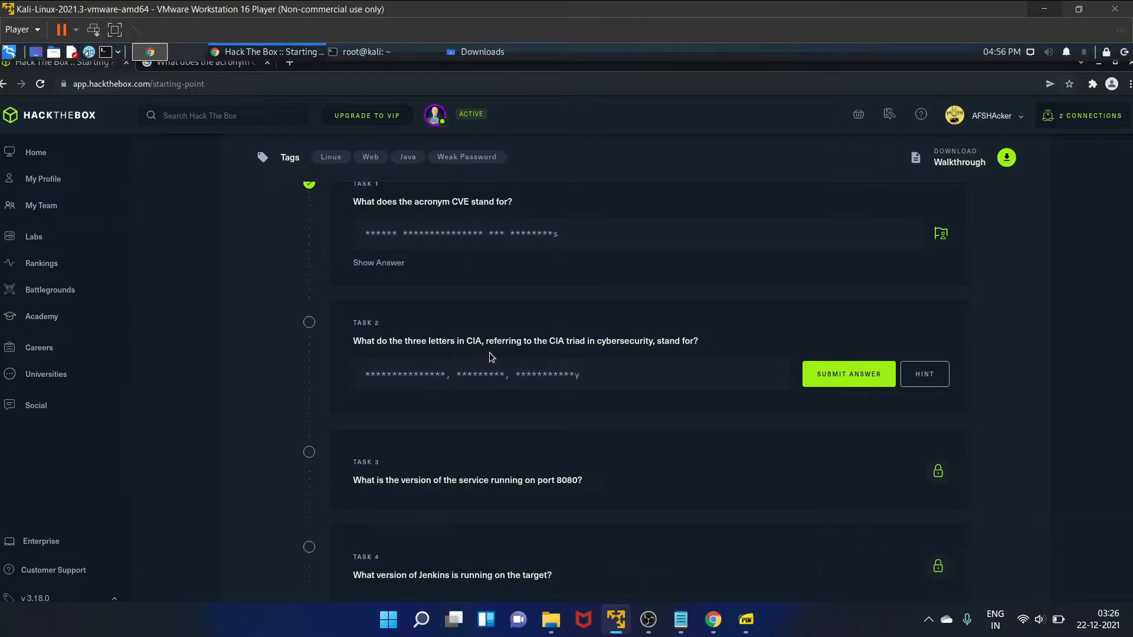
mouse_move(582, 355)
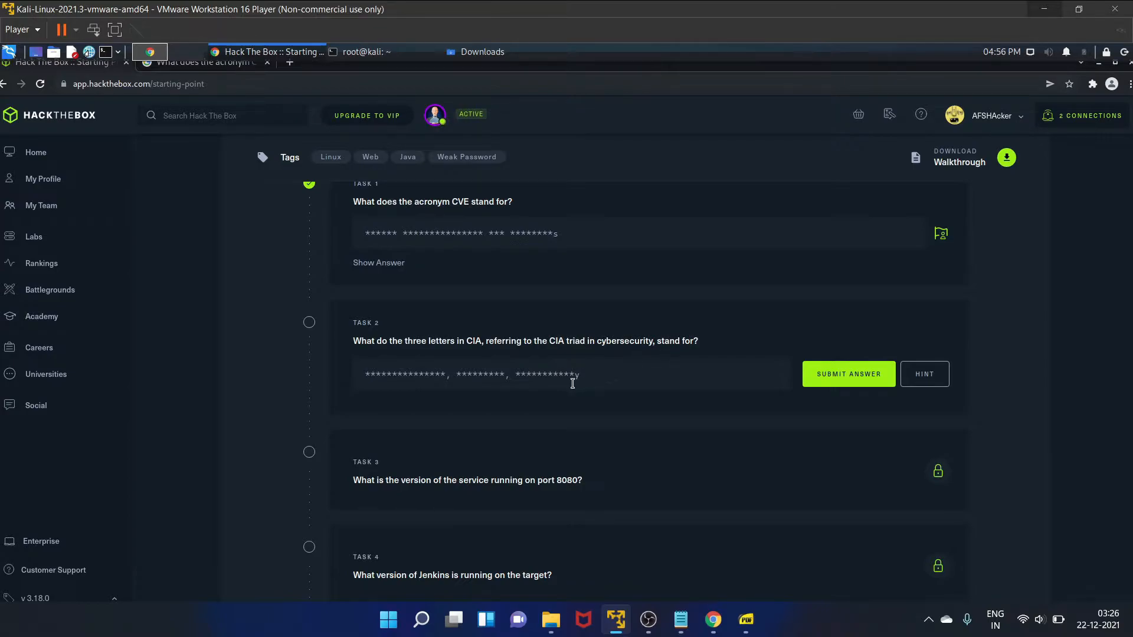
text(COn)
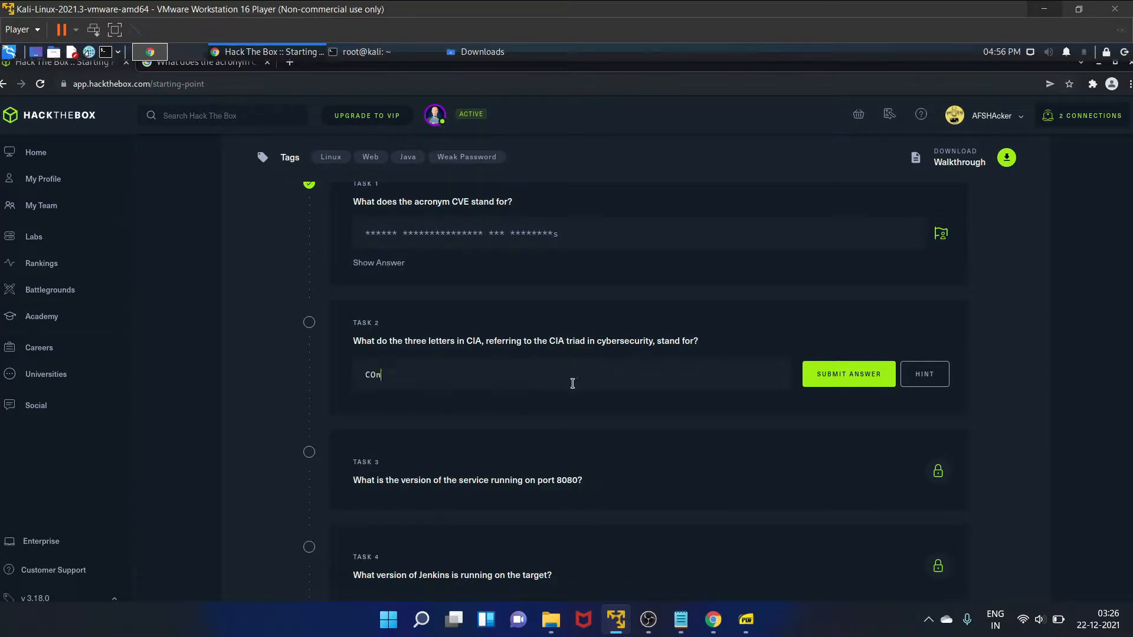
key(BackSpace)
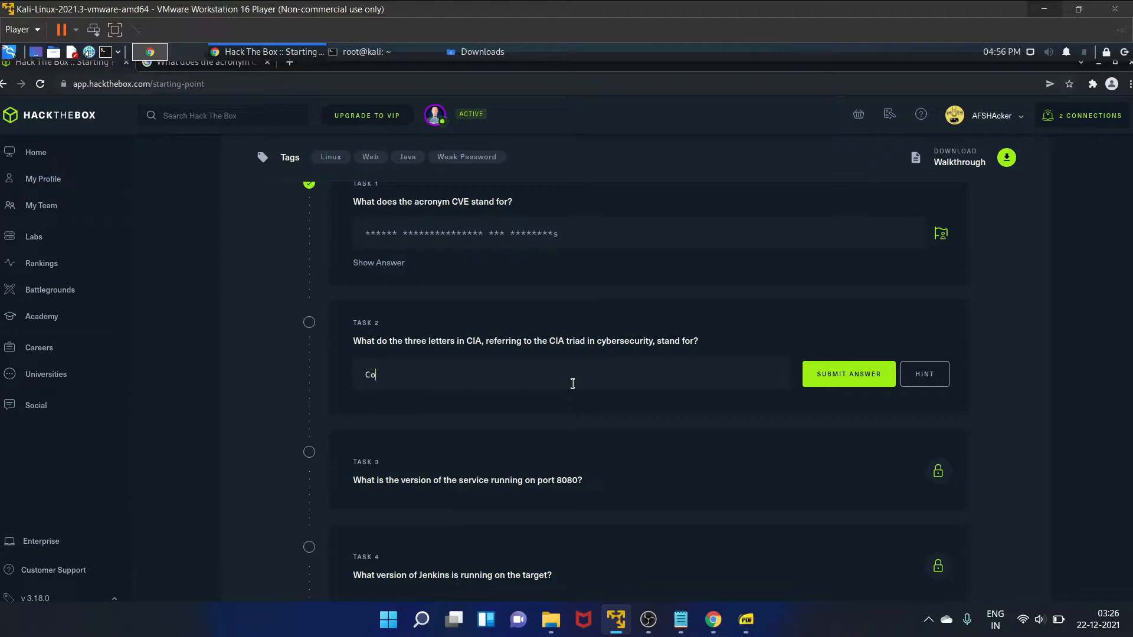
text(nfidentiality)
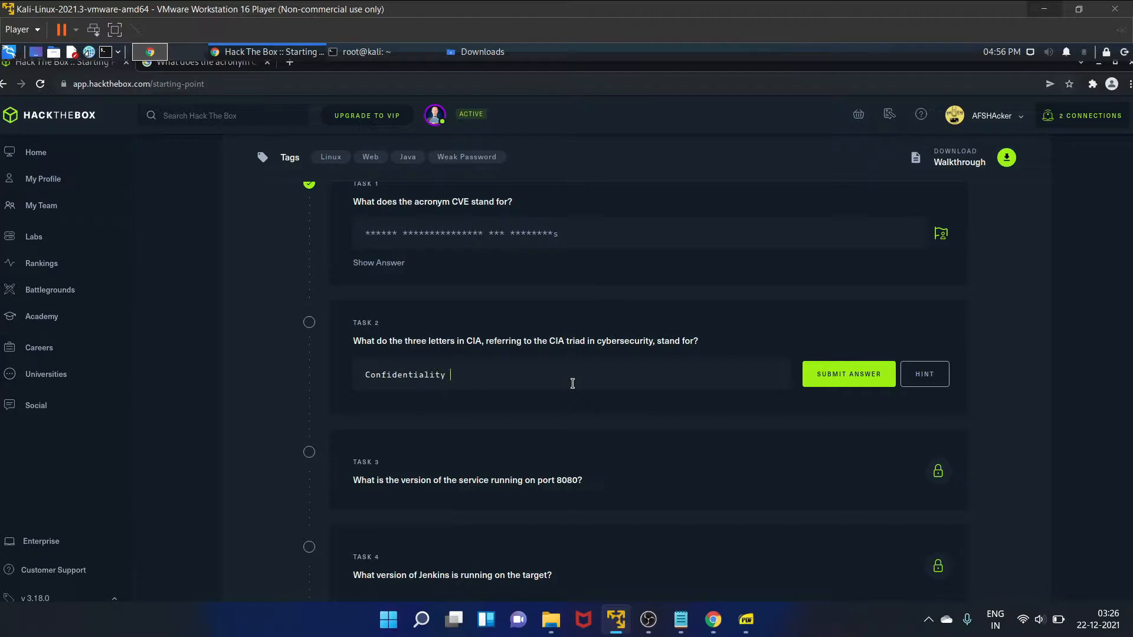
text(, Int)
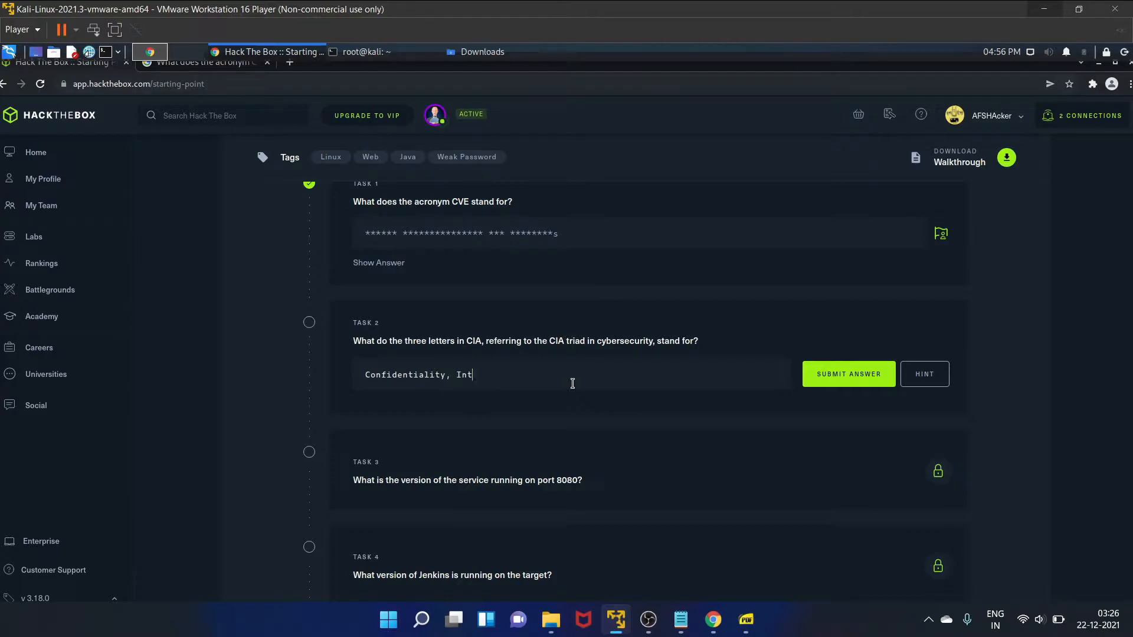
text(egrity,)
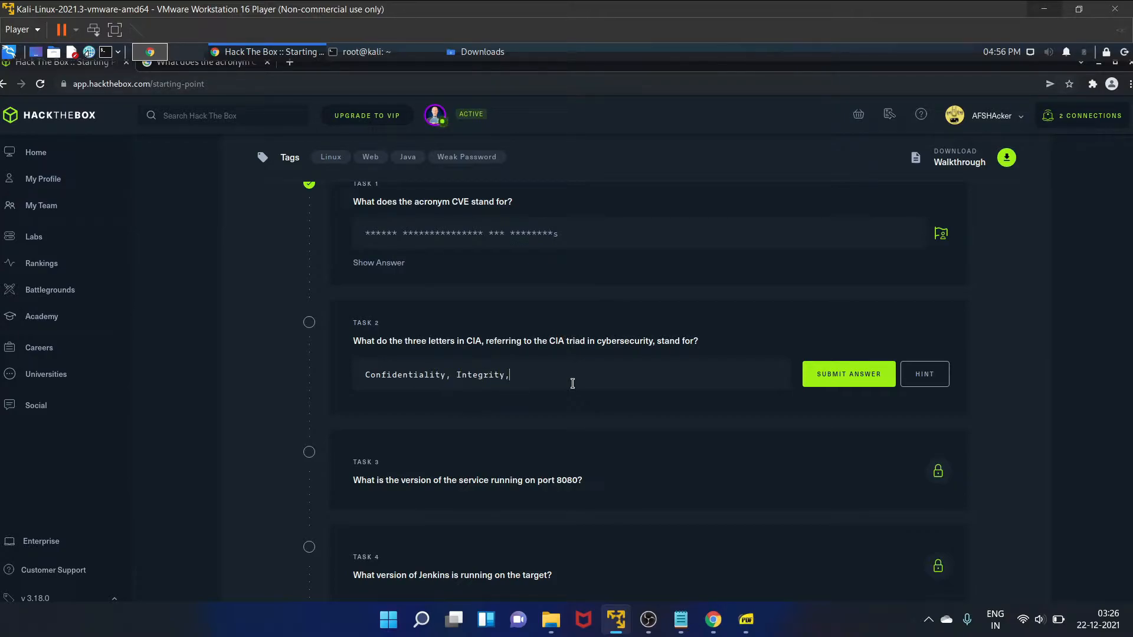
text(Avaia)
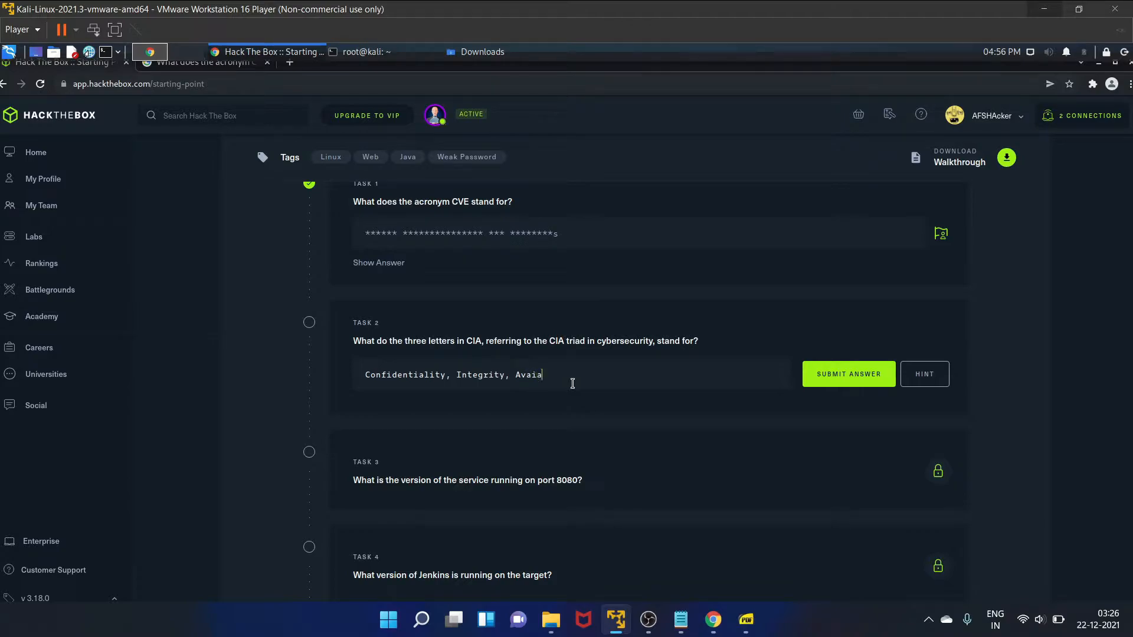
text(bility)
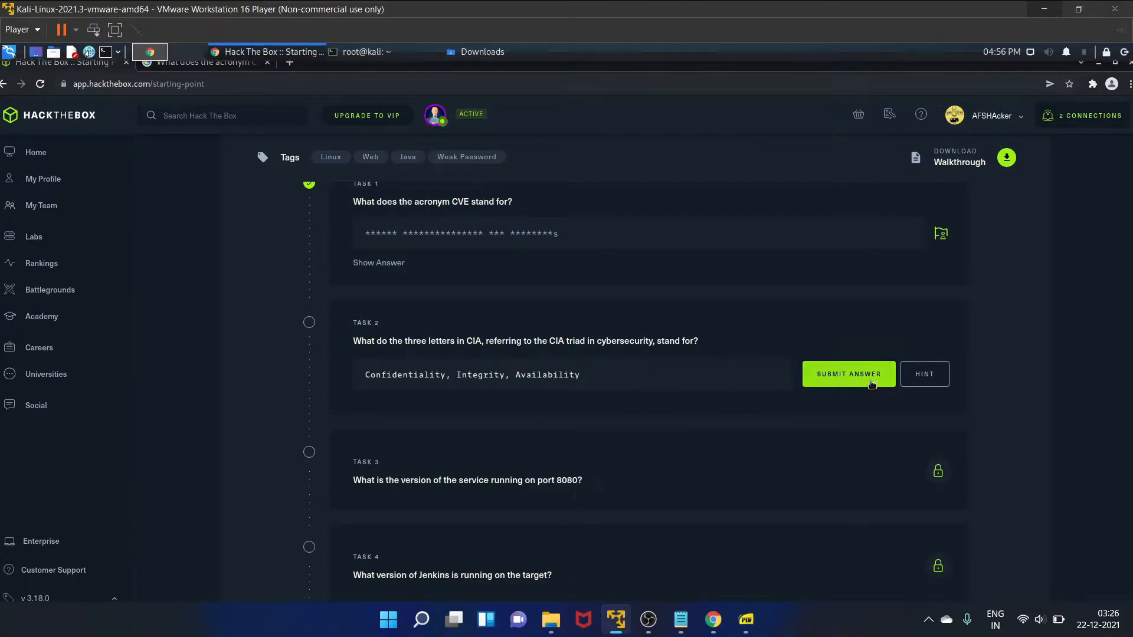
Submit the CIA triad answer for Task 2 and return to the target IP at the top.
click(849, 375)
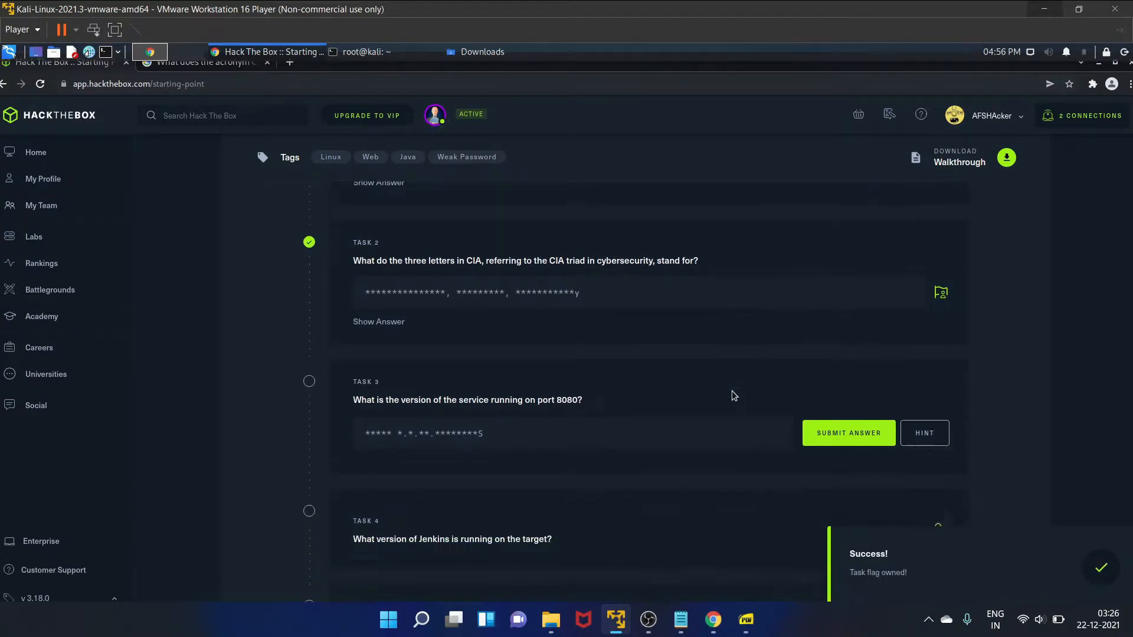
scroll(up, 3)
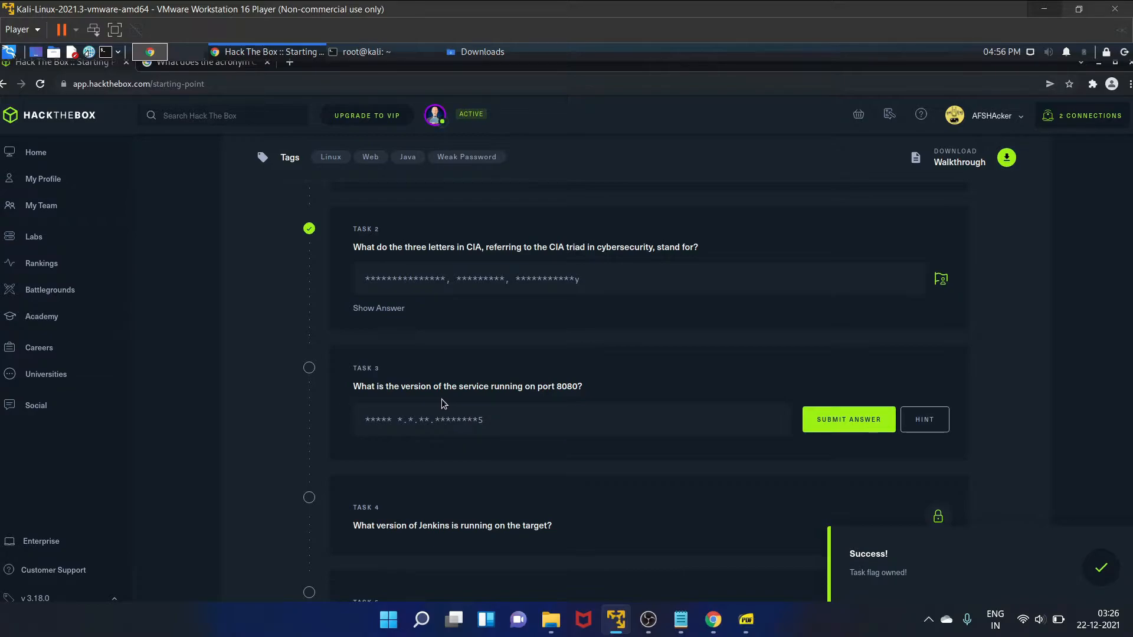
mouse_move(586, 400)
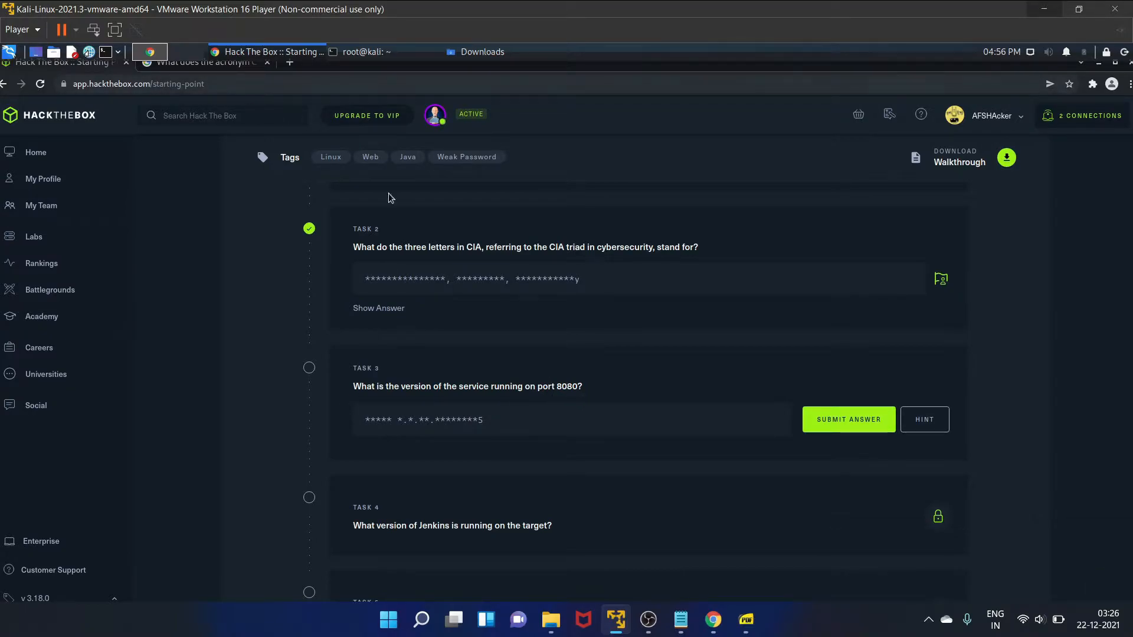
scroll(up, 3)
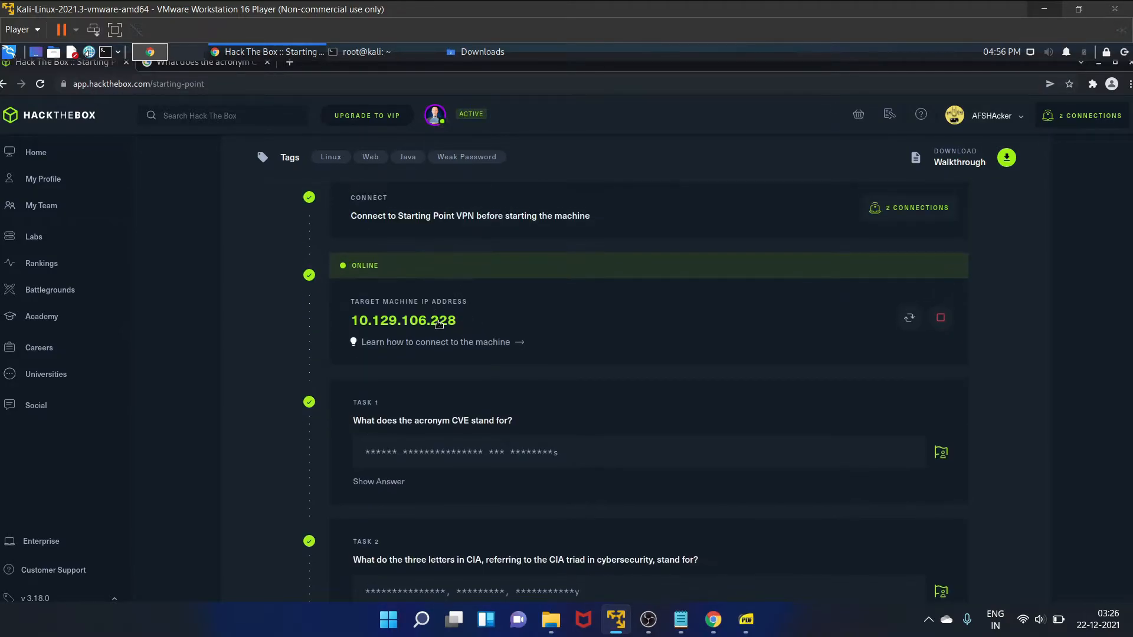
Ping the target machine from the Kali terminal to confirm it responds, then stop it.
click(364, 51)
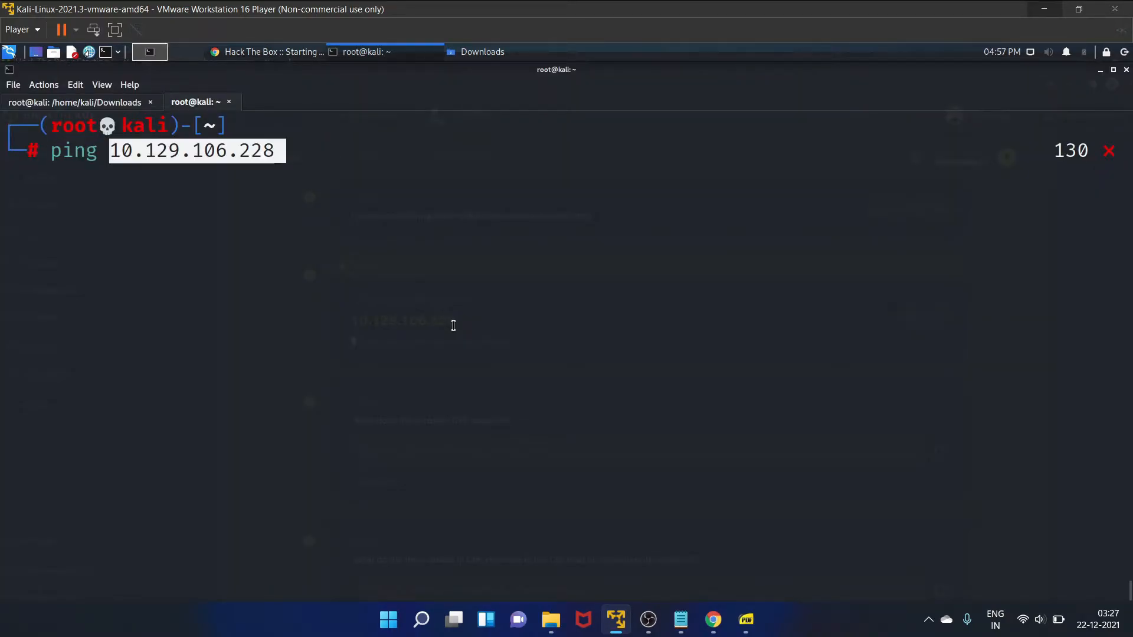
key(Return)
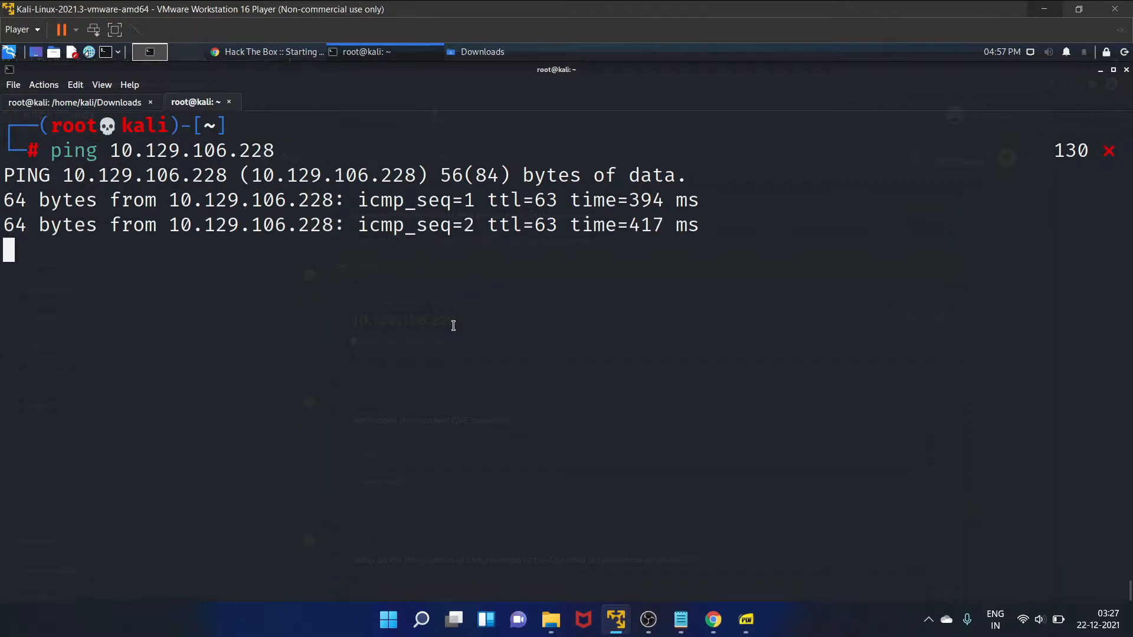
key(ctrl+c)
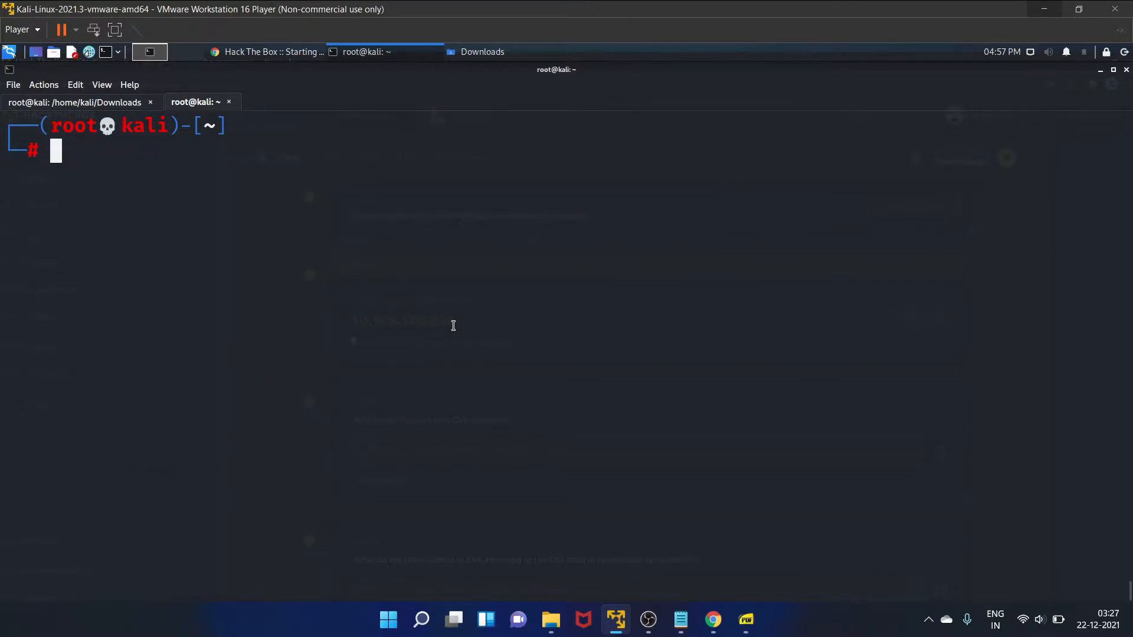
Run nmap -sC -sV on 10.129.106.228, finding Jetty 9.4.39.v20210325 on port 8080.
text(nmap -sC -sV 10.129.85.76)
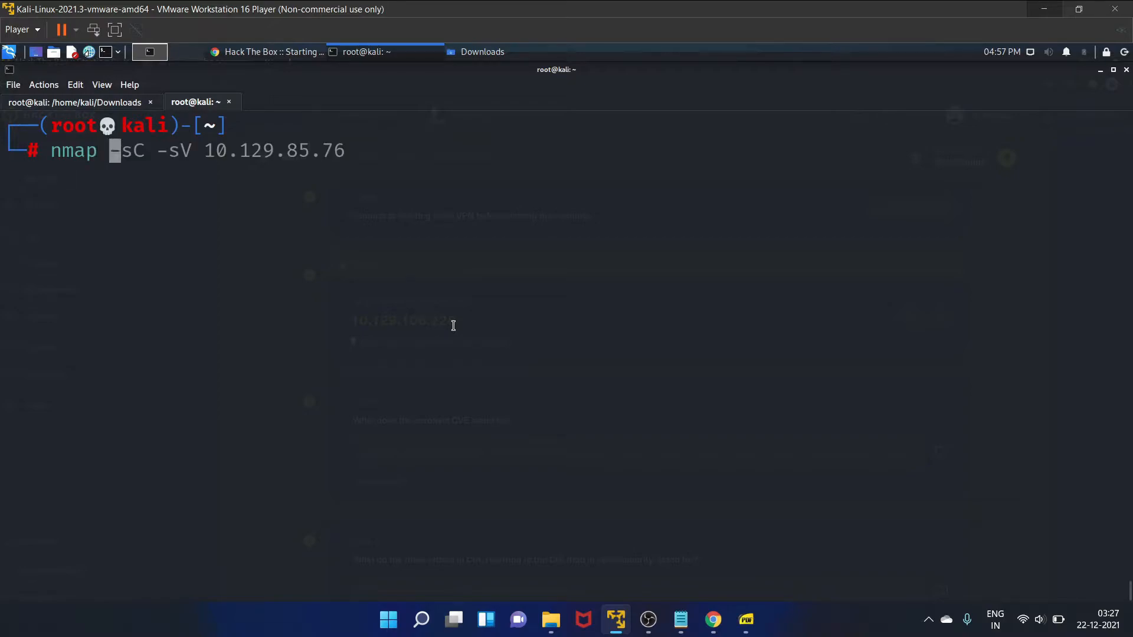
key(Right)
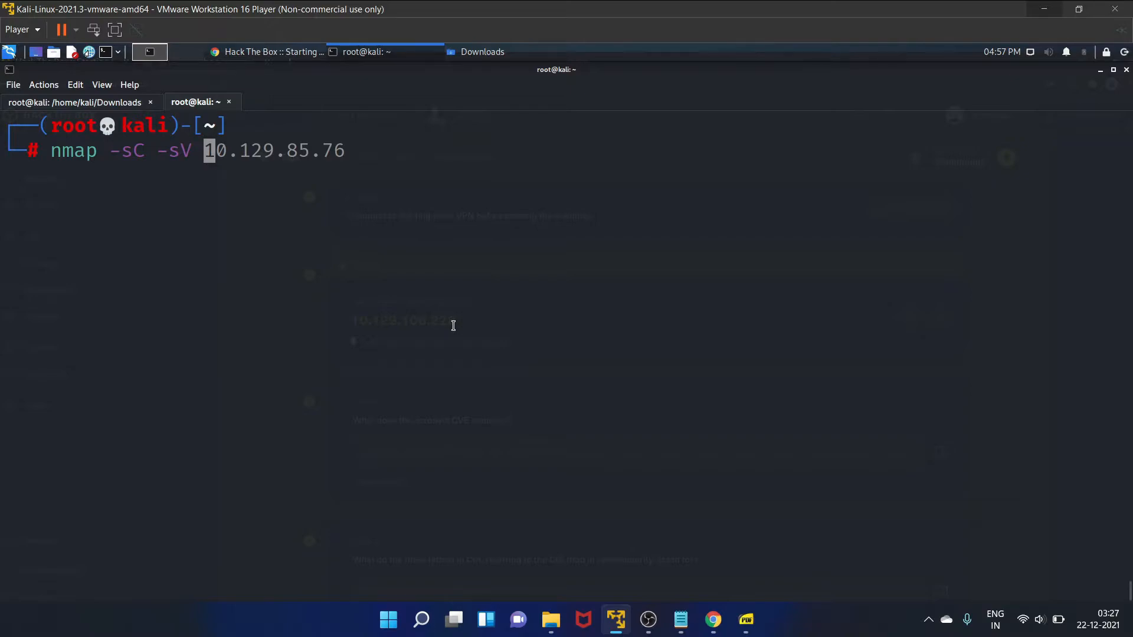
key(Return)
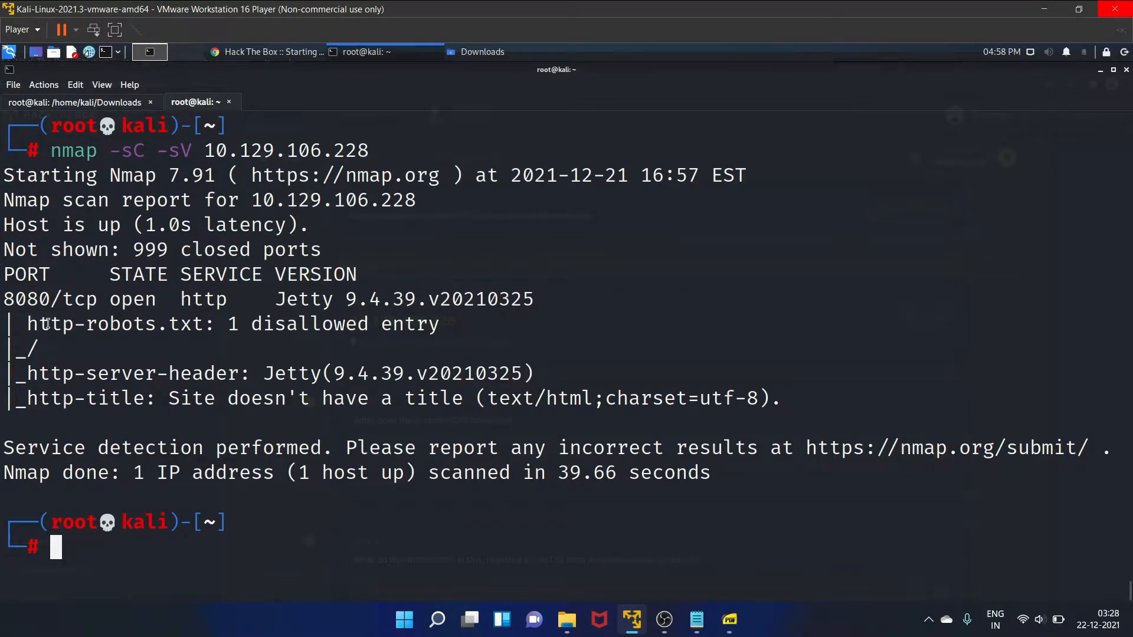
double_click(27, 299)
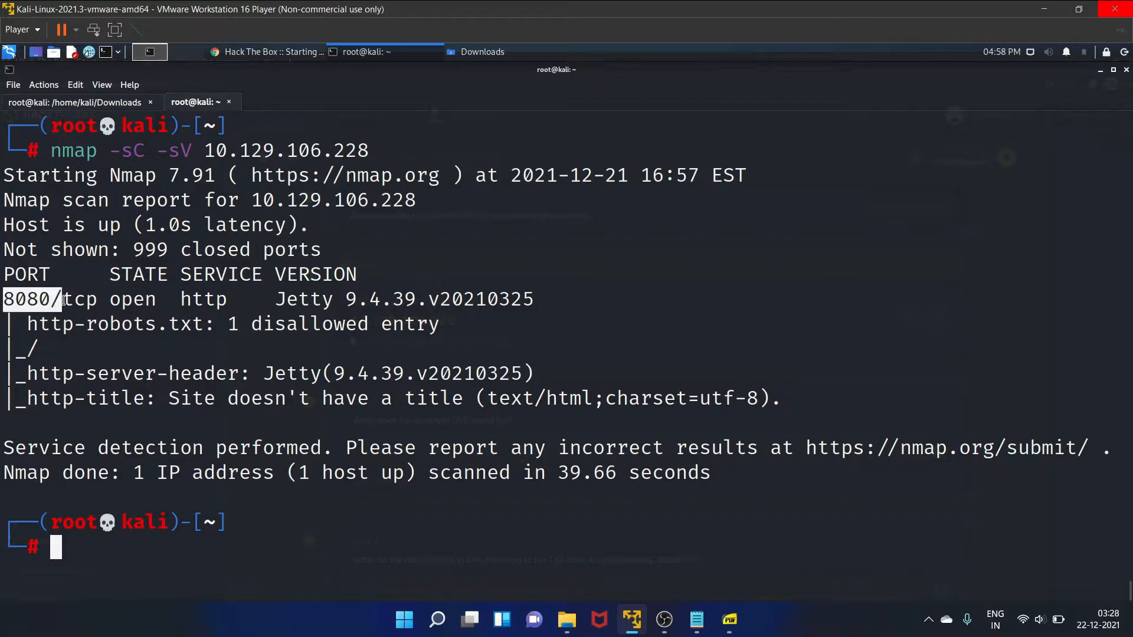
double_click(202, 299)
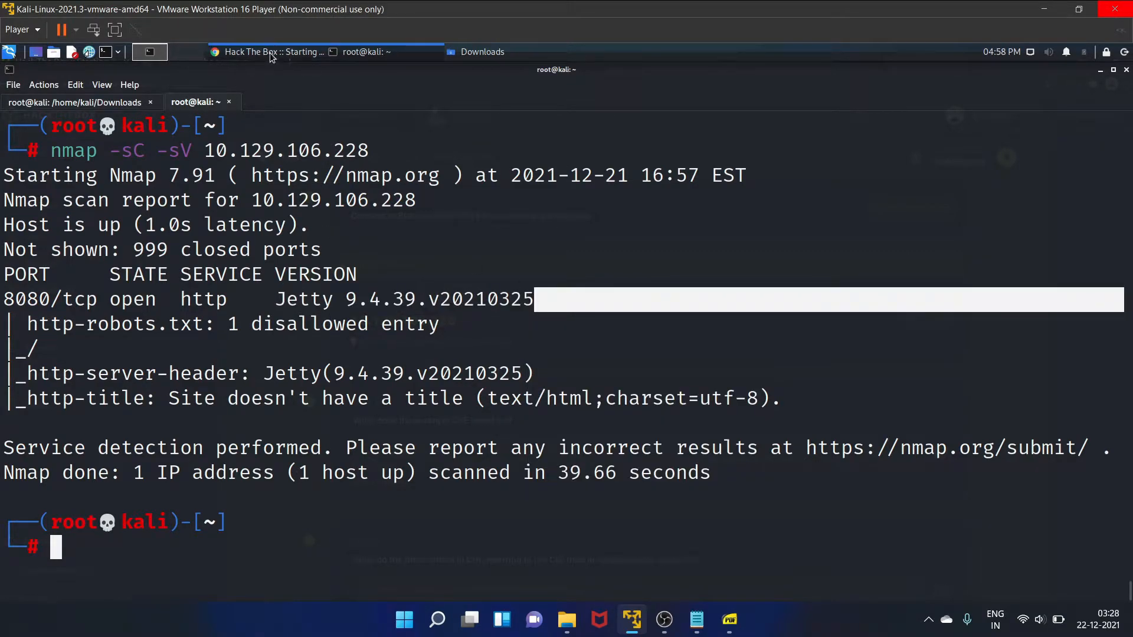
Submit Jetty 9.4.39.v20210325 as the Task 3 answer on the Pennyworth page.
click(268, 51)
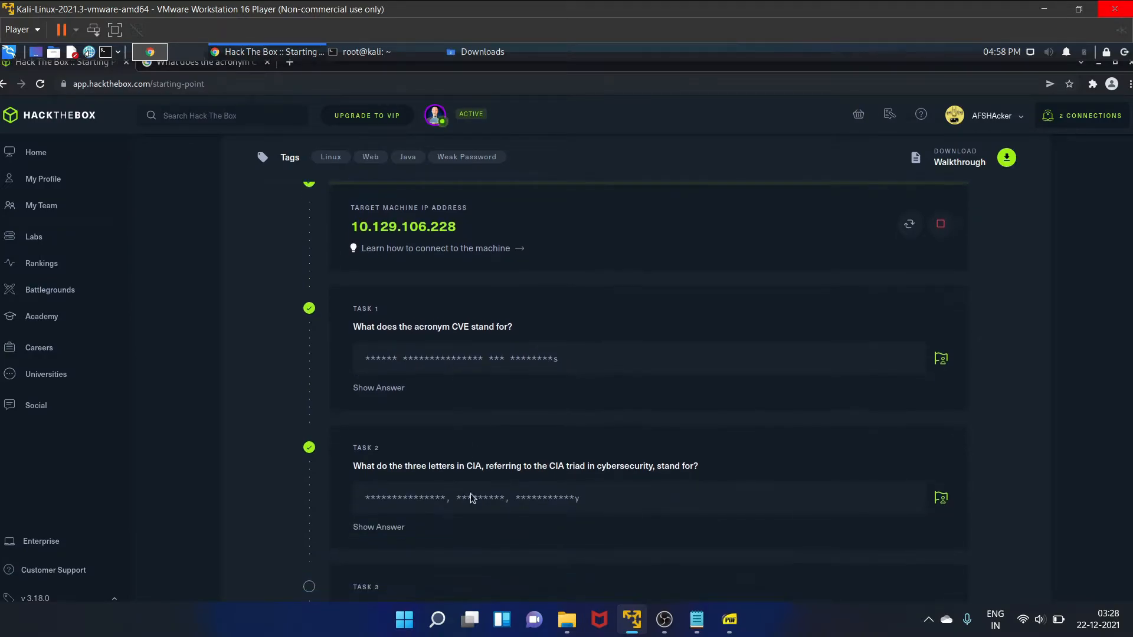
scroll(down, 3)
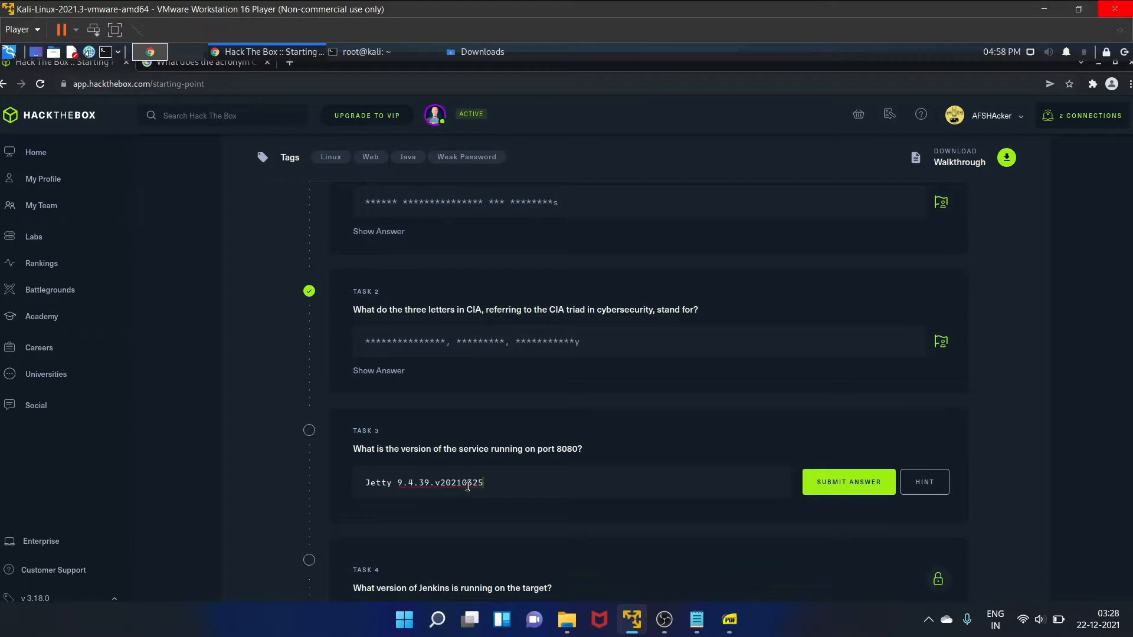
click(849, 482)
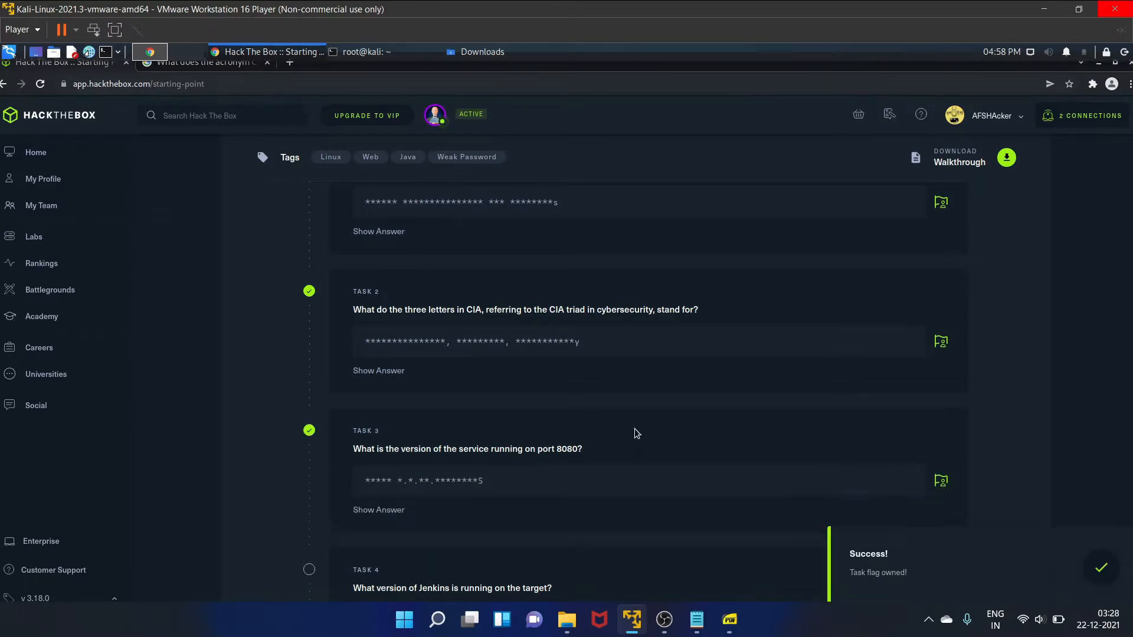
scroll(down, 3)
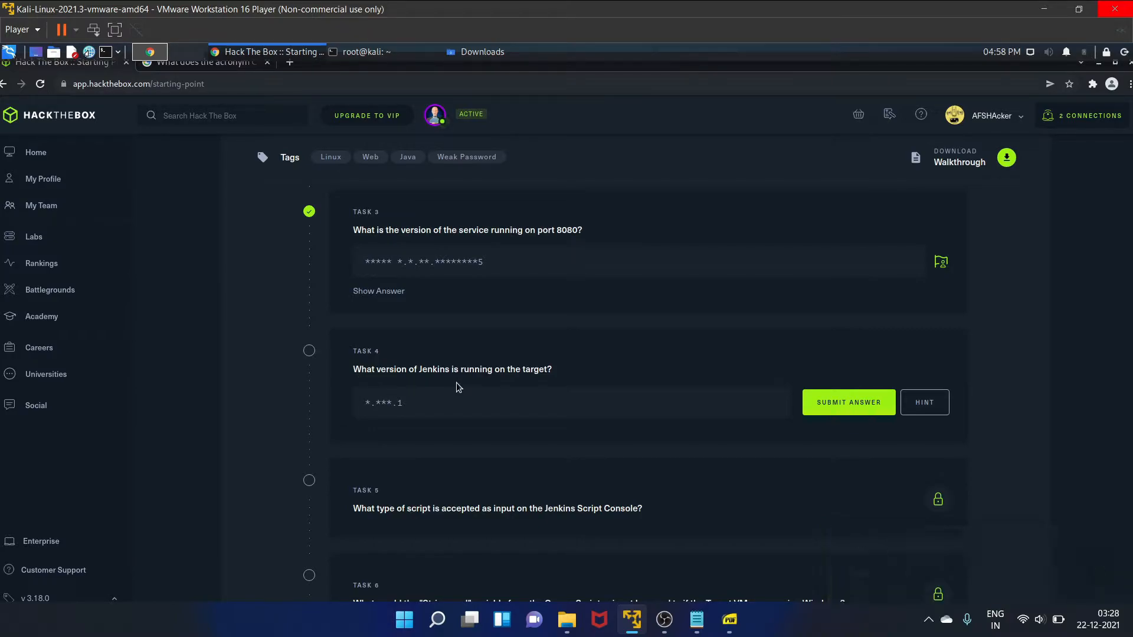
scroll(up, 3)
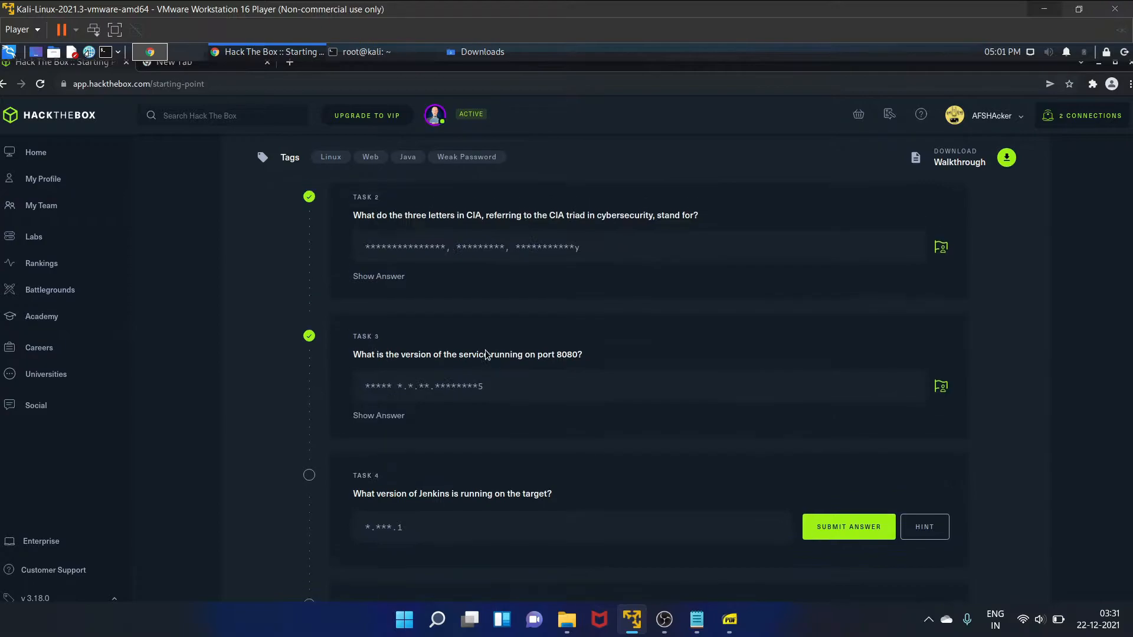
scroll(up, 3)
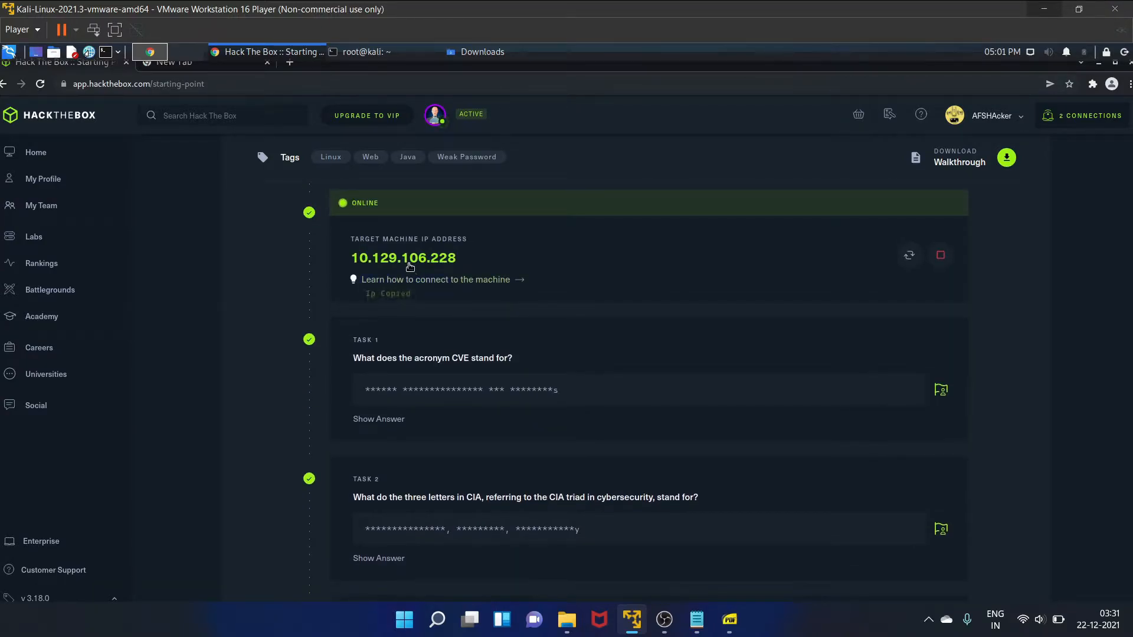
Load the target's Jenkins sign-in page at 10.129.106.228:8080 in a new tab.
click(173, 61)
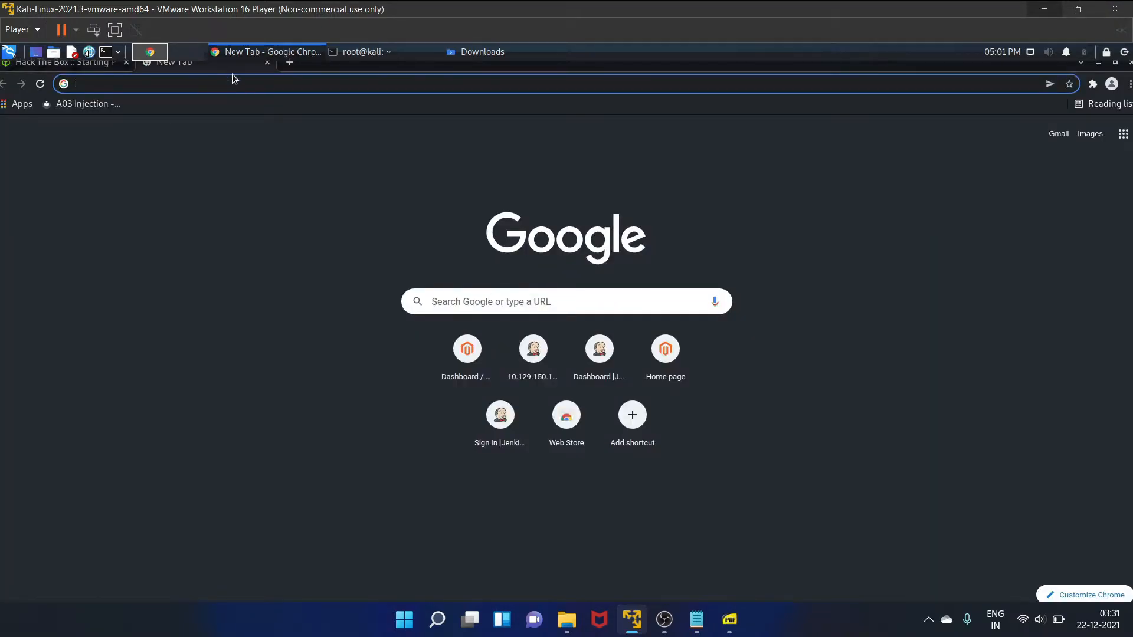
text(10.129.106.228:8)
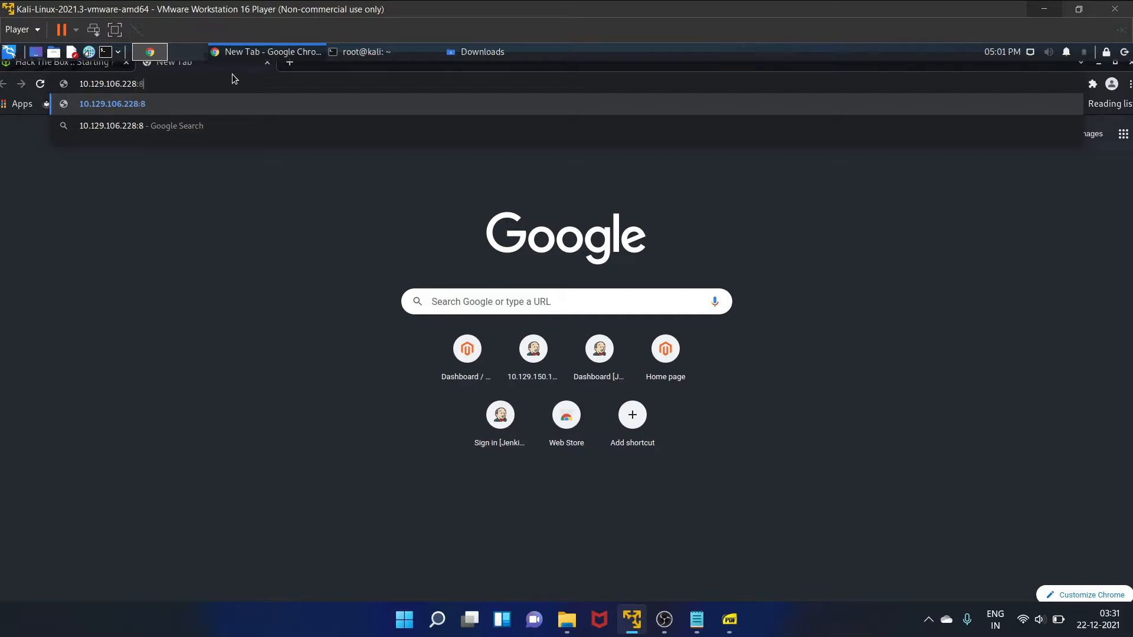
key(Return)
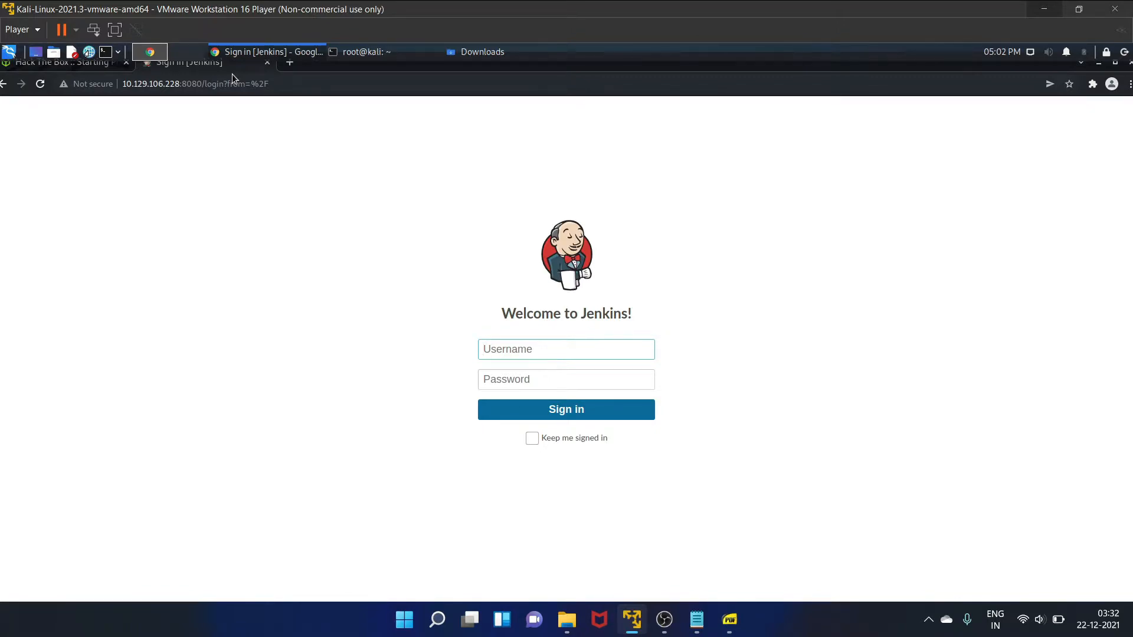
Attempt Jenkins logins as admin, then as root with guessed passwords.
click(565, 349)
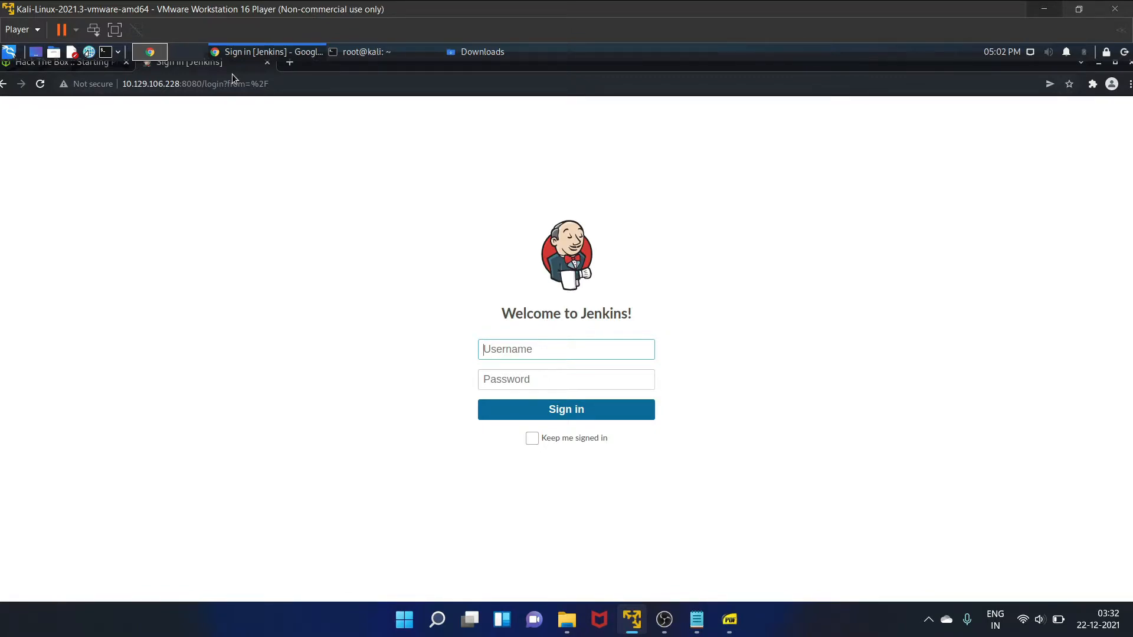
text(a)
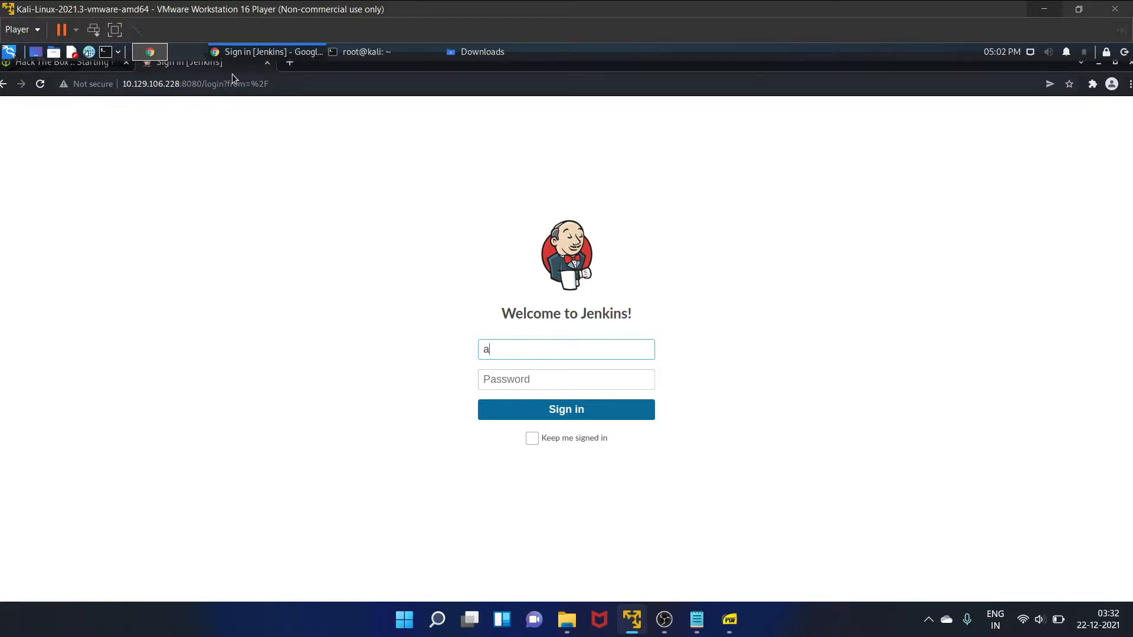
text(dmin)
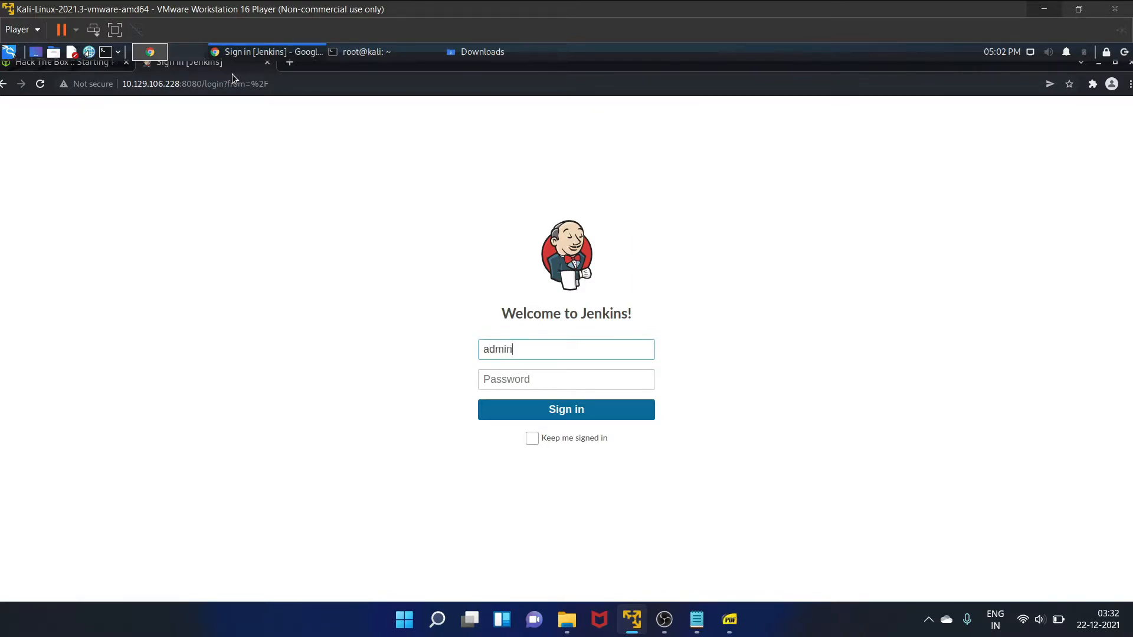
click(565, 379)
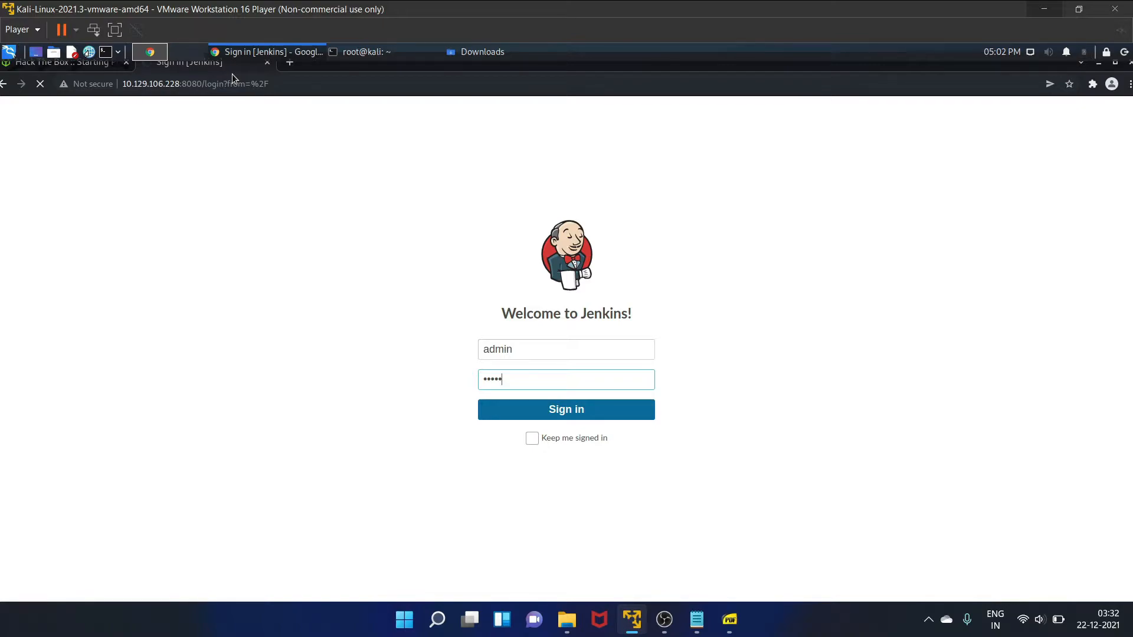
click(566, 410)
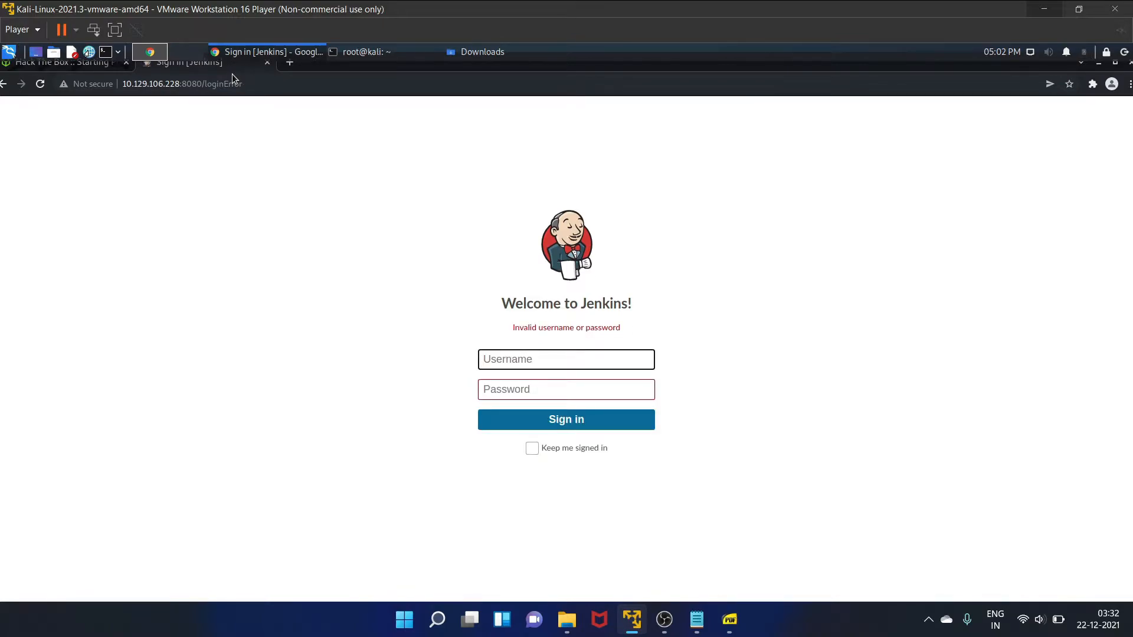
text(root)
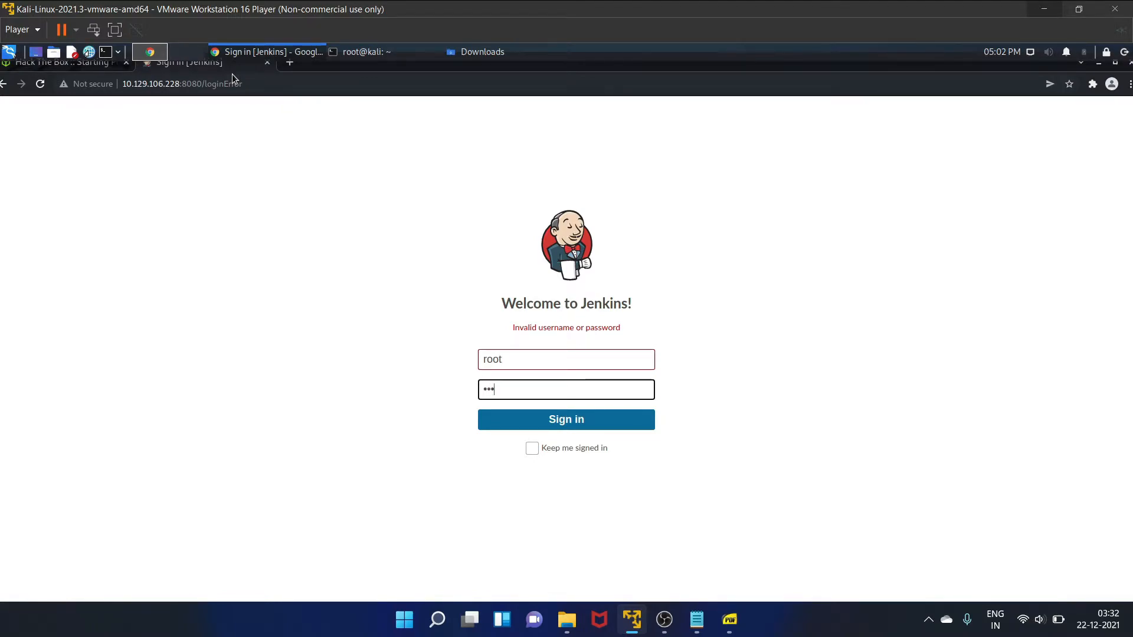
text(x)
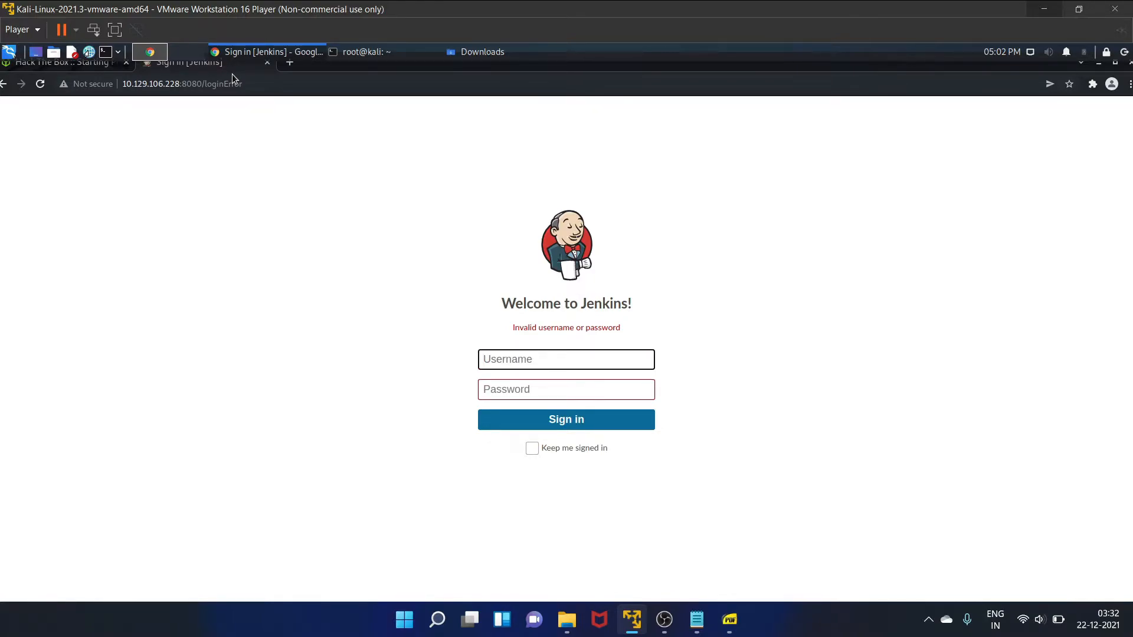
text(root)
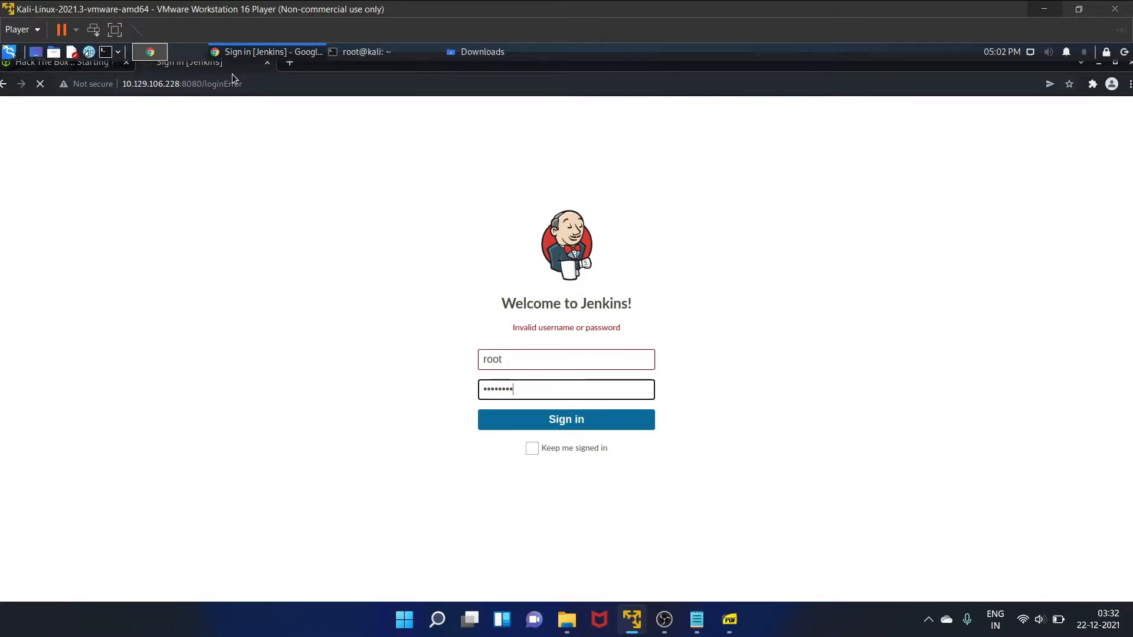
Sign into the Jenkins dashboard as root and copy the 'Jenkins 2.289.1' footer version.
click(565, 419)
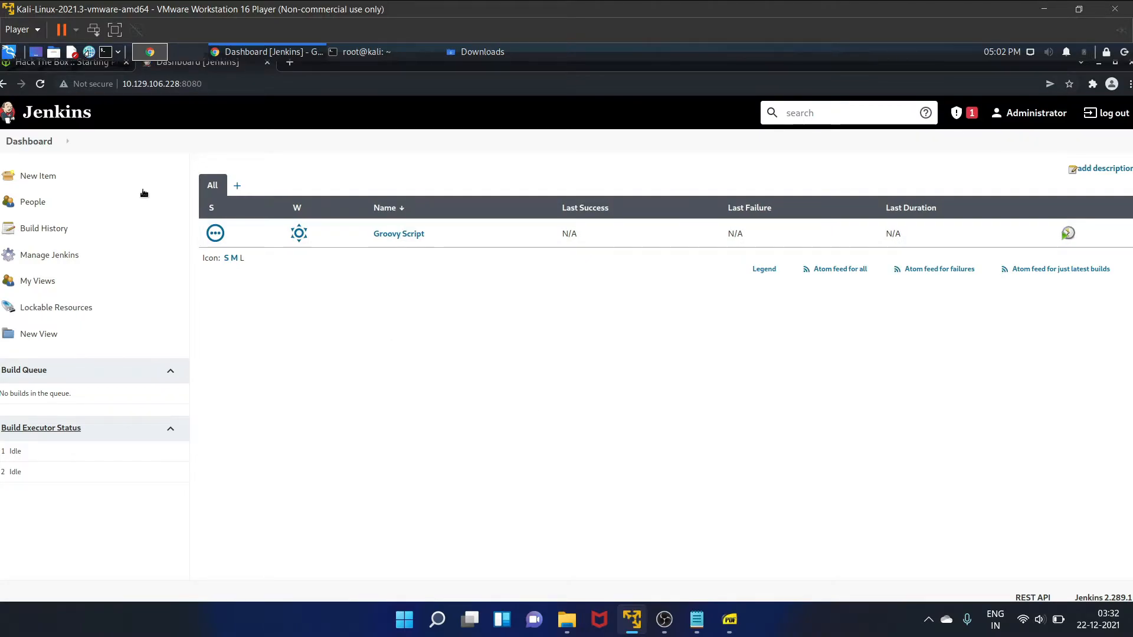
mouse_move(932, 303)
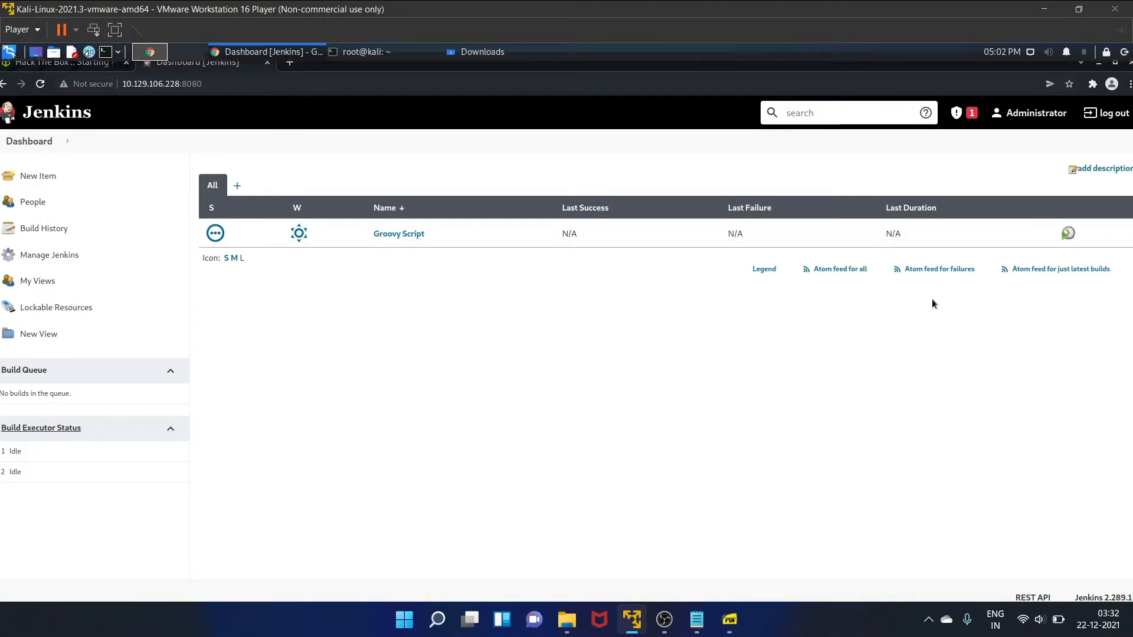
mouse_move(1122, 457)
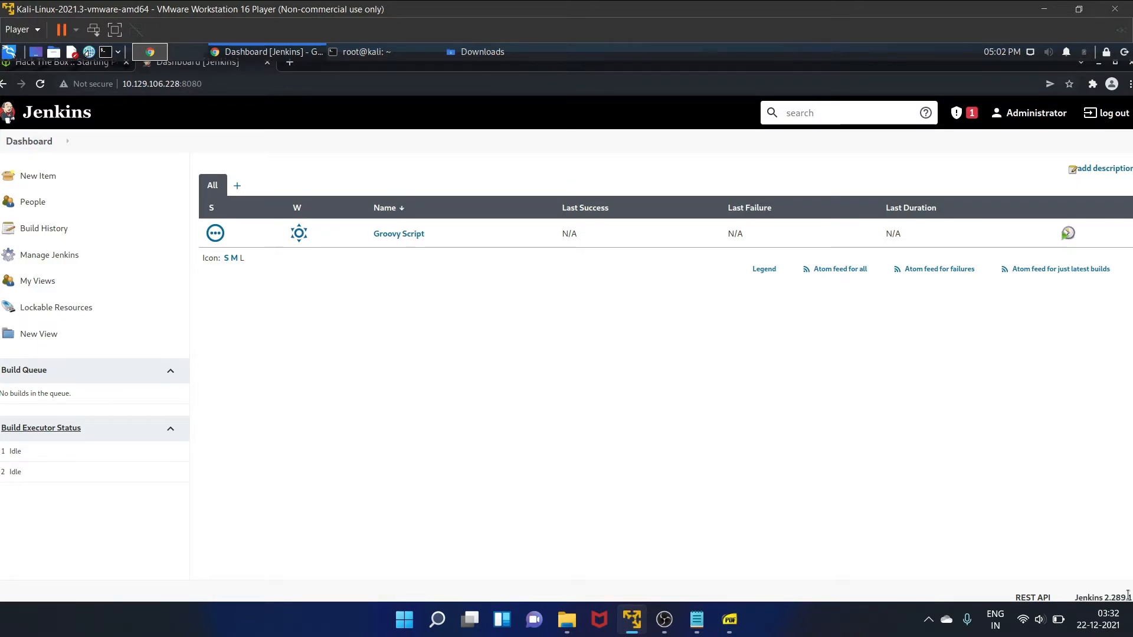
right_click(1101, 597)
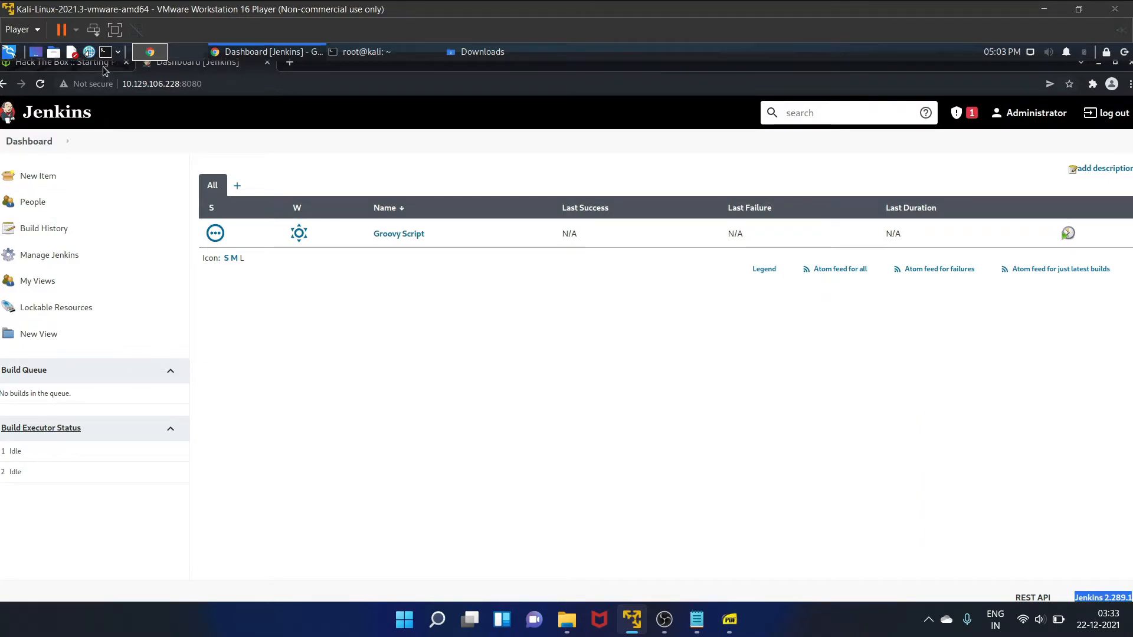
Submit 2.289.1 as the Jenkins version for Task 4, removing the word 'Jenkins'.
click(80, 63)
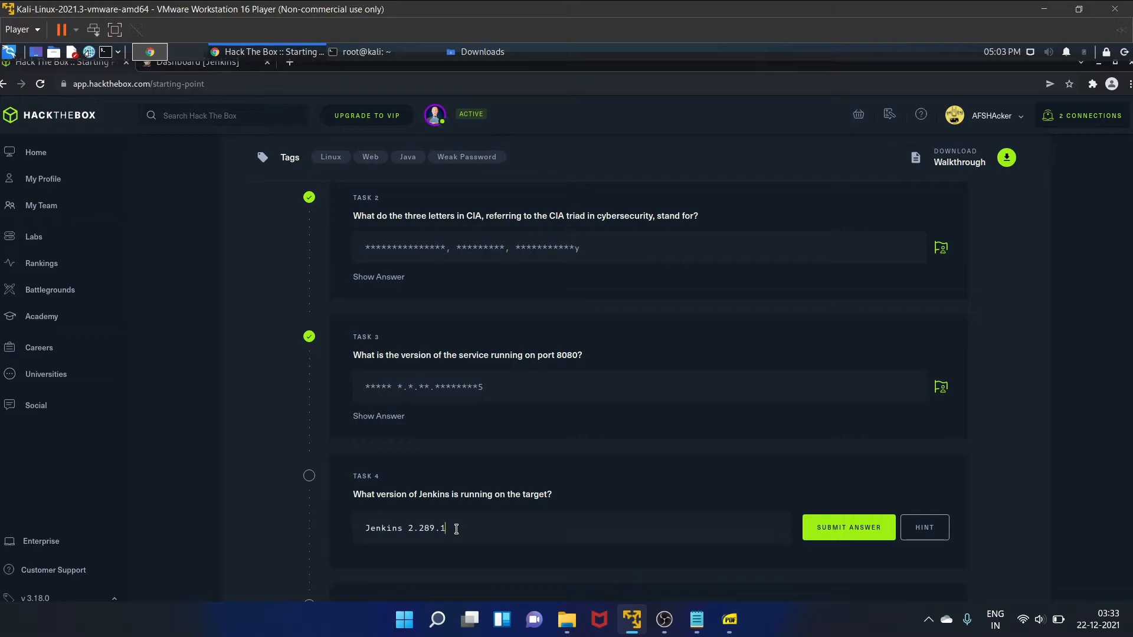
double_click(384, 529)
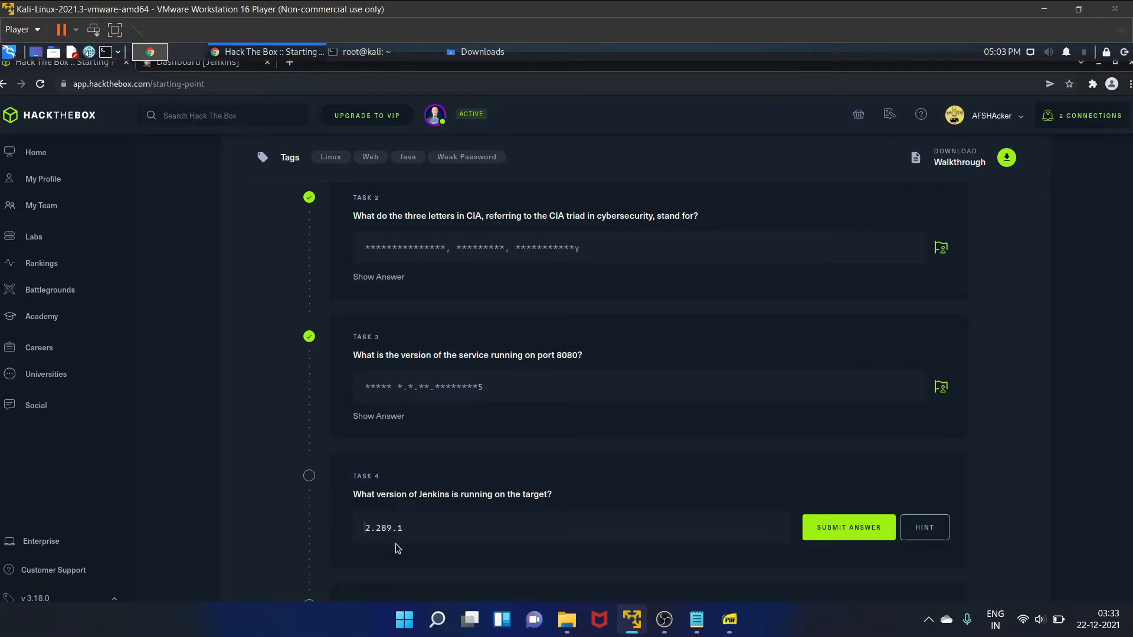
mouse_move(848, 526)
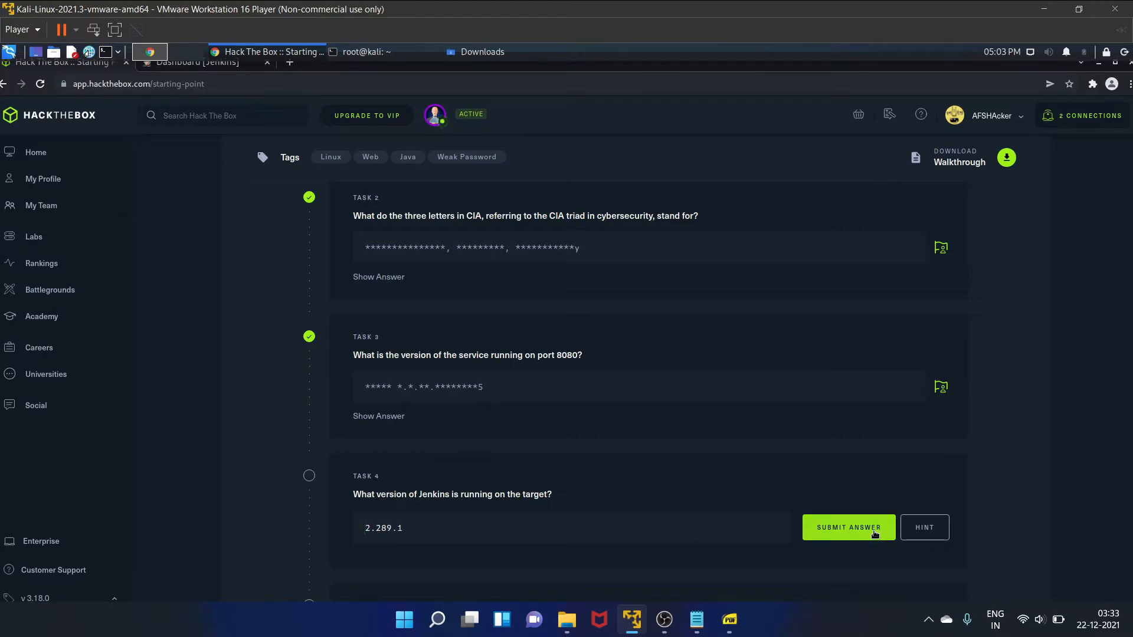
click(848, 526)
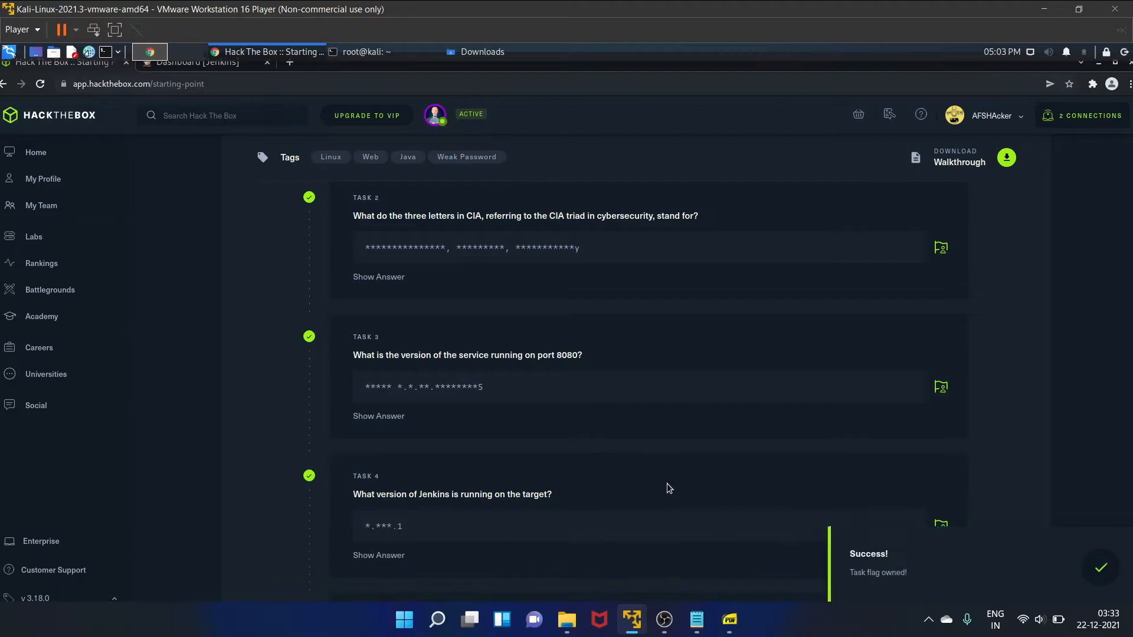
scroll(down, 3)
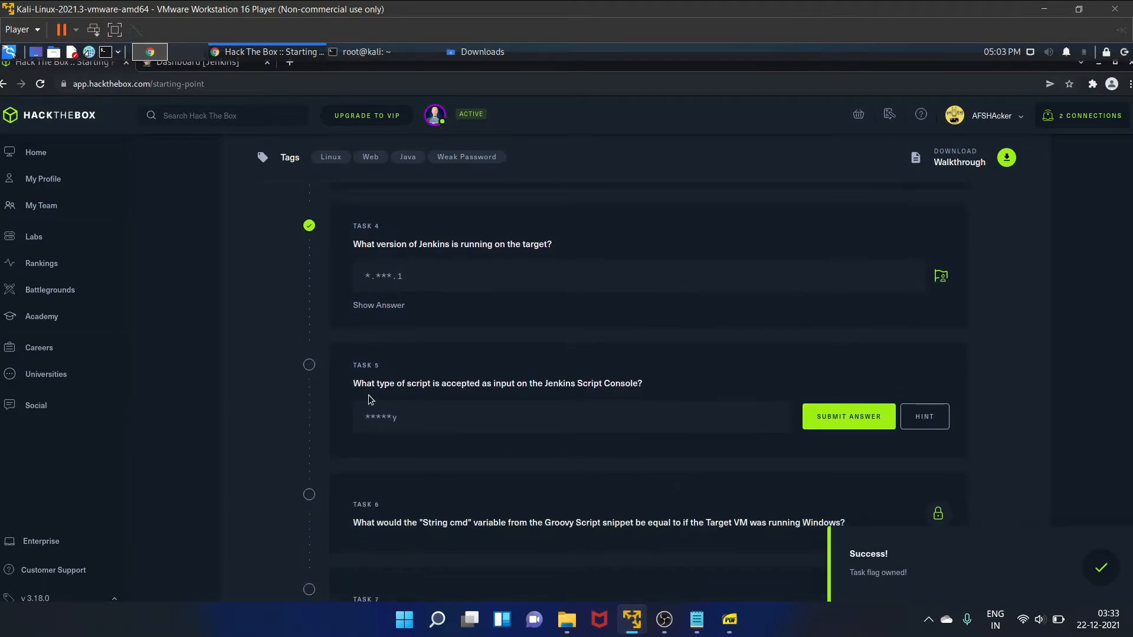
mouse_move(485, 405)
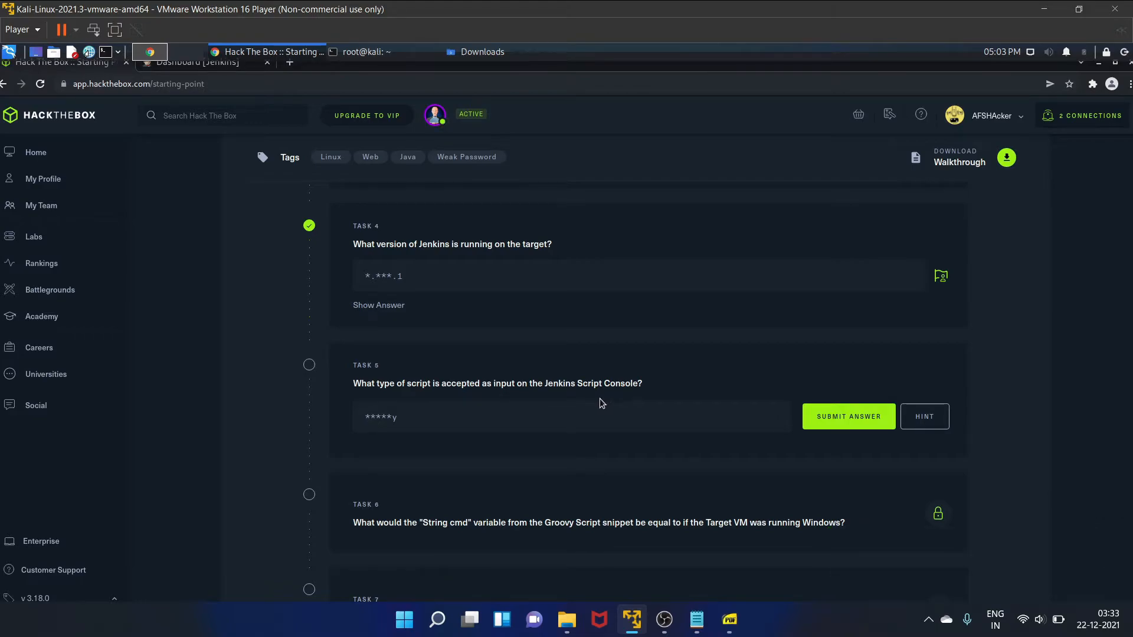
Check the Task 5 hint and enter 'groovy' as the Script Console answer.
click(924, 417)
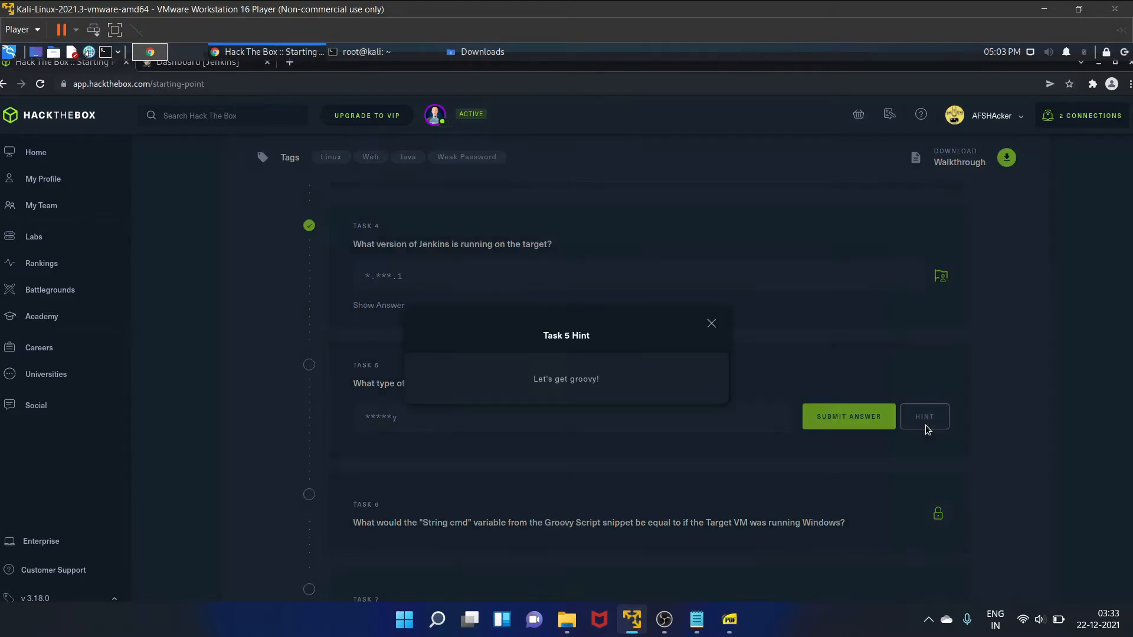
mouse_move(639, 375)
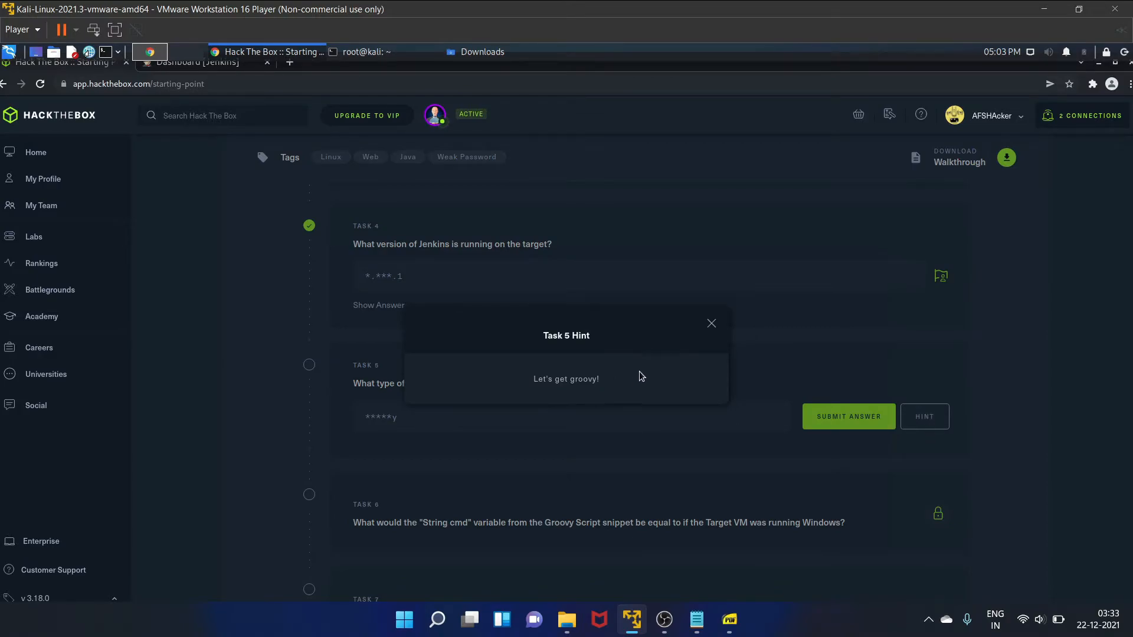
click(711, 324)
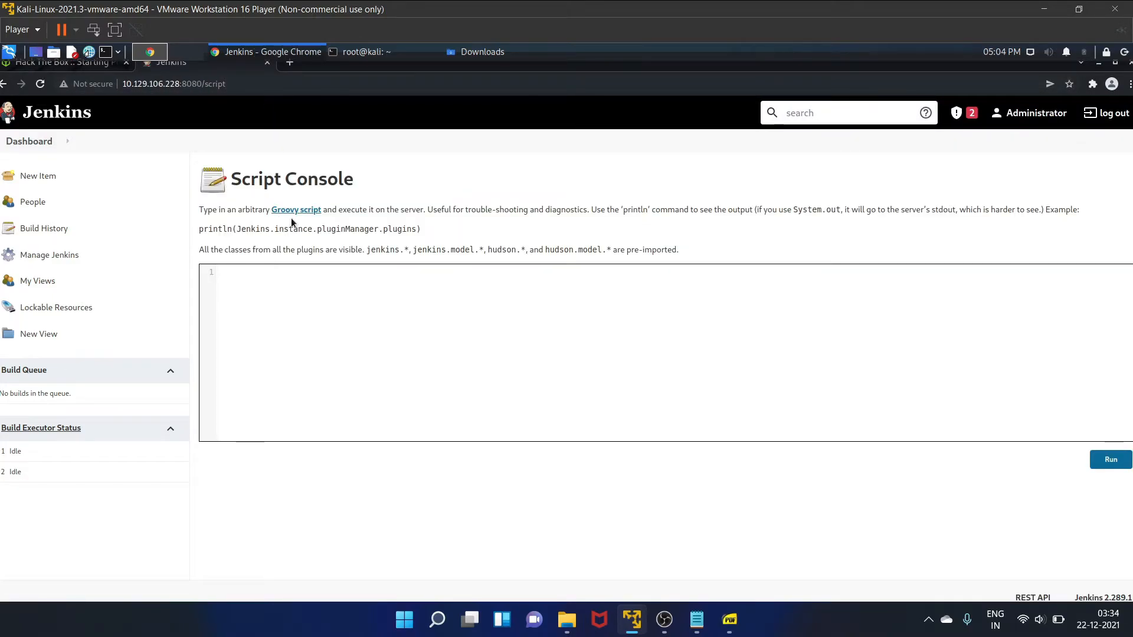
mouse_move(415, 223)
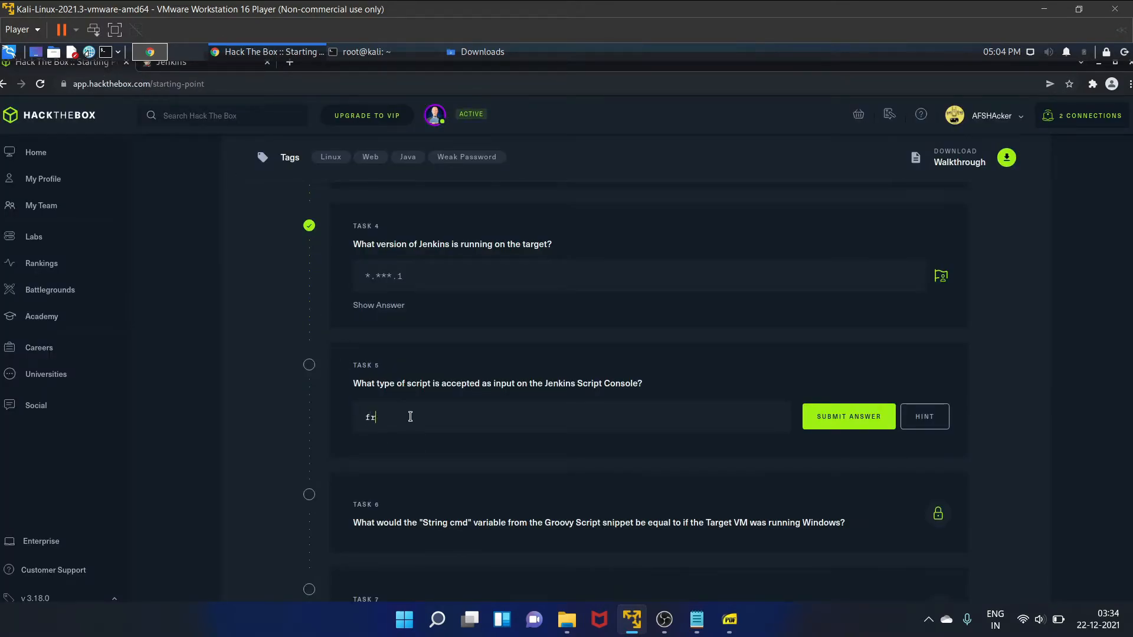
text(g)
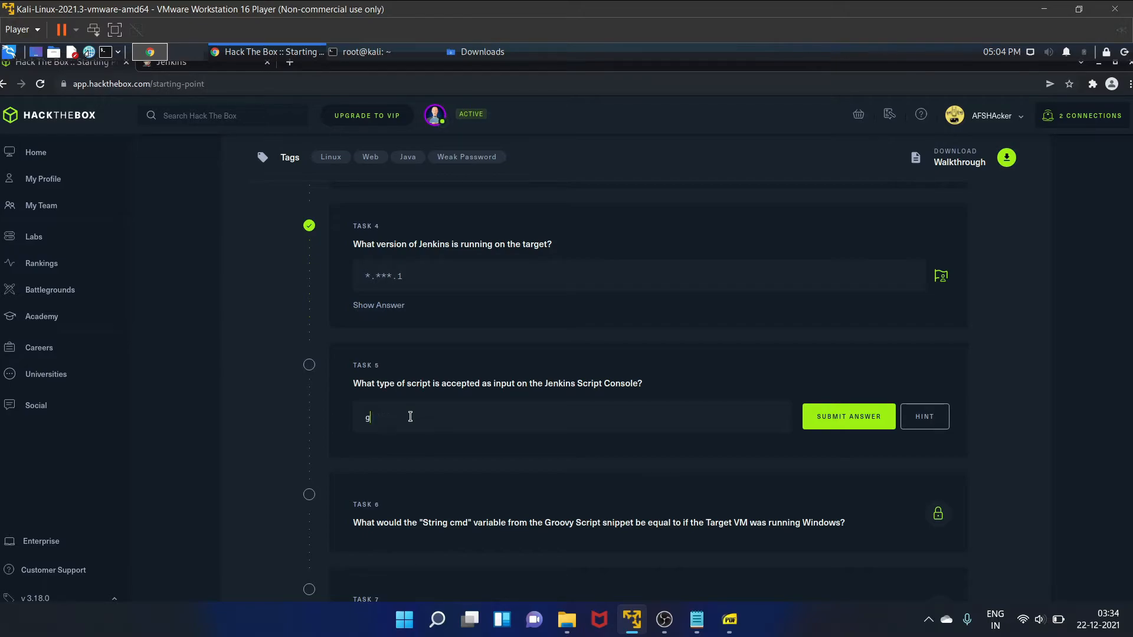
text(roovy)
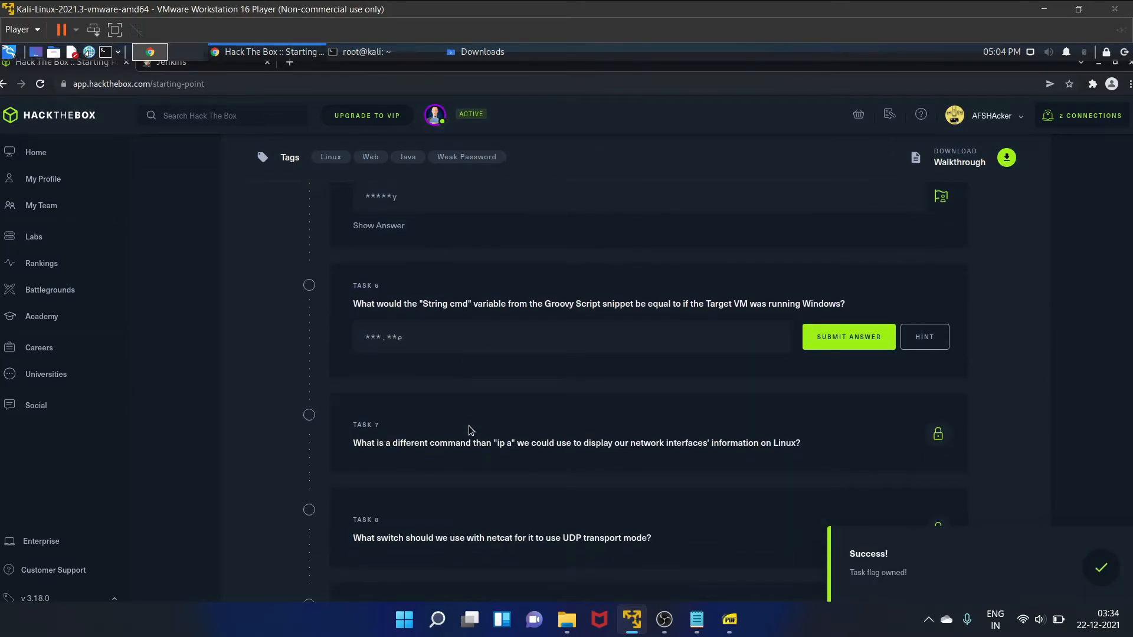
mouse_move(446, 327)
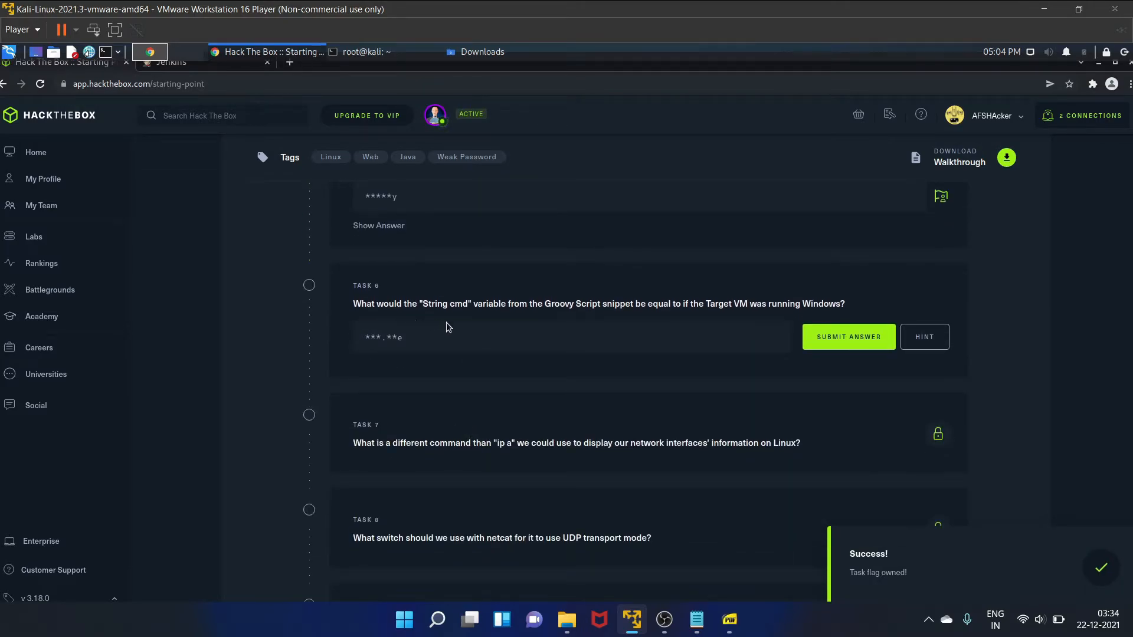
mouse_move(578, 320)
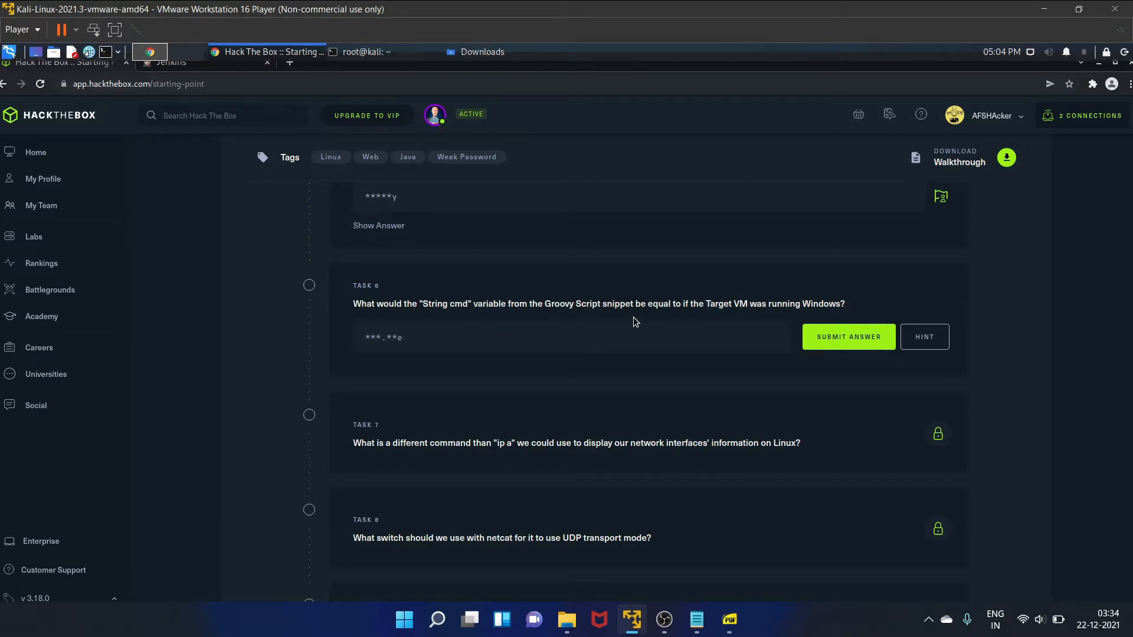
mouse_move(779, 317)
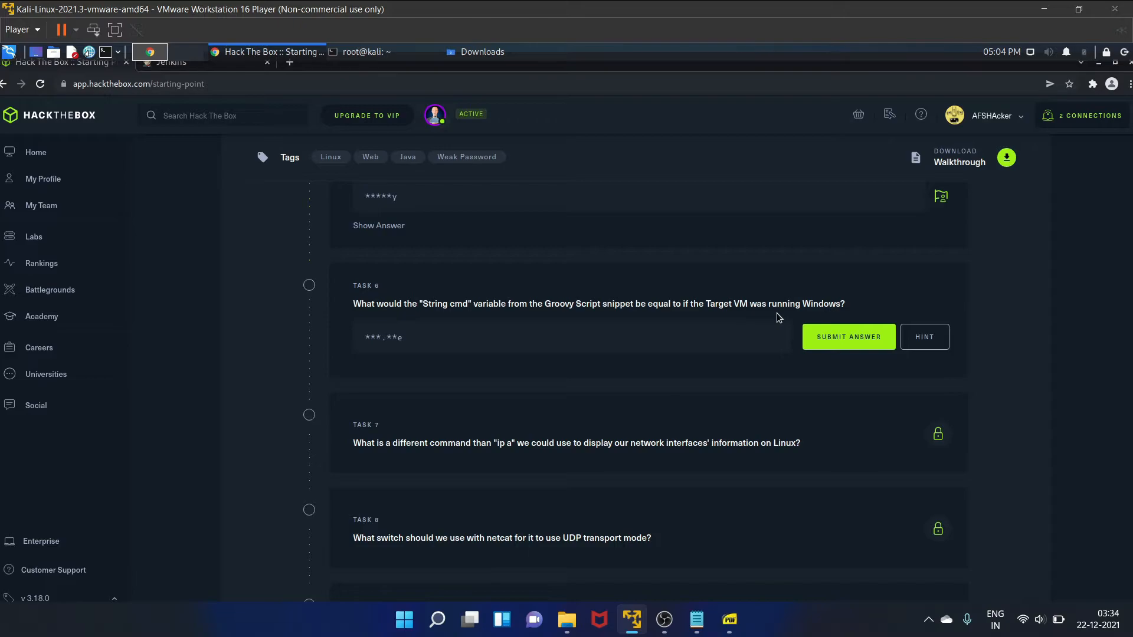
mouse_move(700, 551)
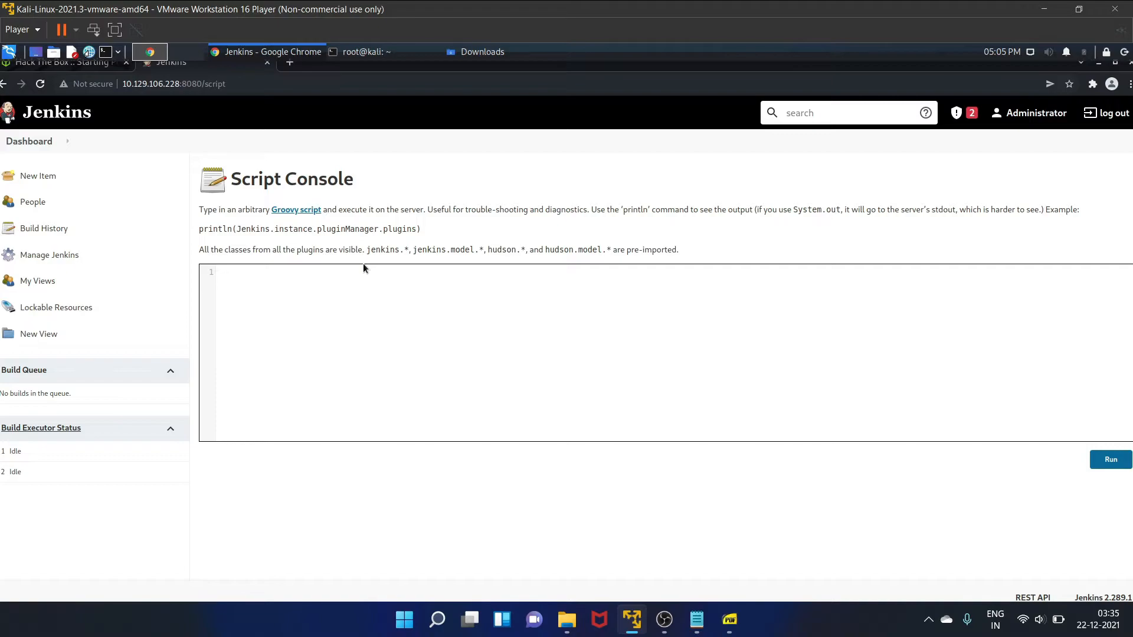
mouse_move(423, 159)
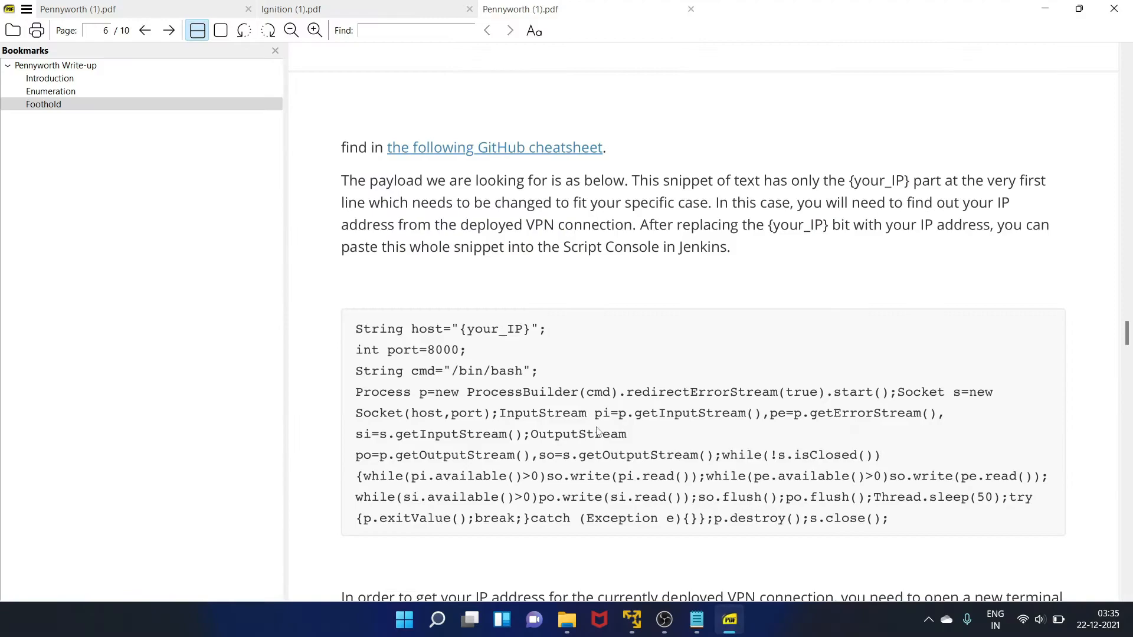
mouse_move(361, 327)
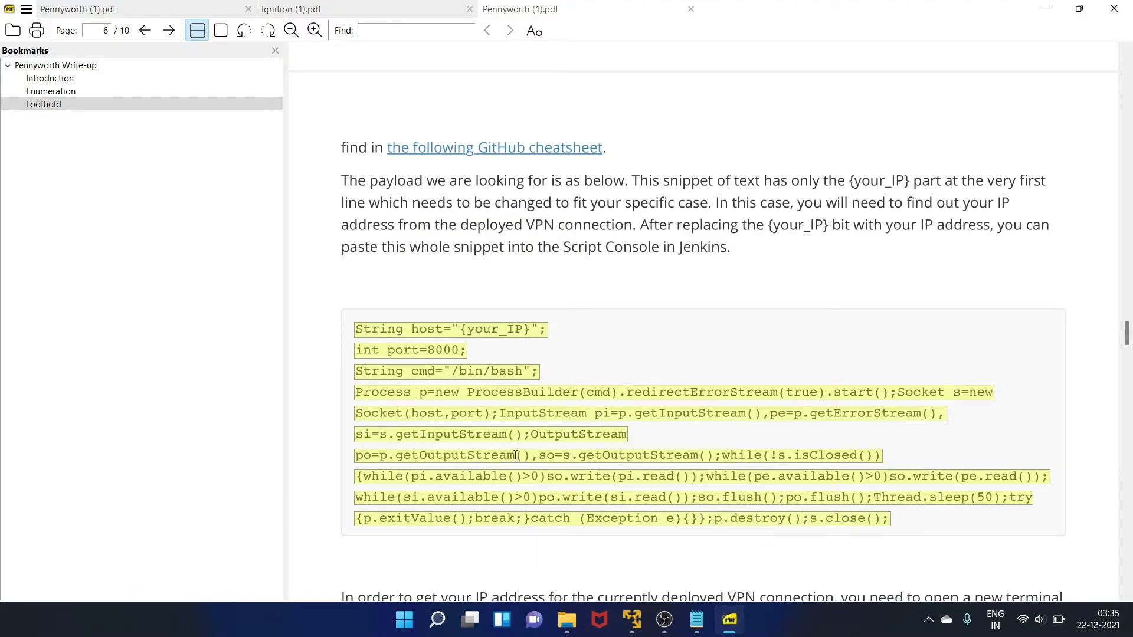
Scroll the Pennyworth write-up to the payload variable table with host, port 8000 and /bin/bash.
scroll(down, 3)
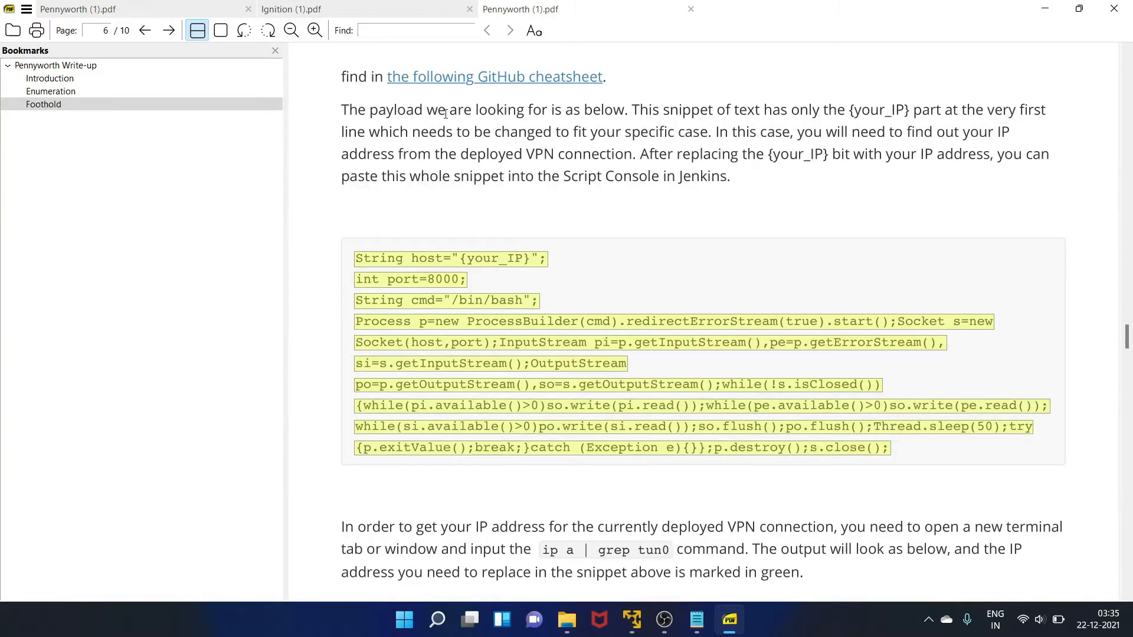
scroll(down, 3)
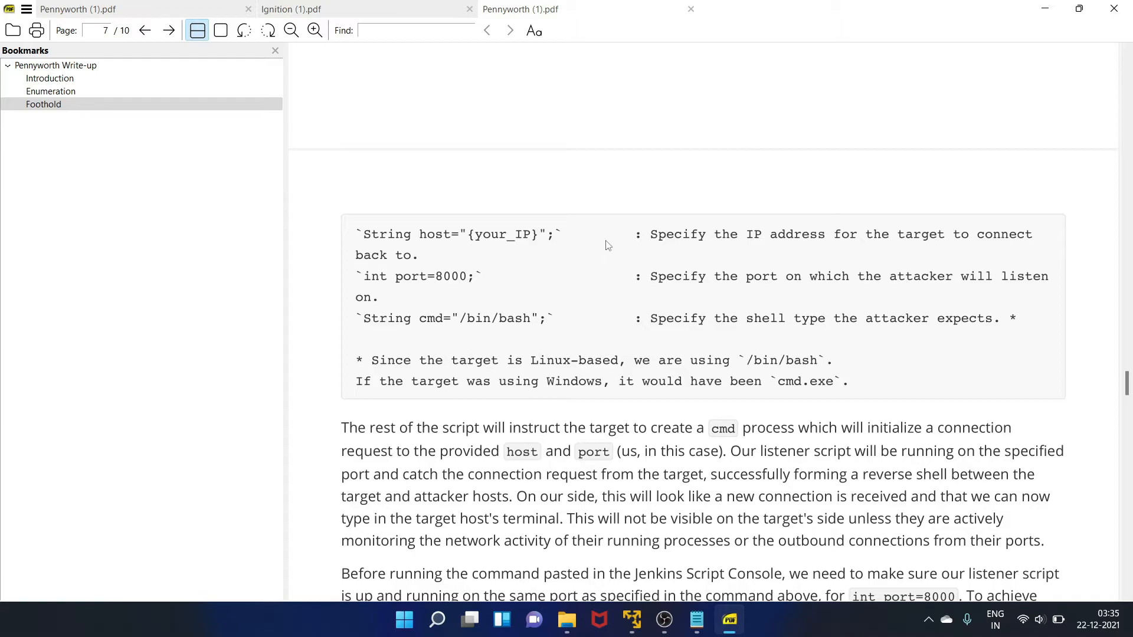
mouse_move(782, 241)
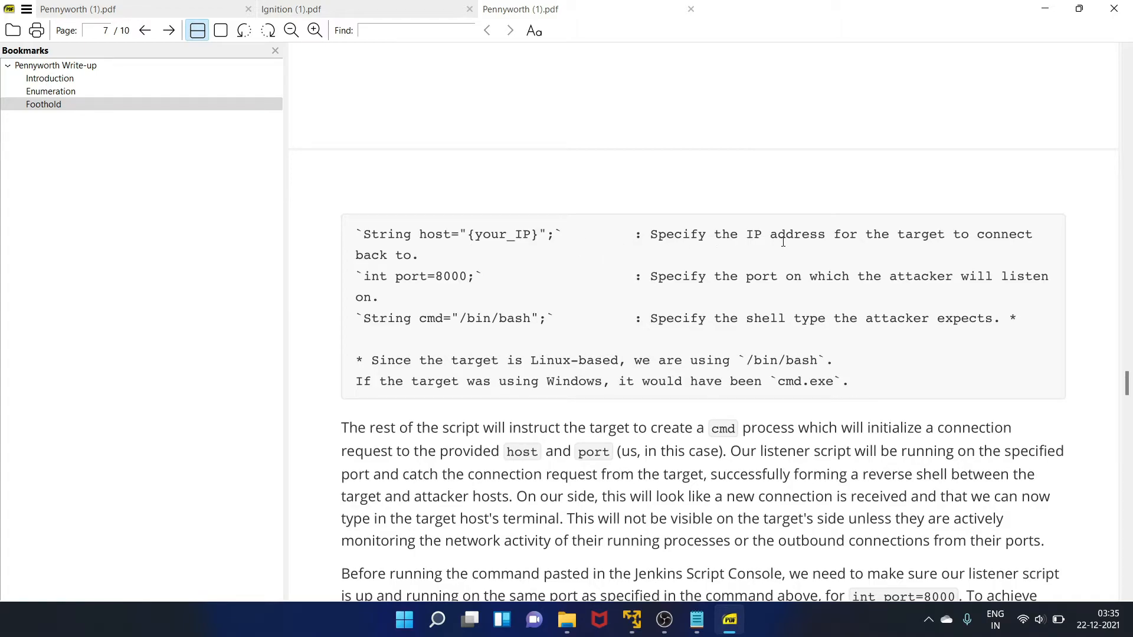
mouse_move(733, 269)
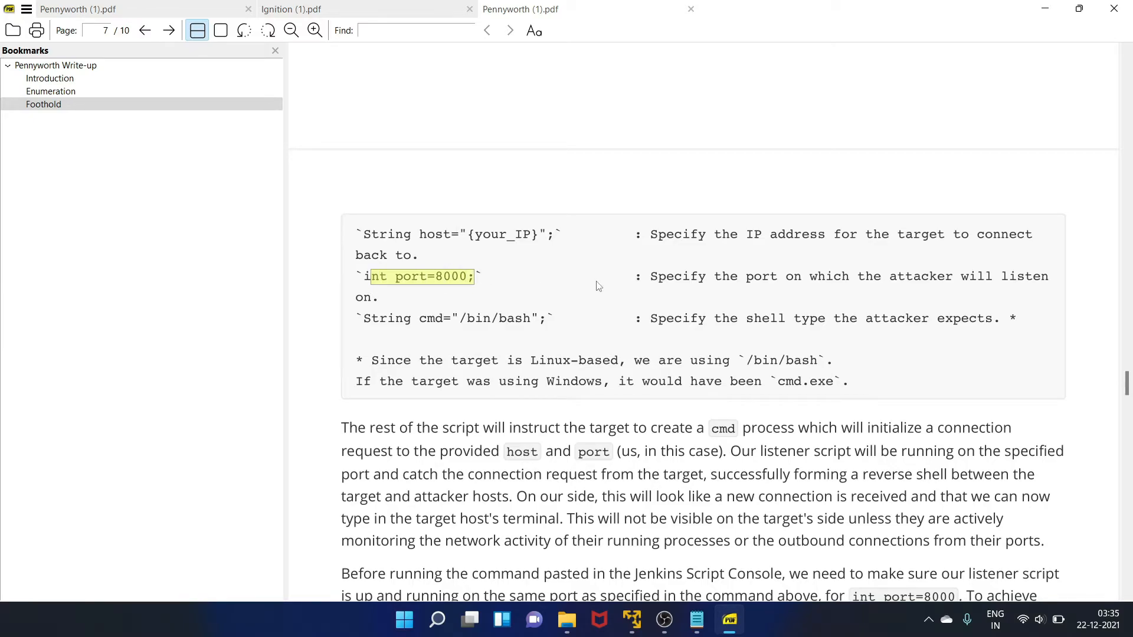
mouse_move(849, 282)
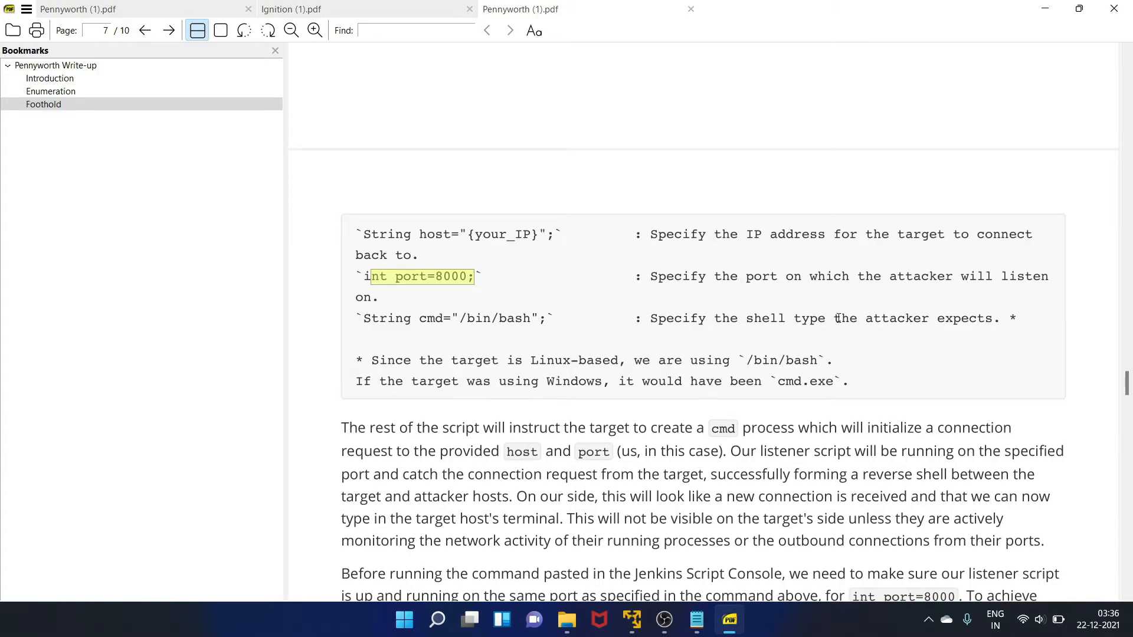
mouse_move(446, 320)
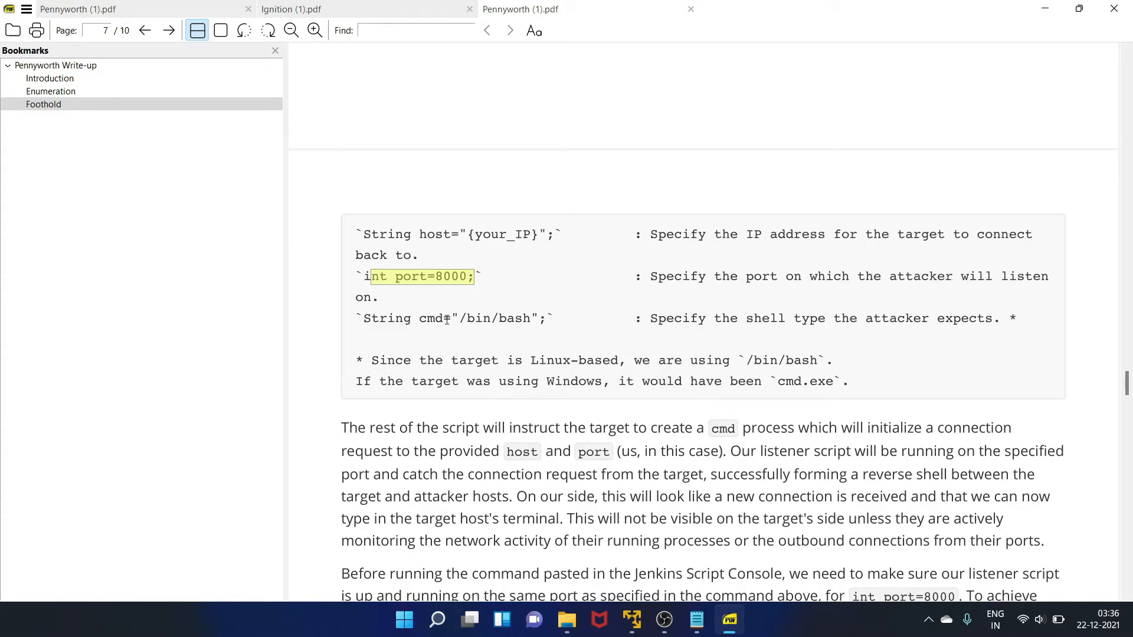
mouse_move(636, 320)
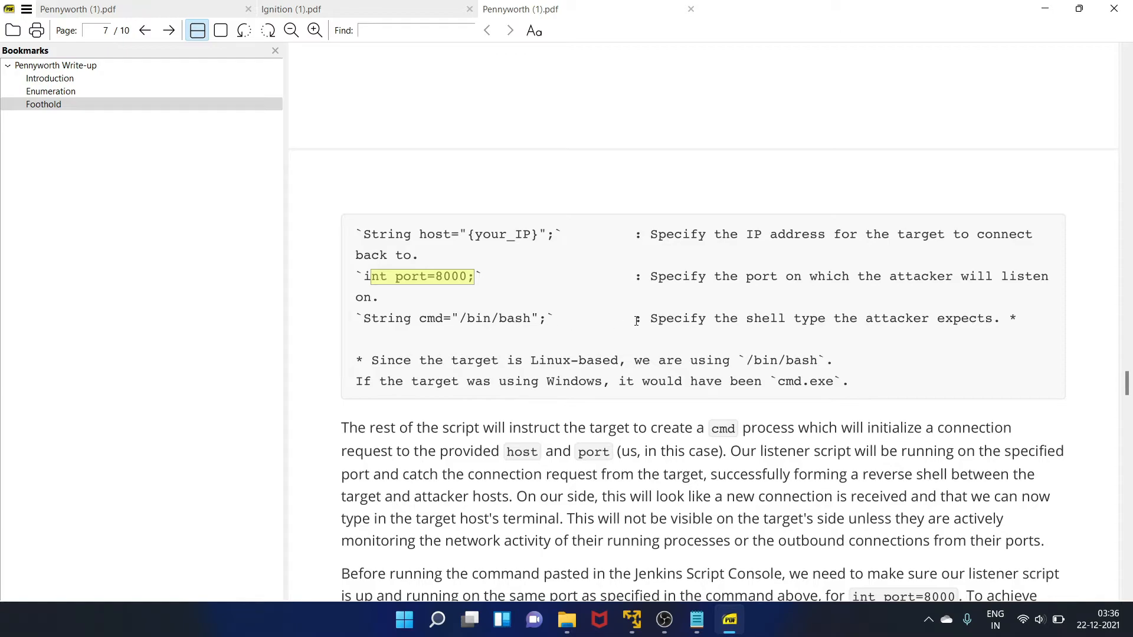
mouse_move(971, 326)
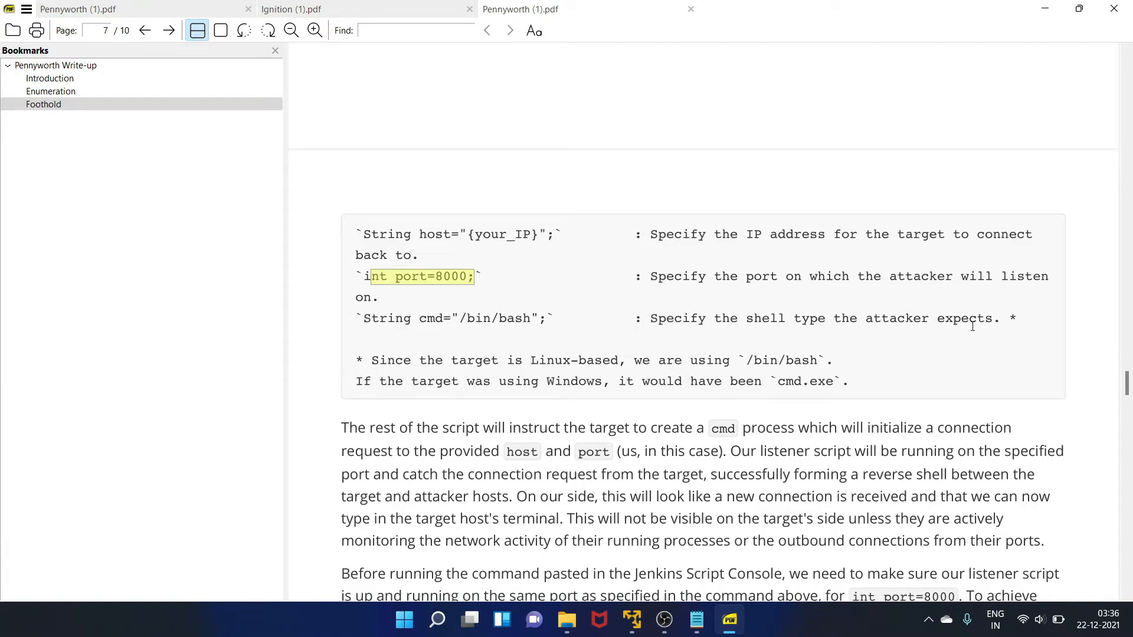
click(568, 409)
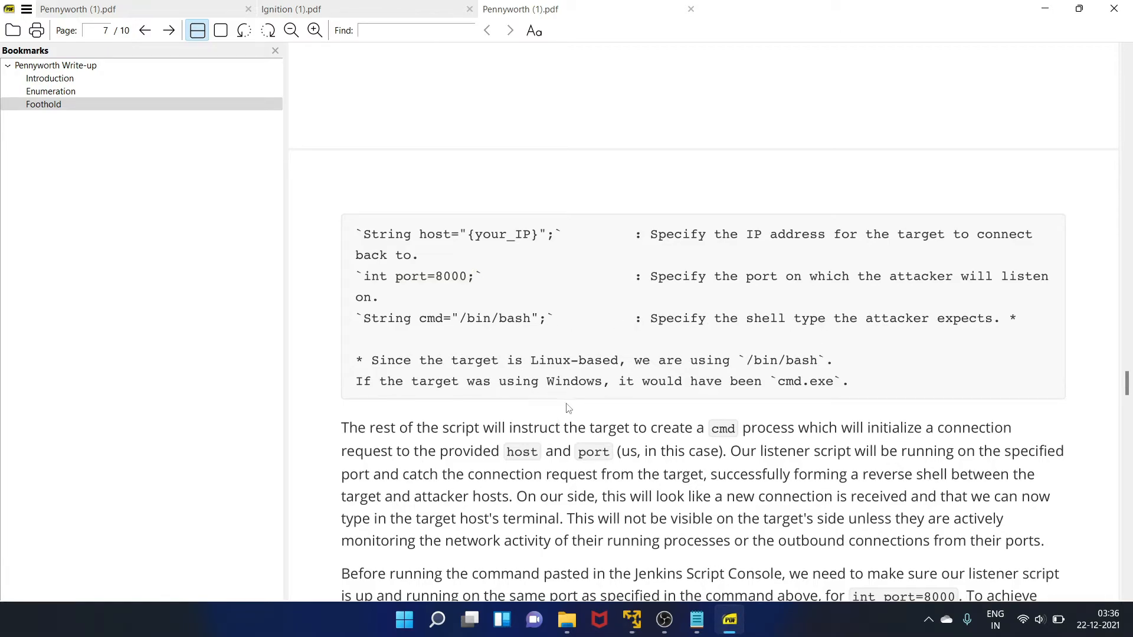
mouse_move(589, 388)
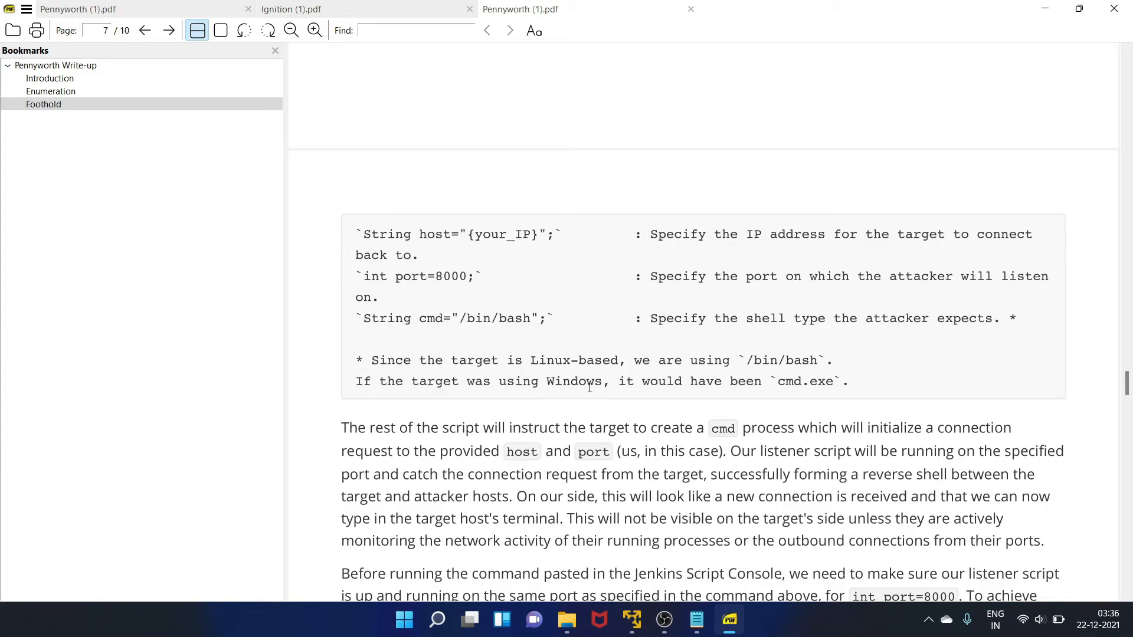
mouse_move(779, 382)
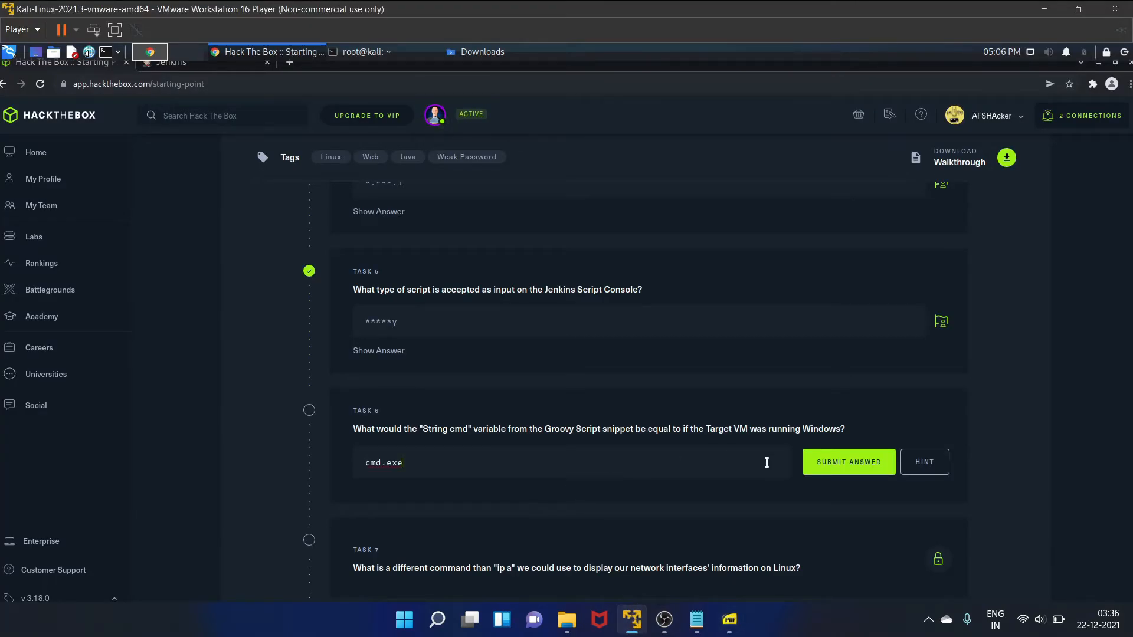
Submit cmd.exe for Task 6 and enter 'ifconfig' in the Task 7 answer field.
click(848, 462)
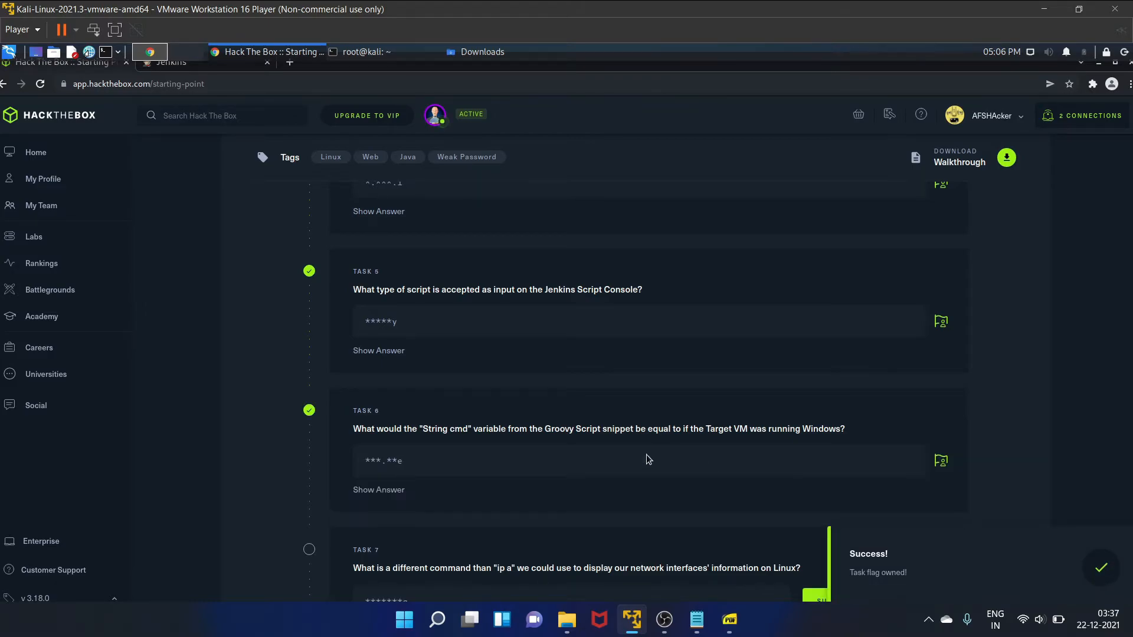
scroll(down, 3)
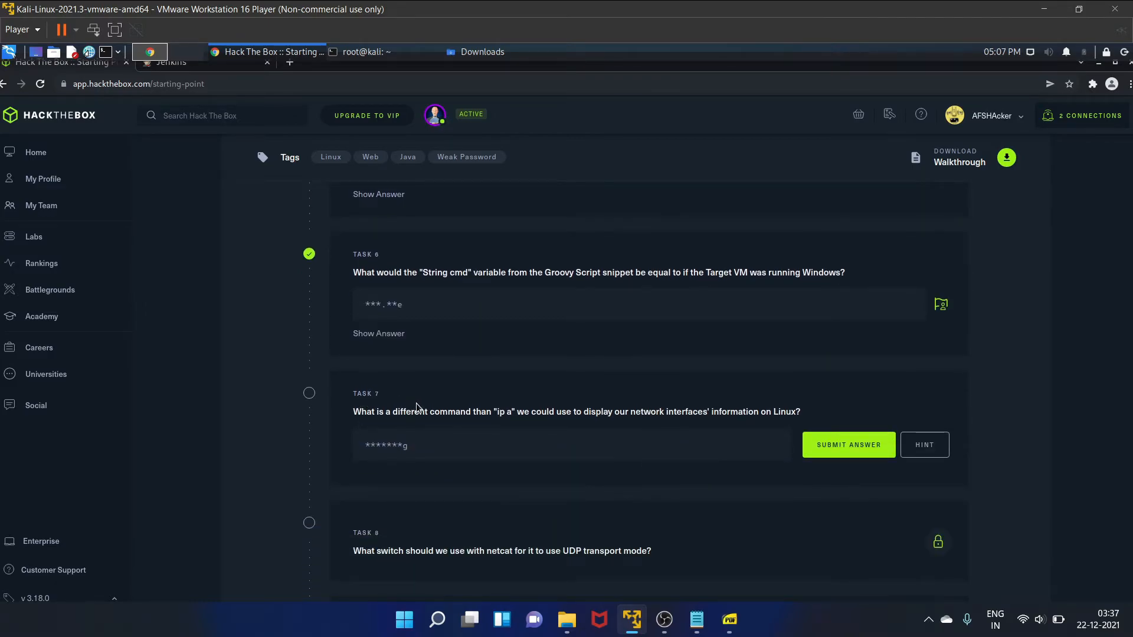
mouse_move(486, 436)
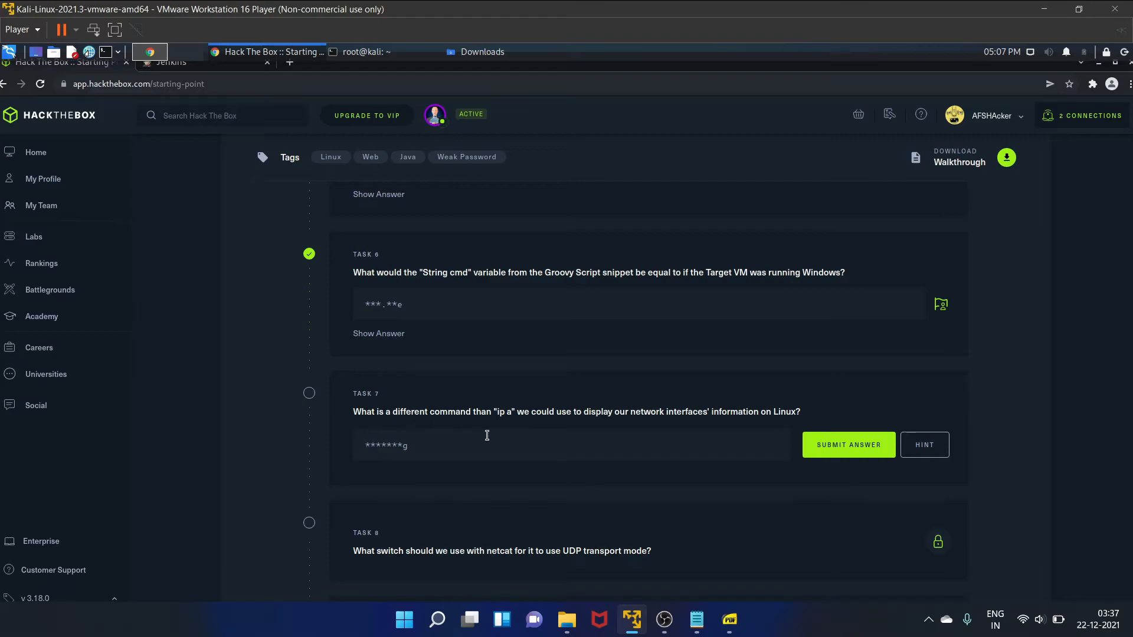
mouse_move(514, 432)
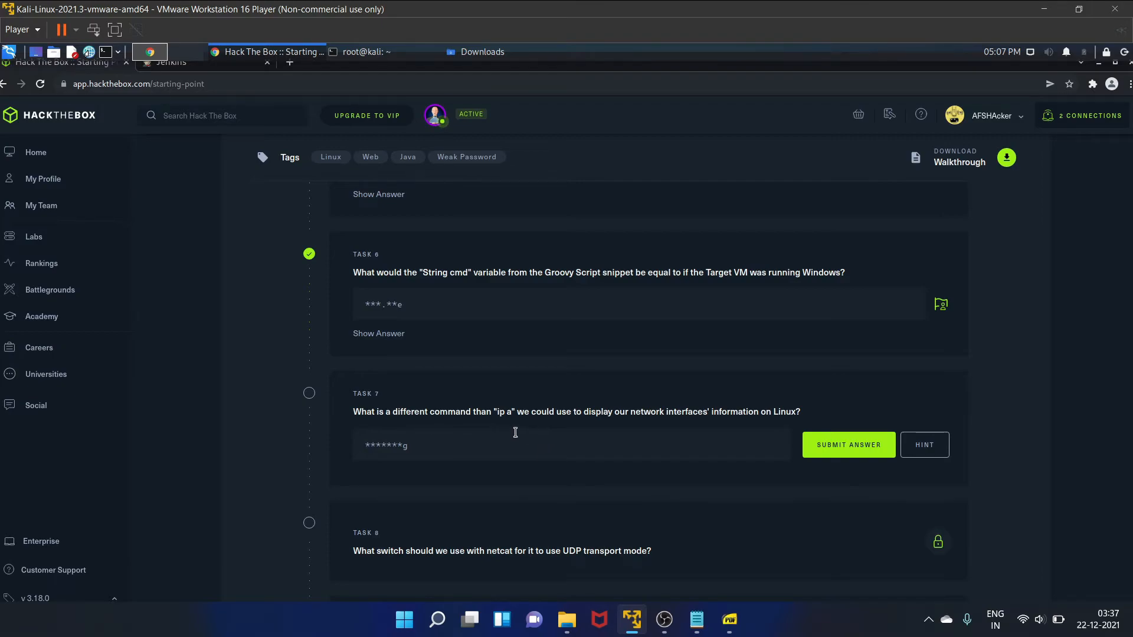
mouse_move(616, 426)
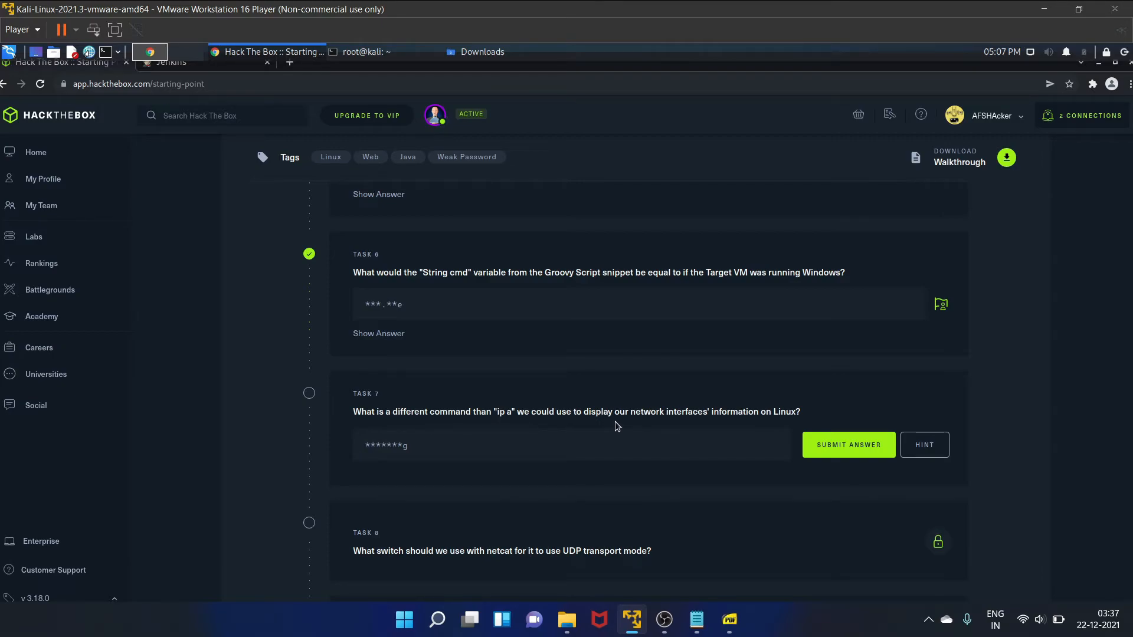
mouse_move(730, 430)
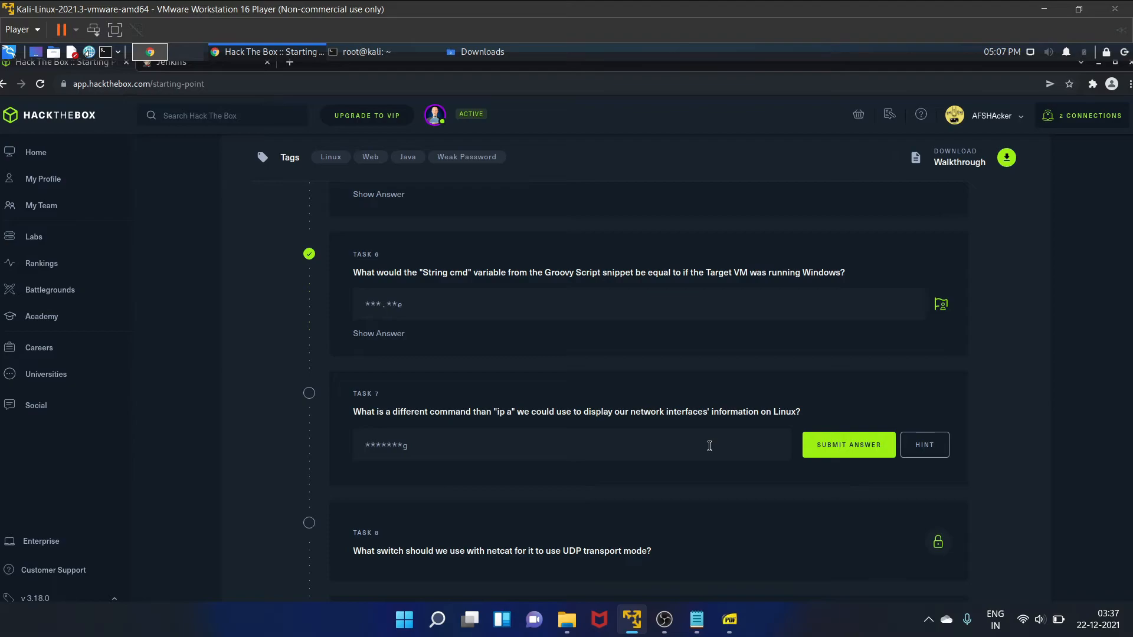
text(ifco)
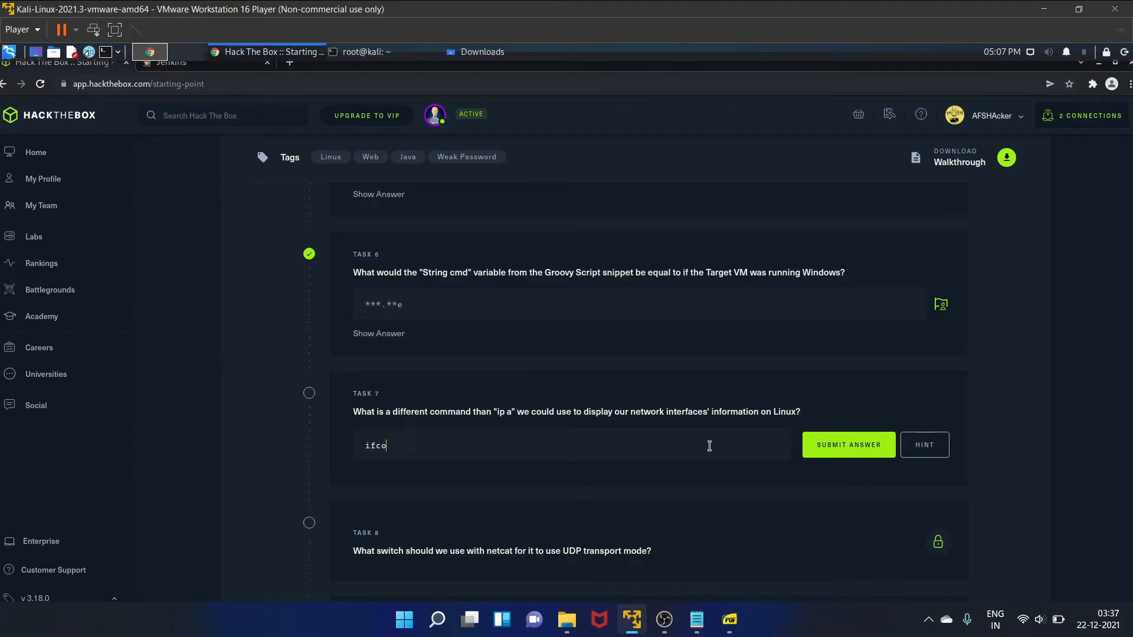
text(nfig)
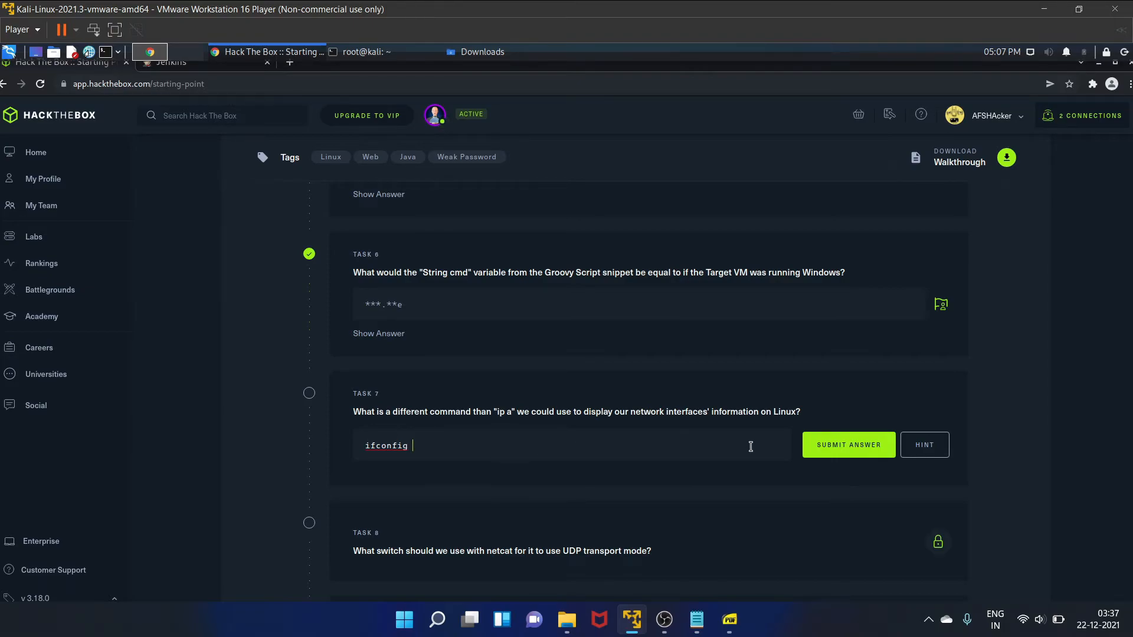
Submit ifconfig for Task 7, then list netcat's options with nc -h in the terminal.
click(848, 445)
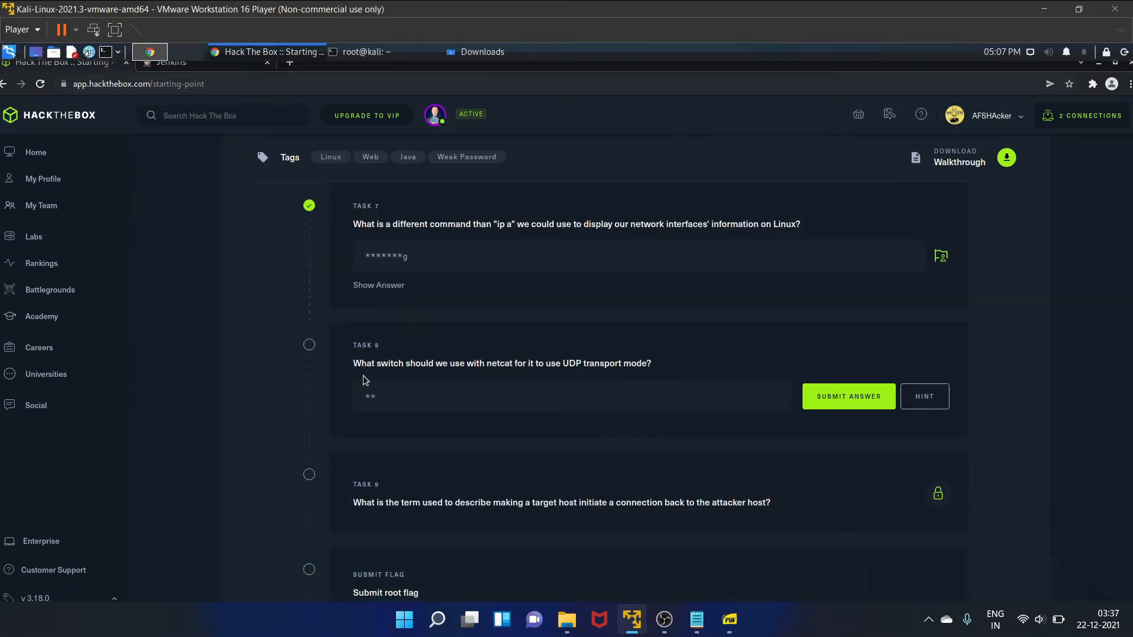
mouse_move(507, 378)
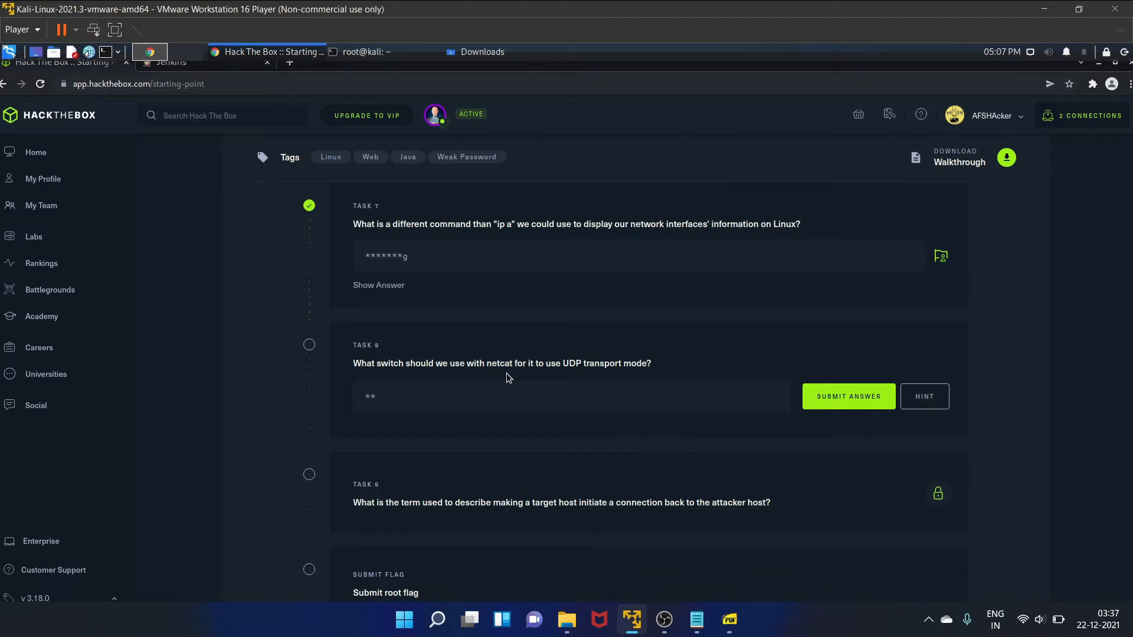
mouse_move(578, 379)
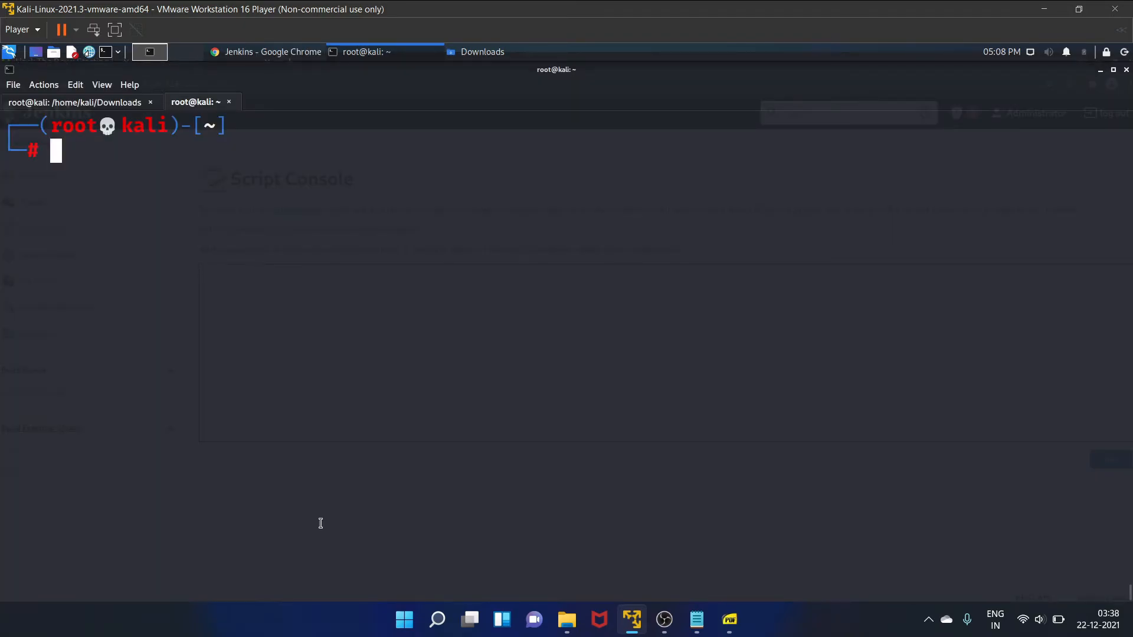
text(nc -h)
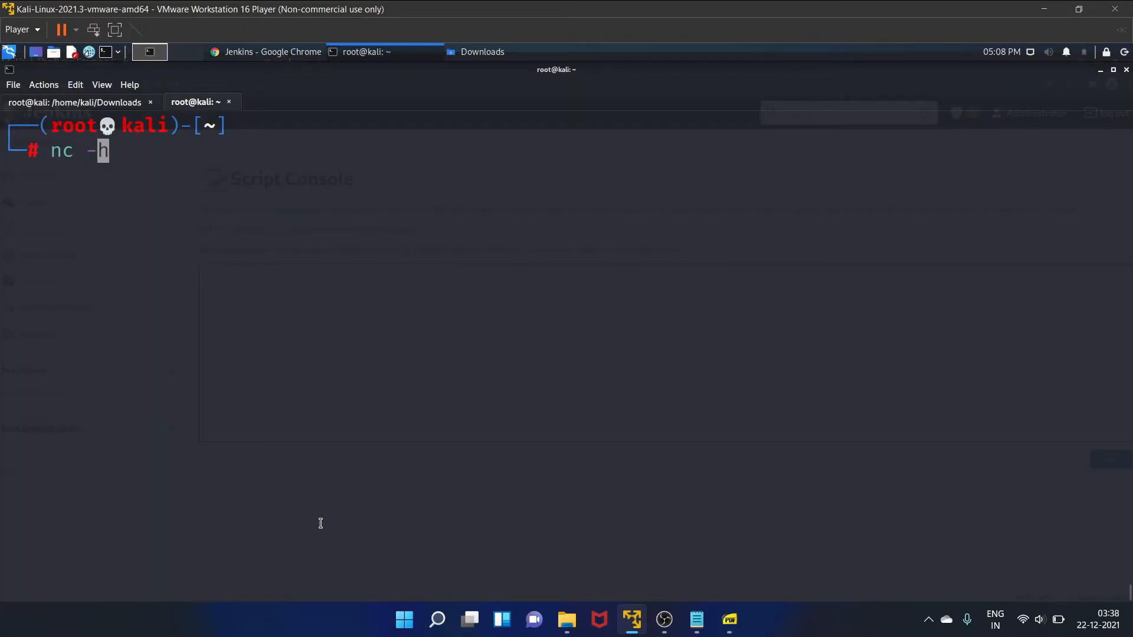
key(Return)
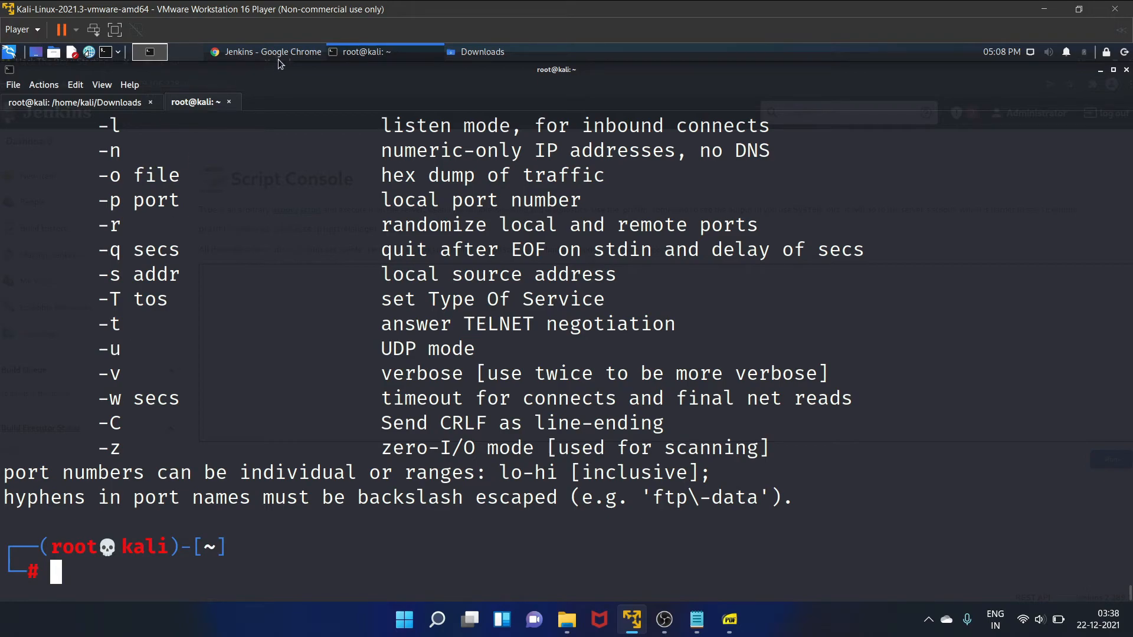
Answer Task 8 with netcat's UDP switch -u.
click(268, 50)
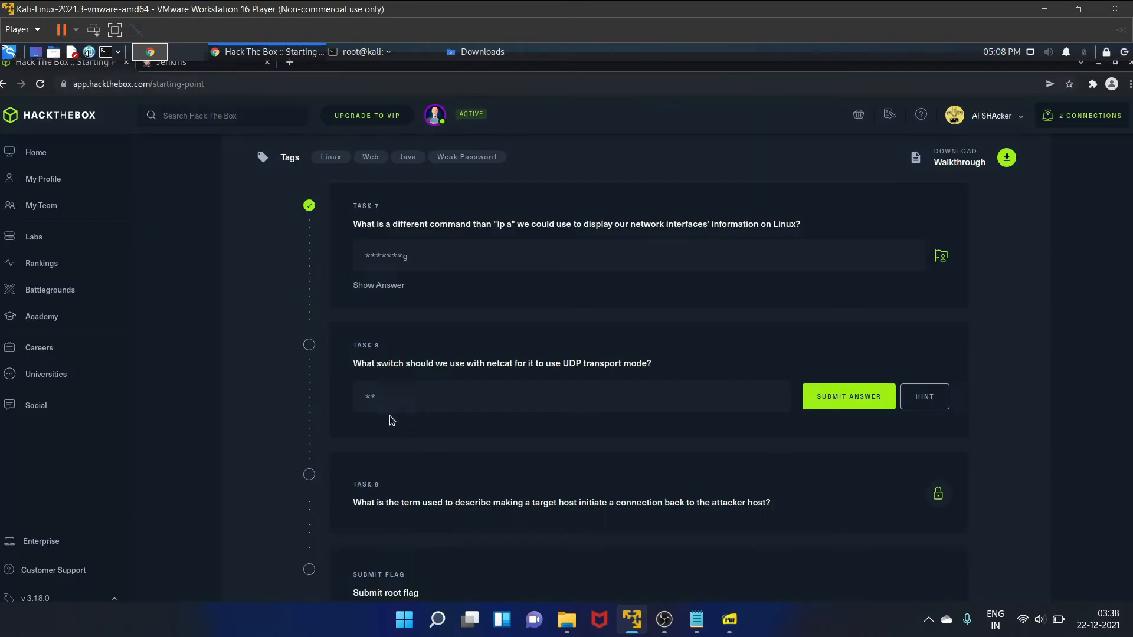
text(-u)
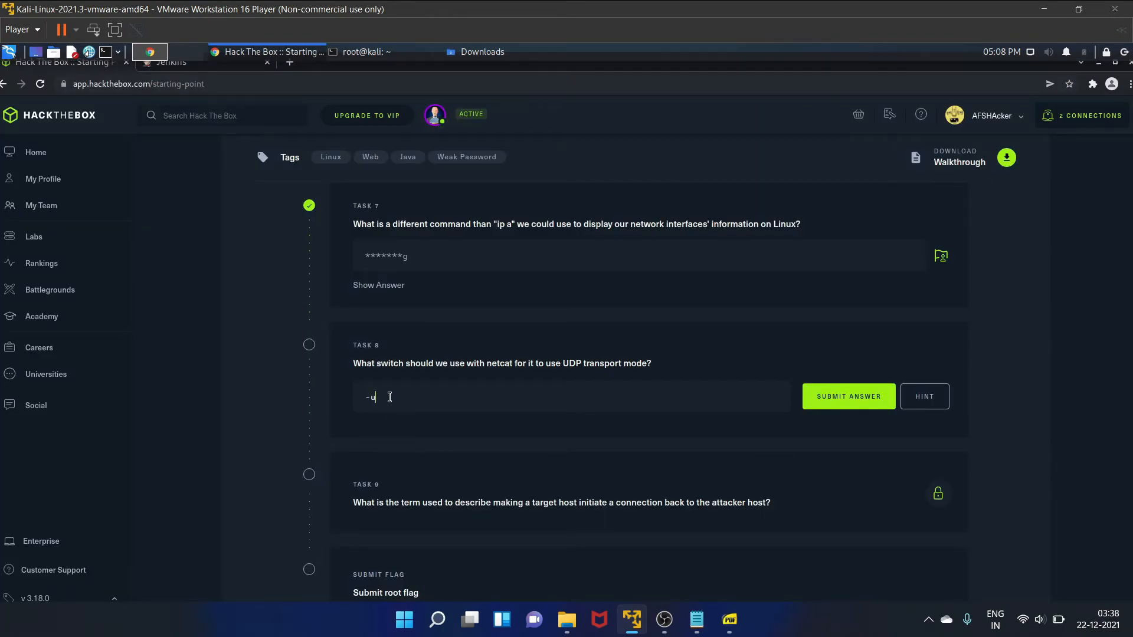
click(559, 450)
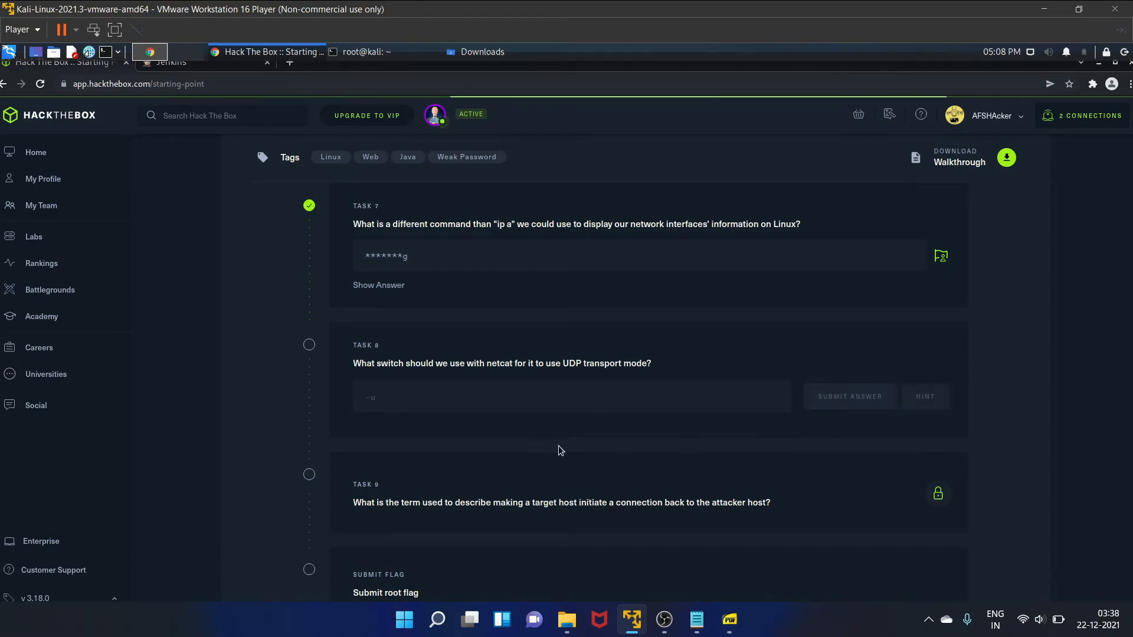
Run the Groovy reverse-shell script from the Jenkins console and confirm the listener's shell user with whoami.
click(162, 71)
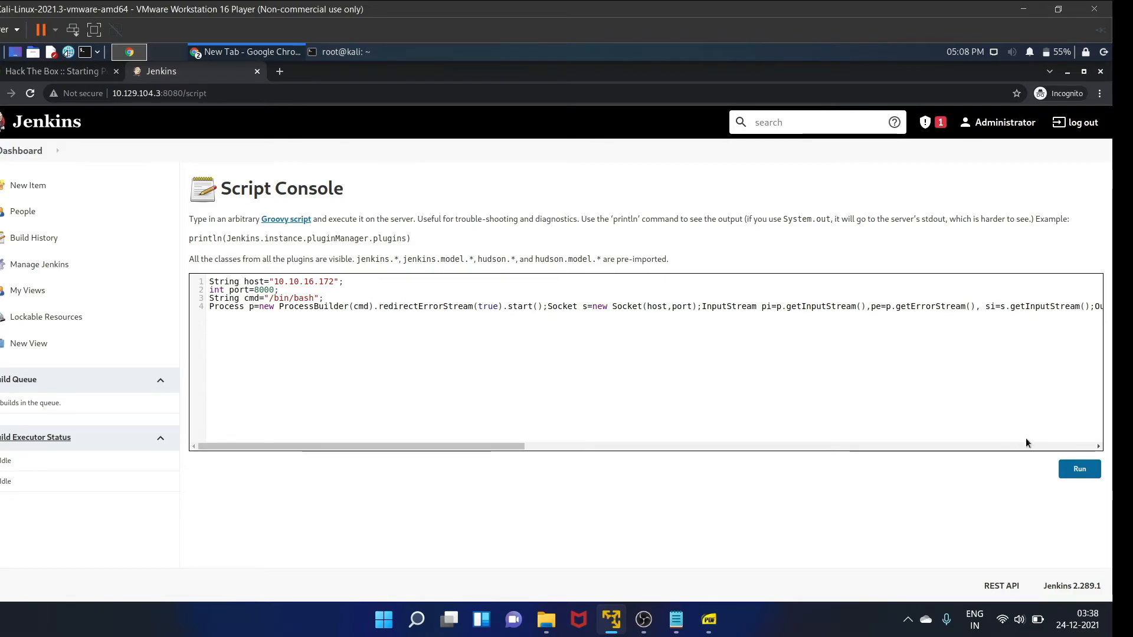
click(1079, 468)
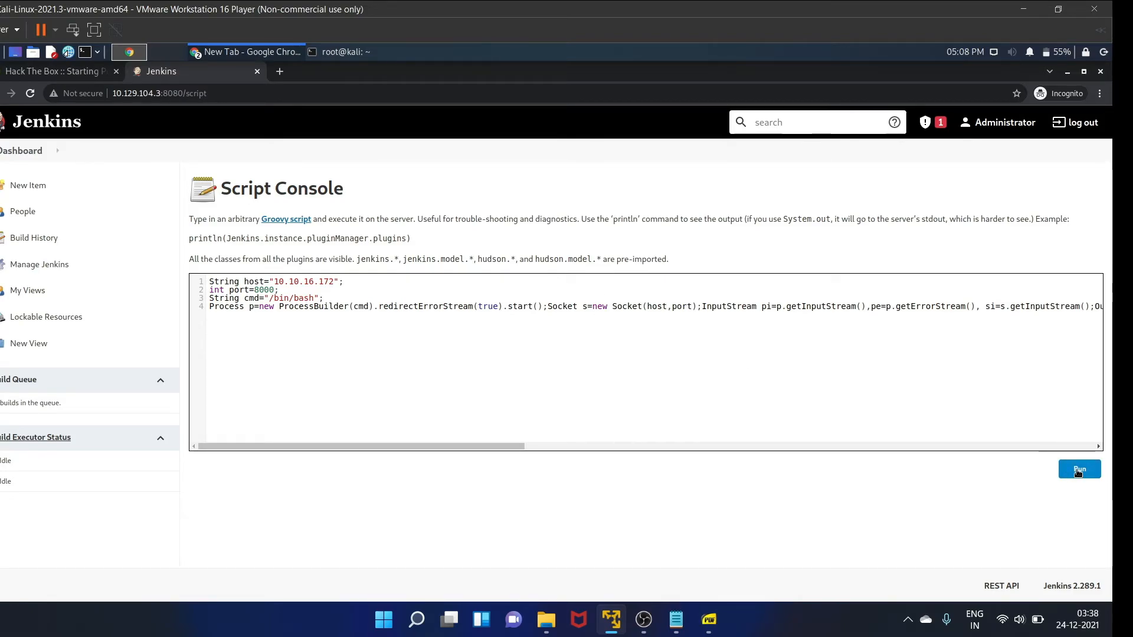
click(1077, 468)
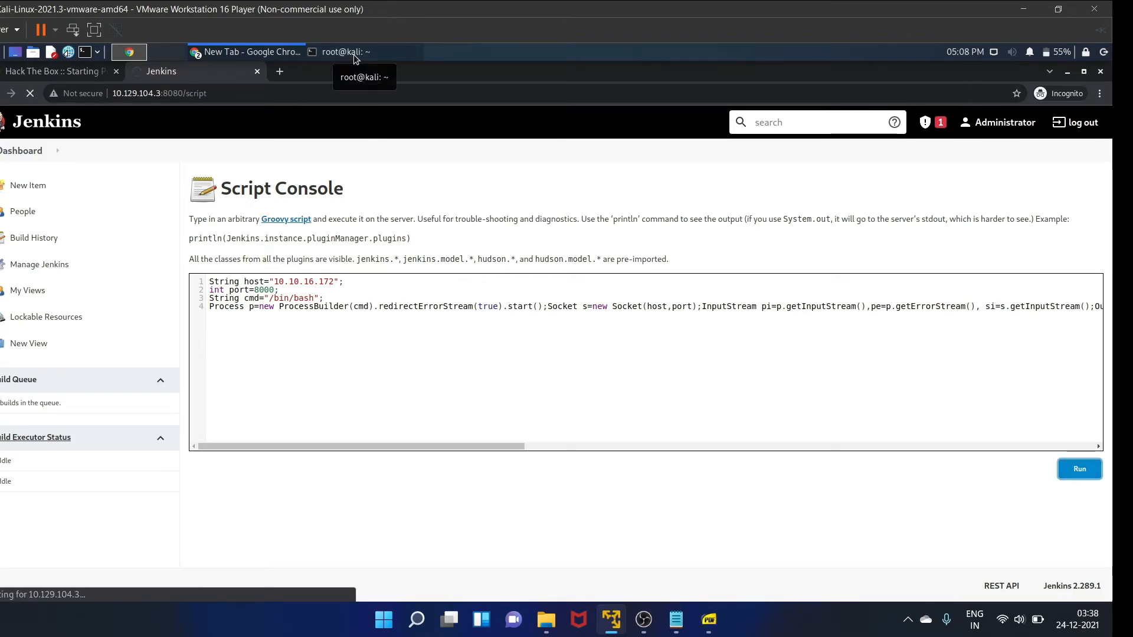
click(342, 51)
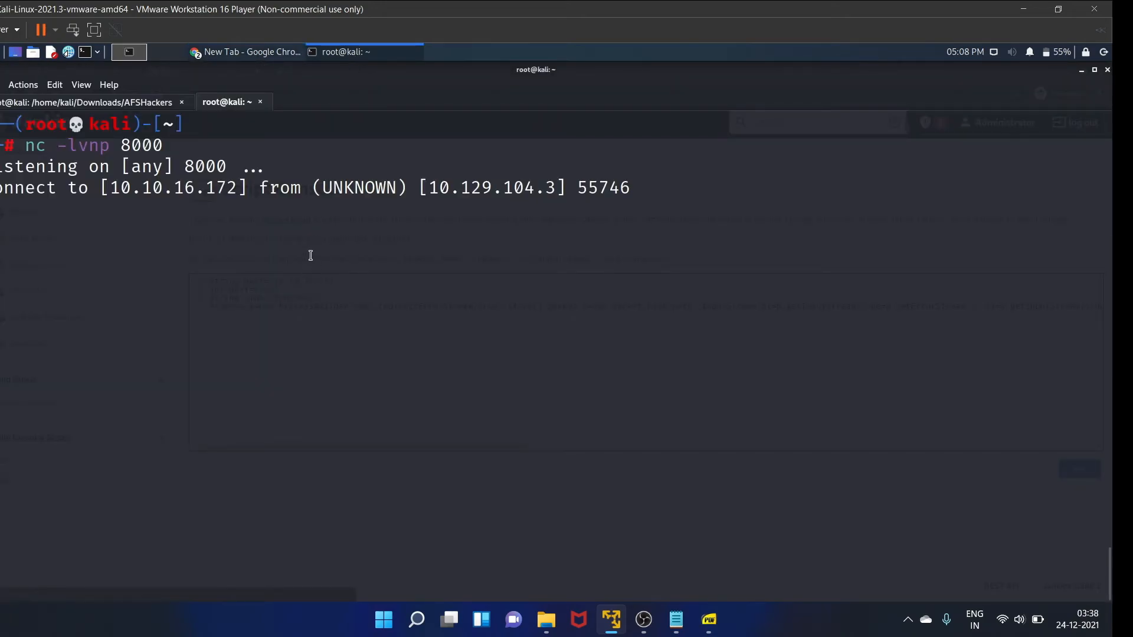
text(oami)
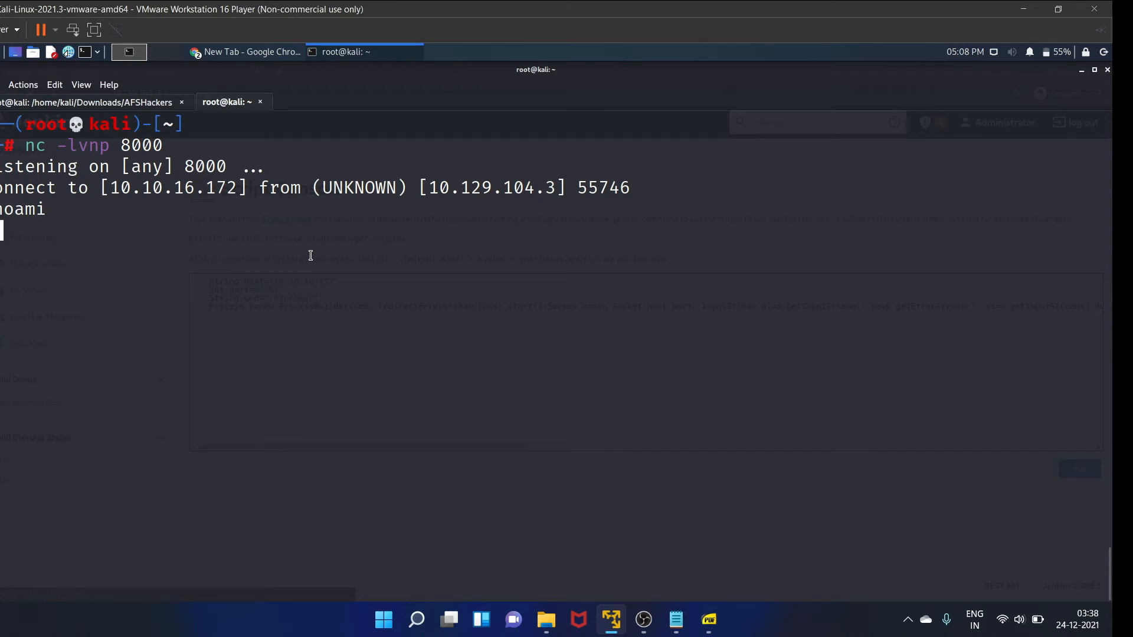
key(Return)
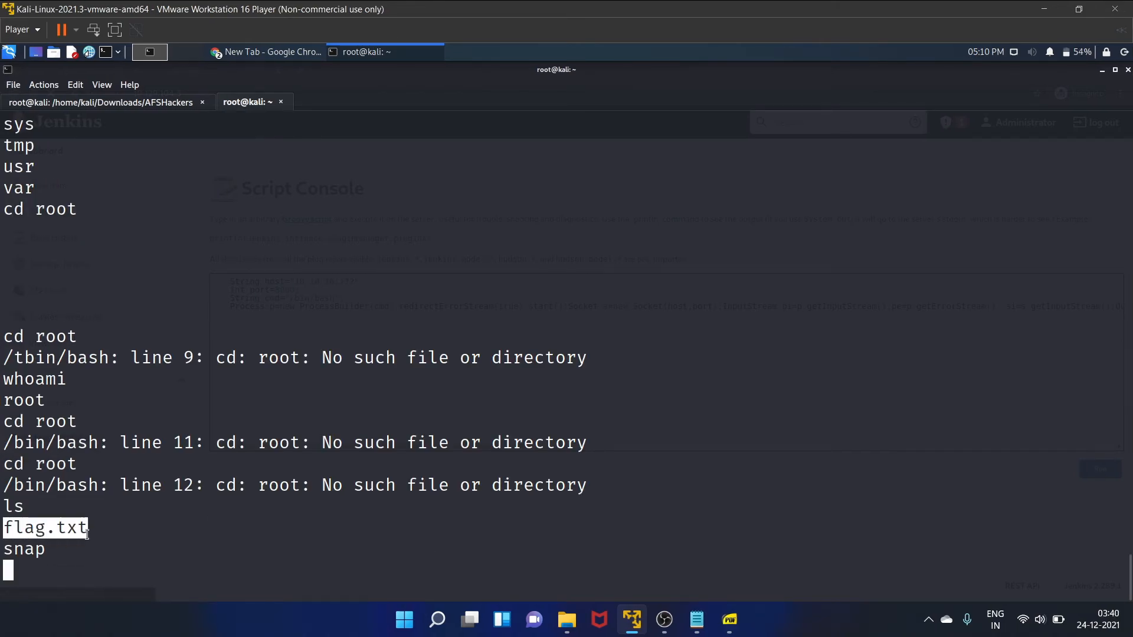
Read flag.txt from root's home in the reverse shell.
text(cat)
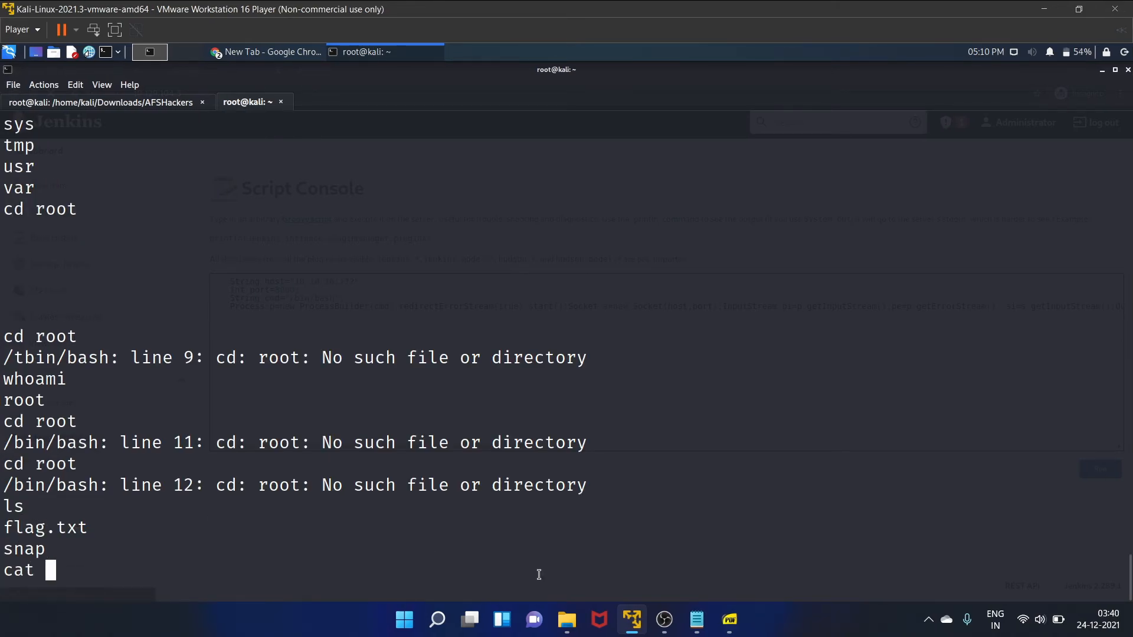
text(flag)
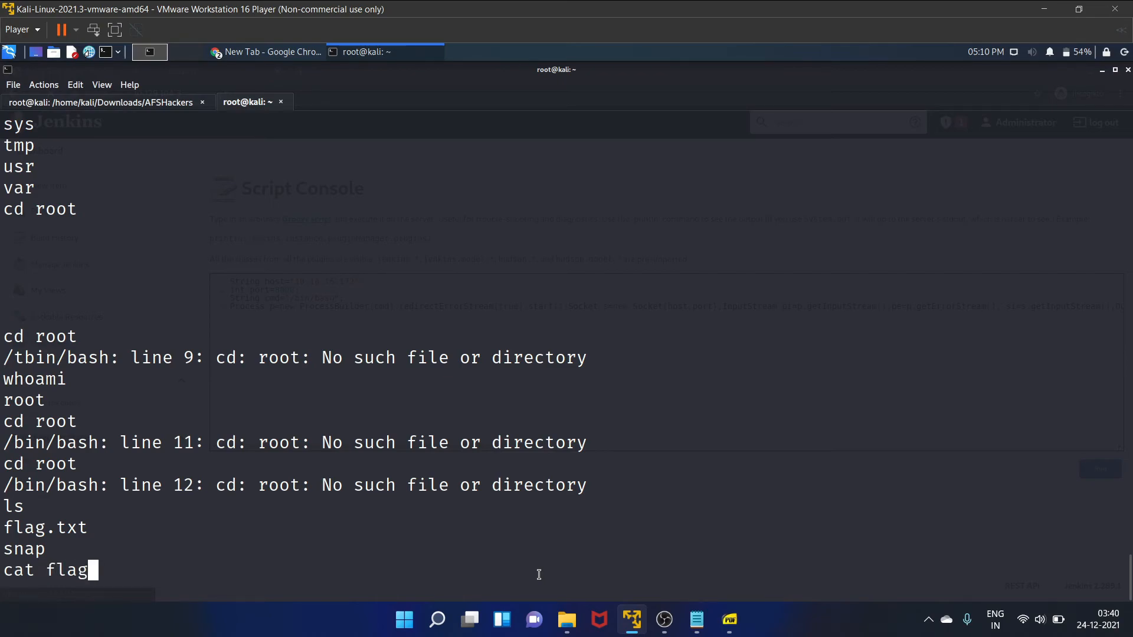
text(.tx)
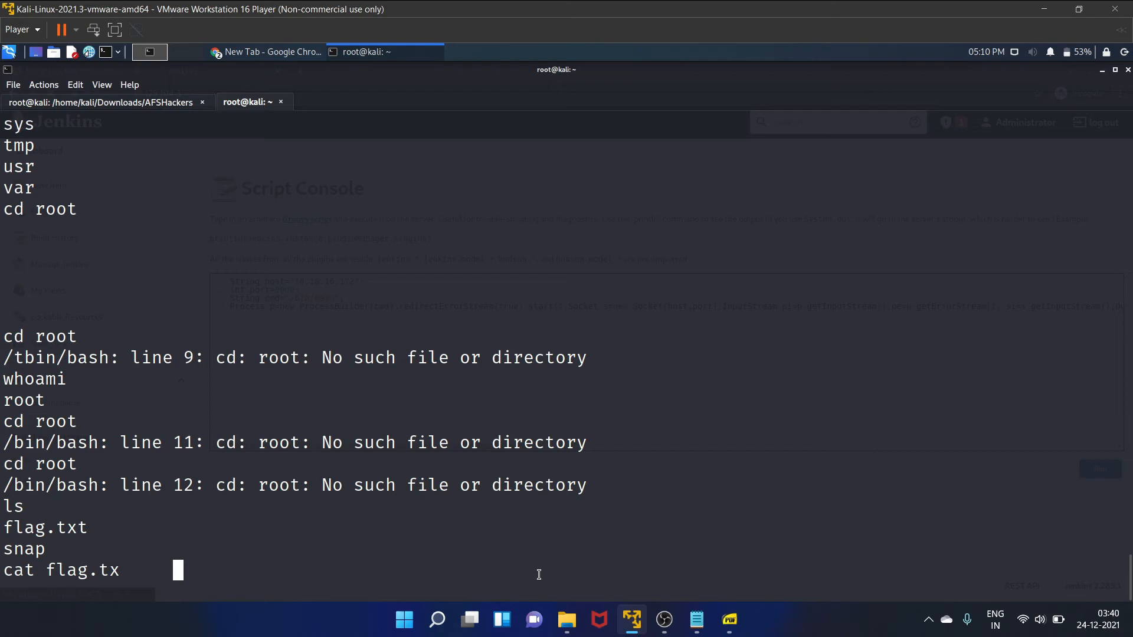
text(t)
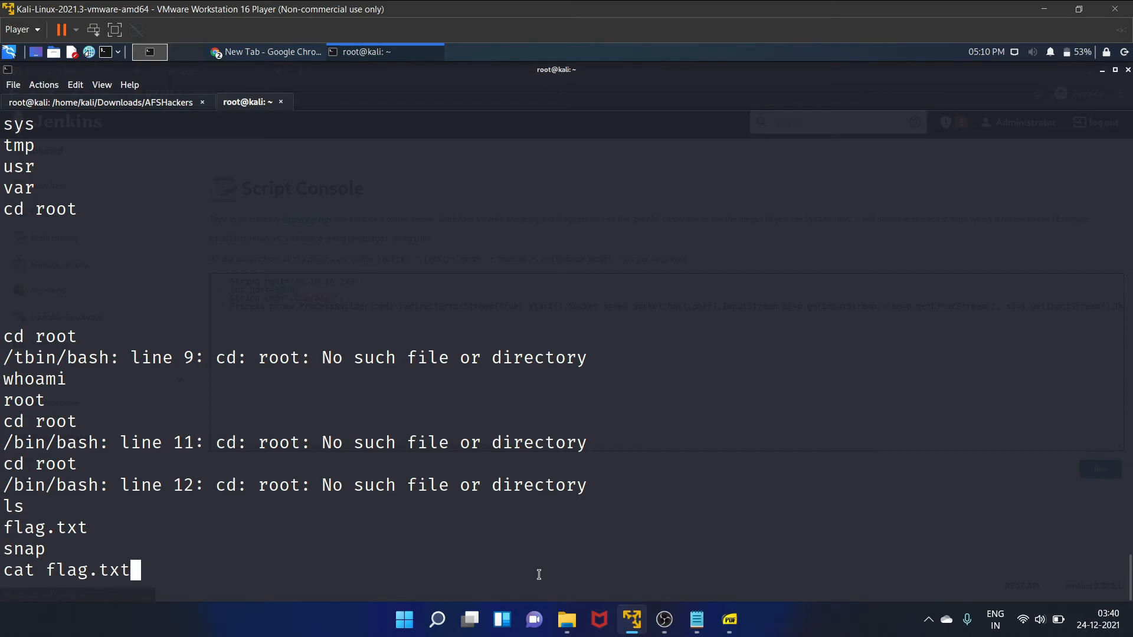
key(Return)
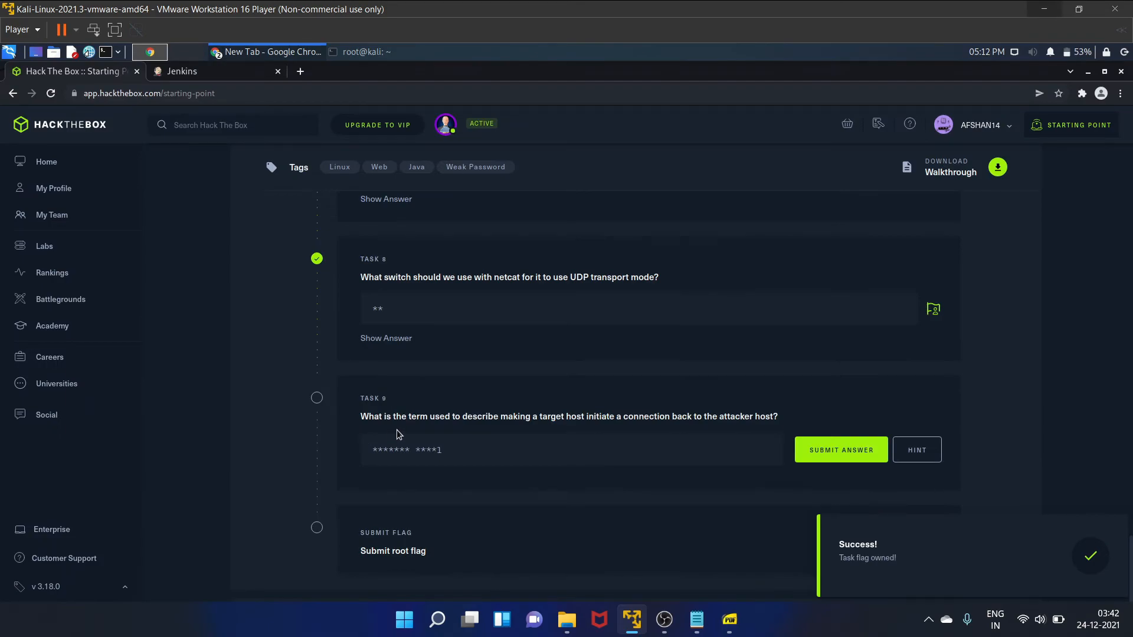
mouse_move(537, 432)
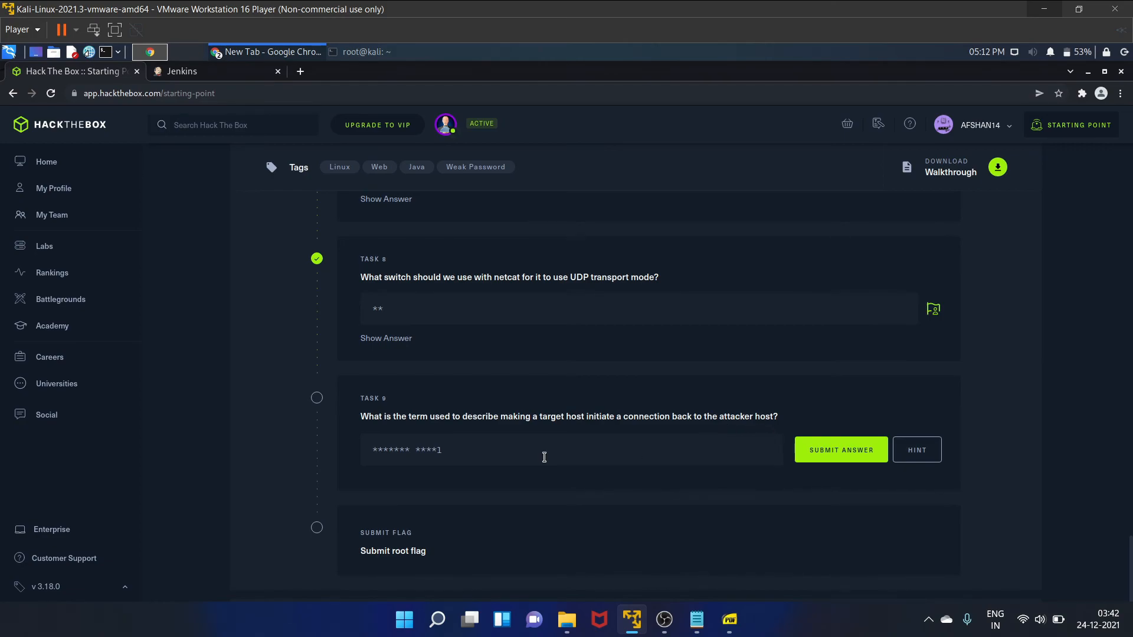
Answer Task 9 with 'reverse shell'.
text(reve)
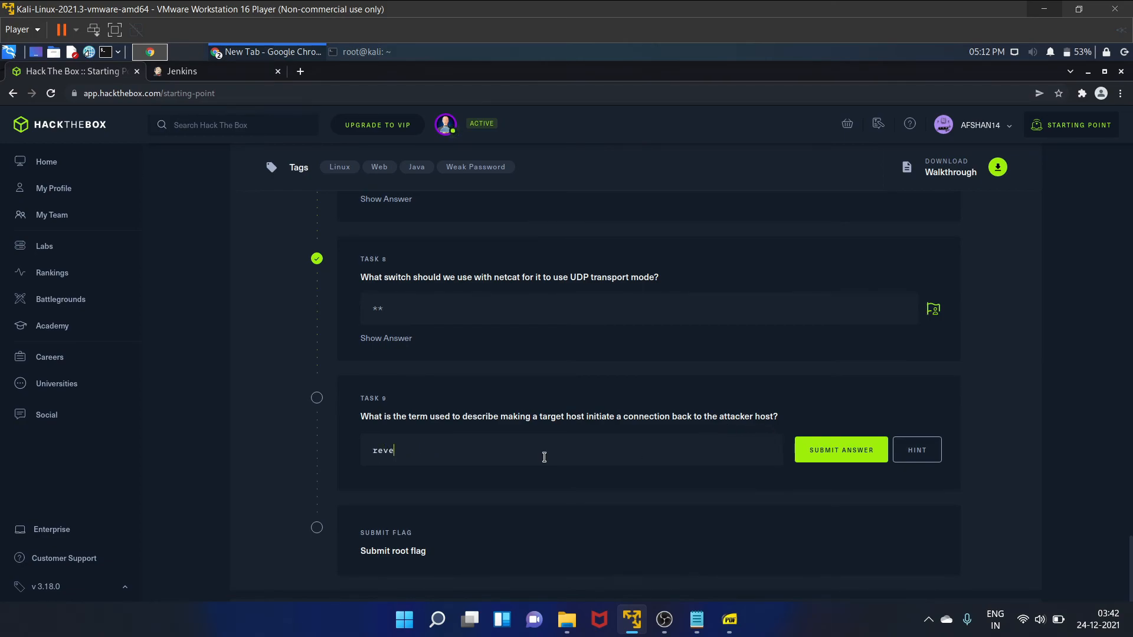
text(rse shell)
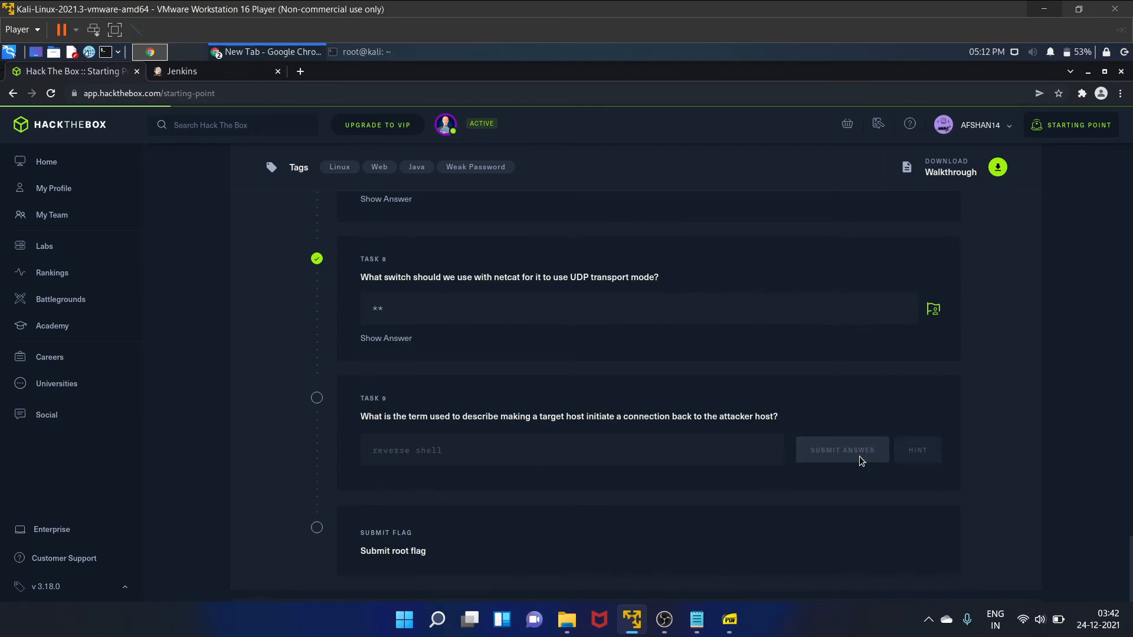
click(841, 450)
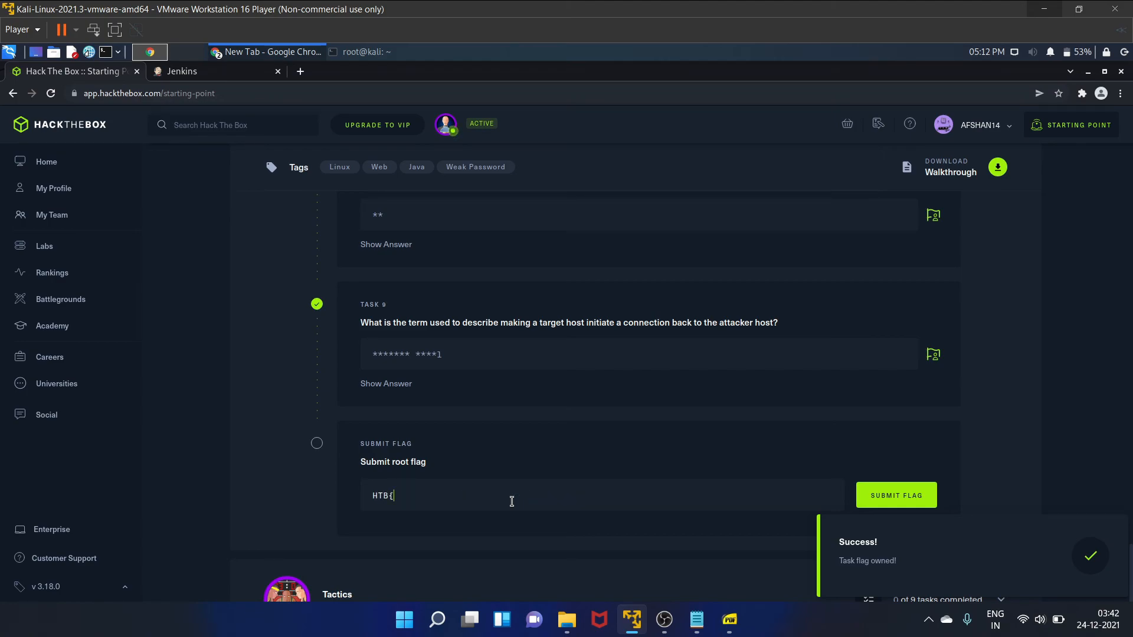
text(9cdfb439c7876e703e307864c9167a15)
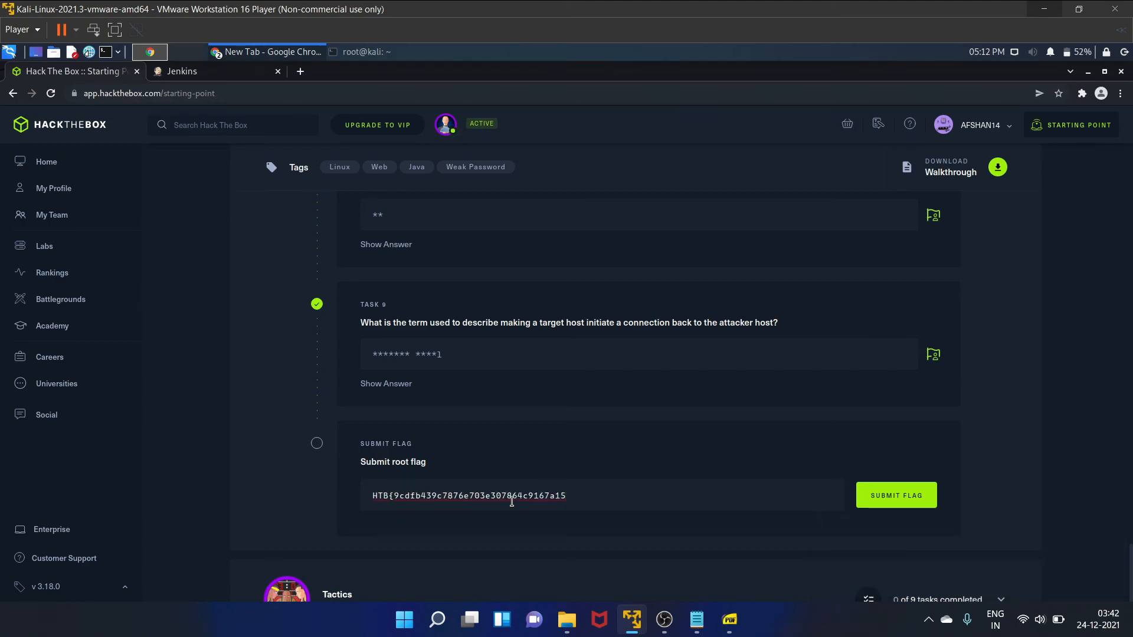
text(})
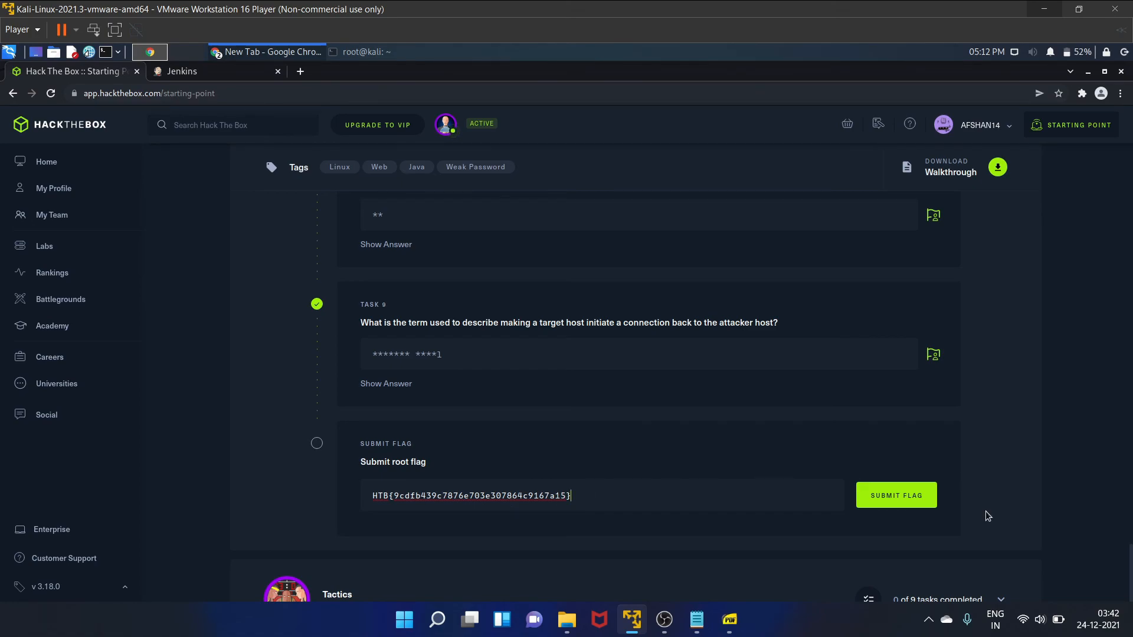
click(896, 494)
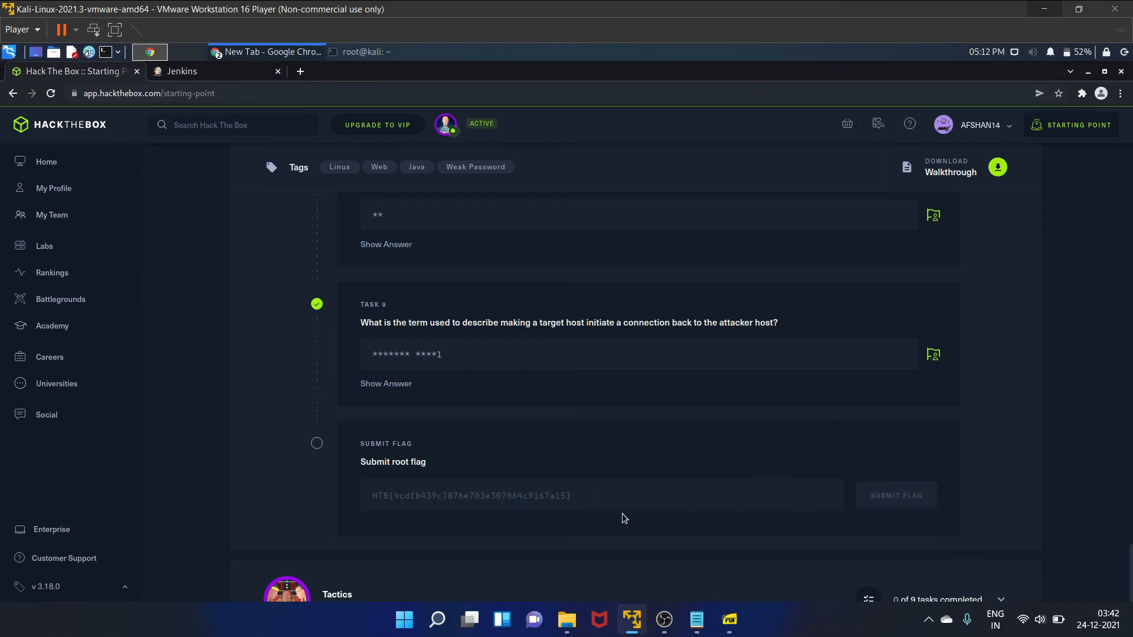
Acknowledge the 'Pennyworth has been Pwned!' dialog with every task marked complete.
click(895, 494)
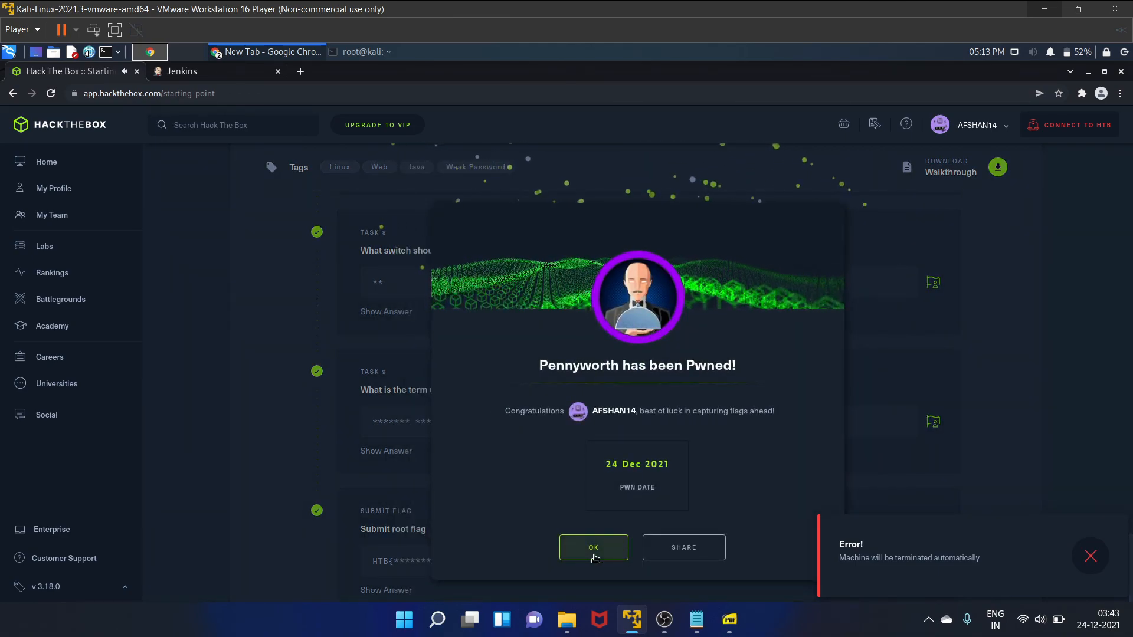
click(1089, 555)
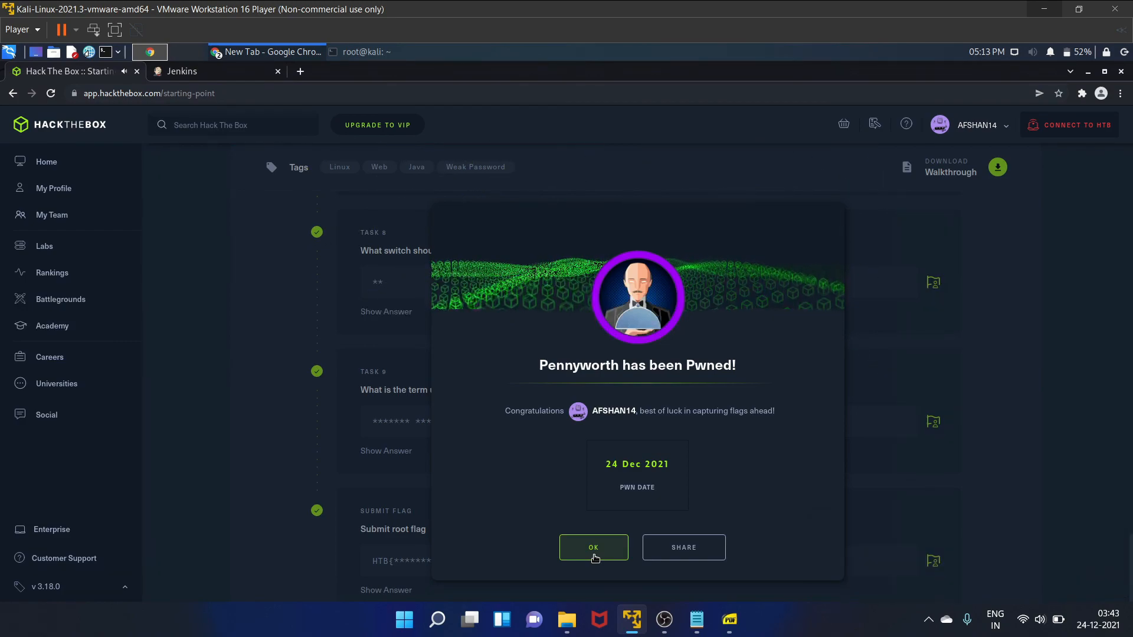